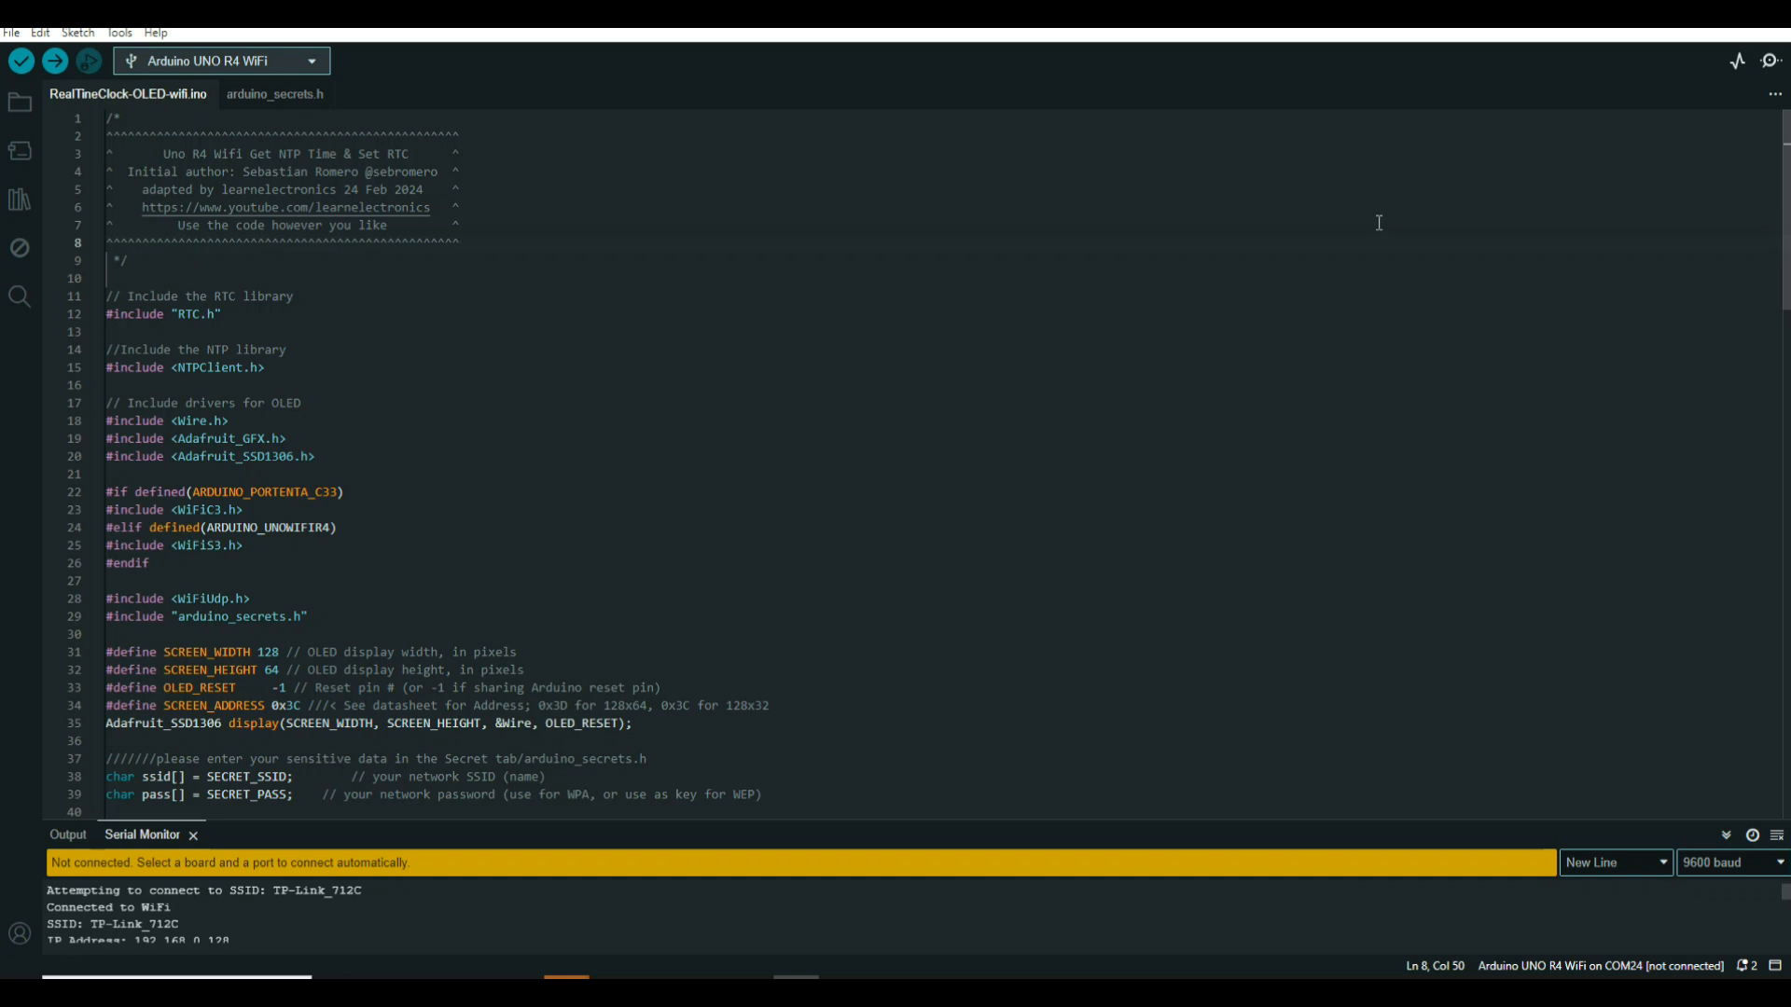
{"action": "mouse_move", "coordinate": [747, 191]}
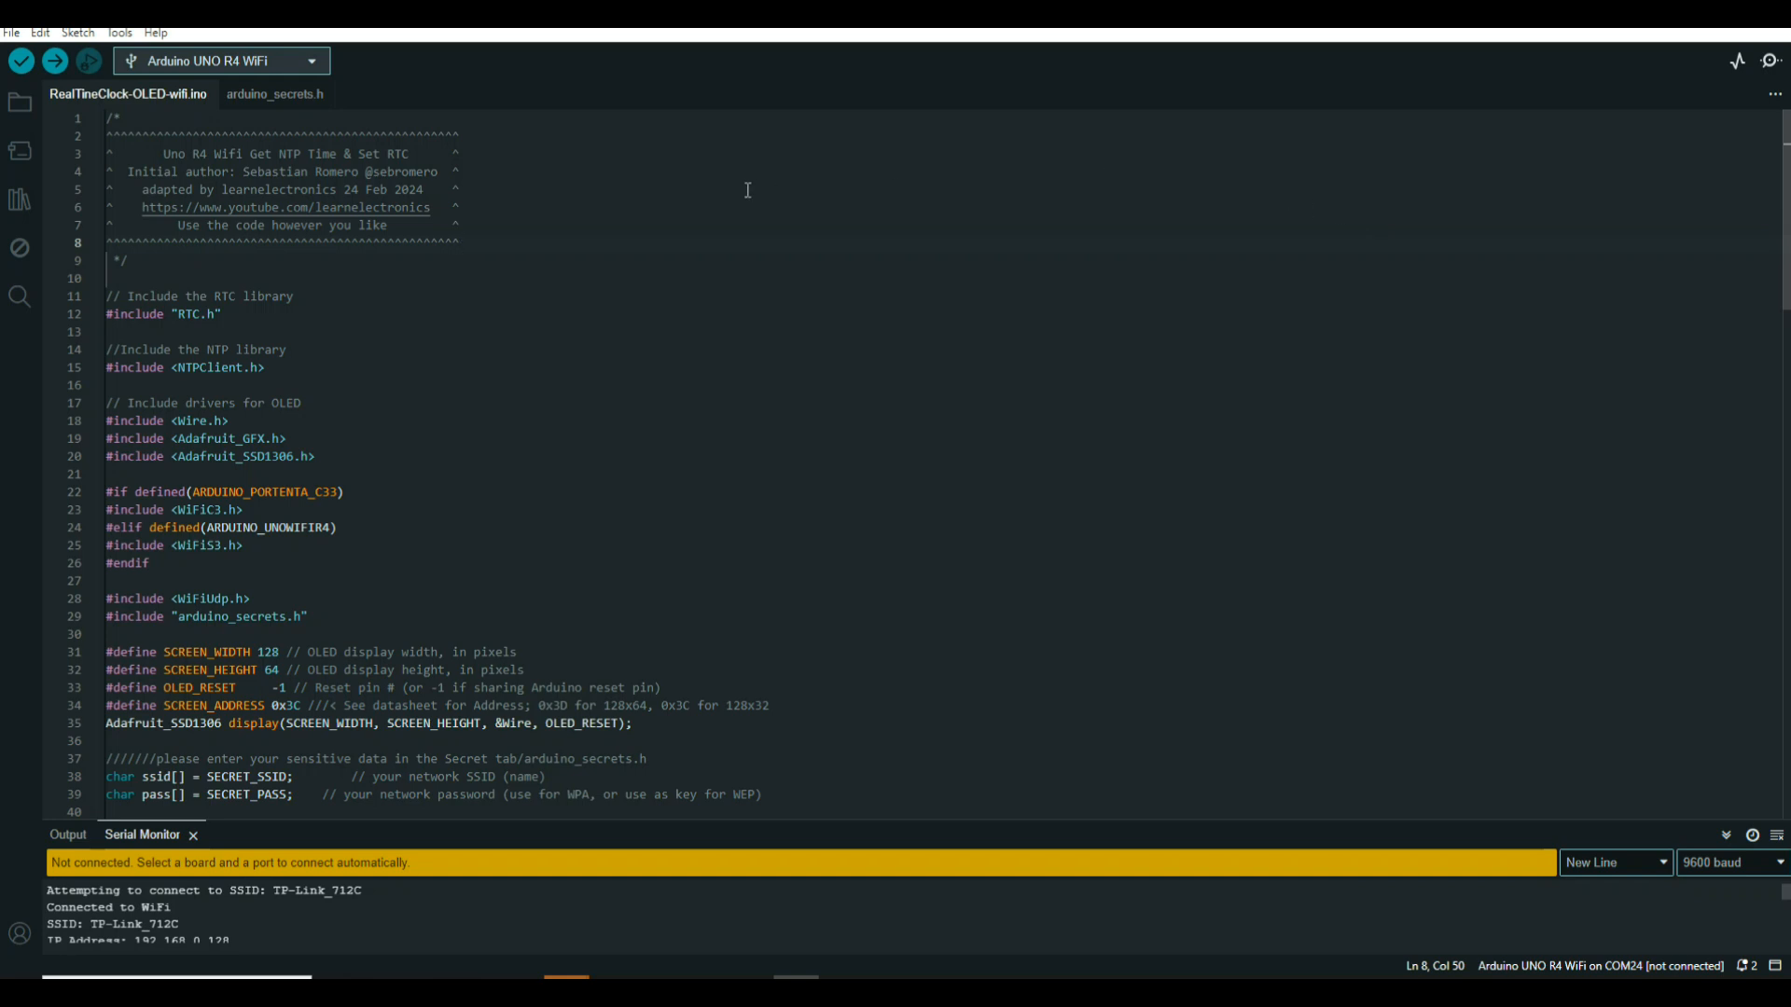
{"action": "mouse_move", "coordinate": [263, 181]}
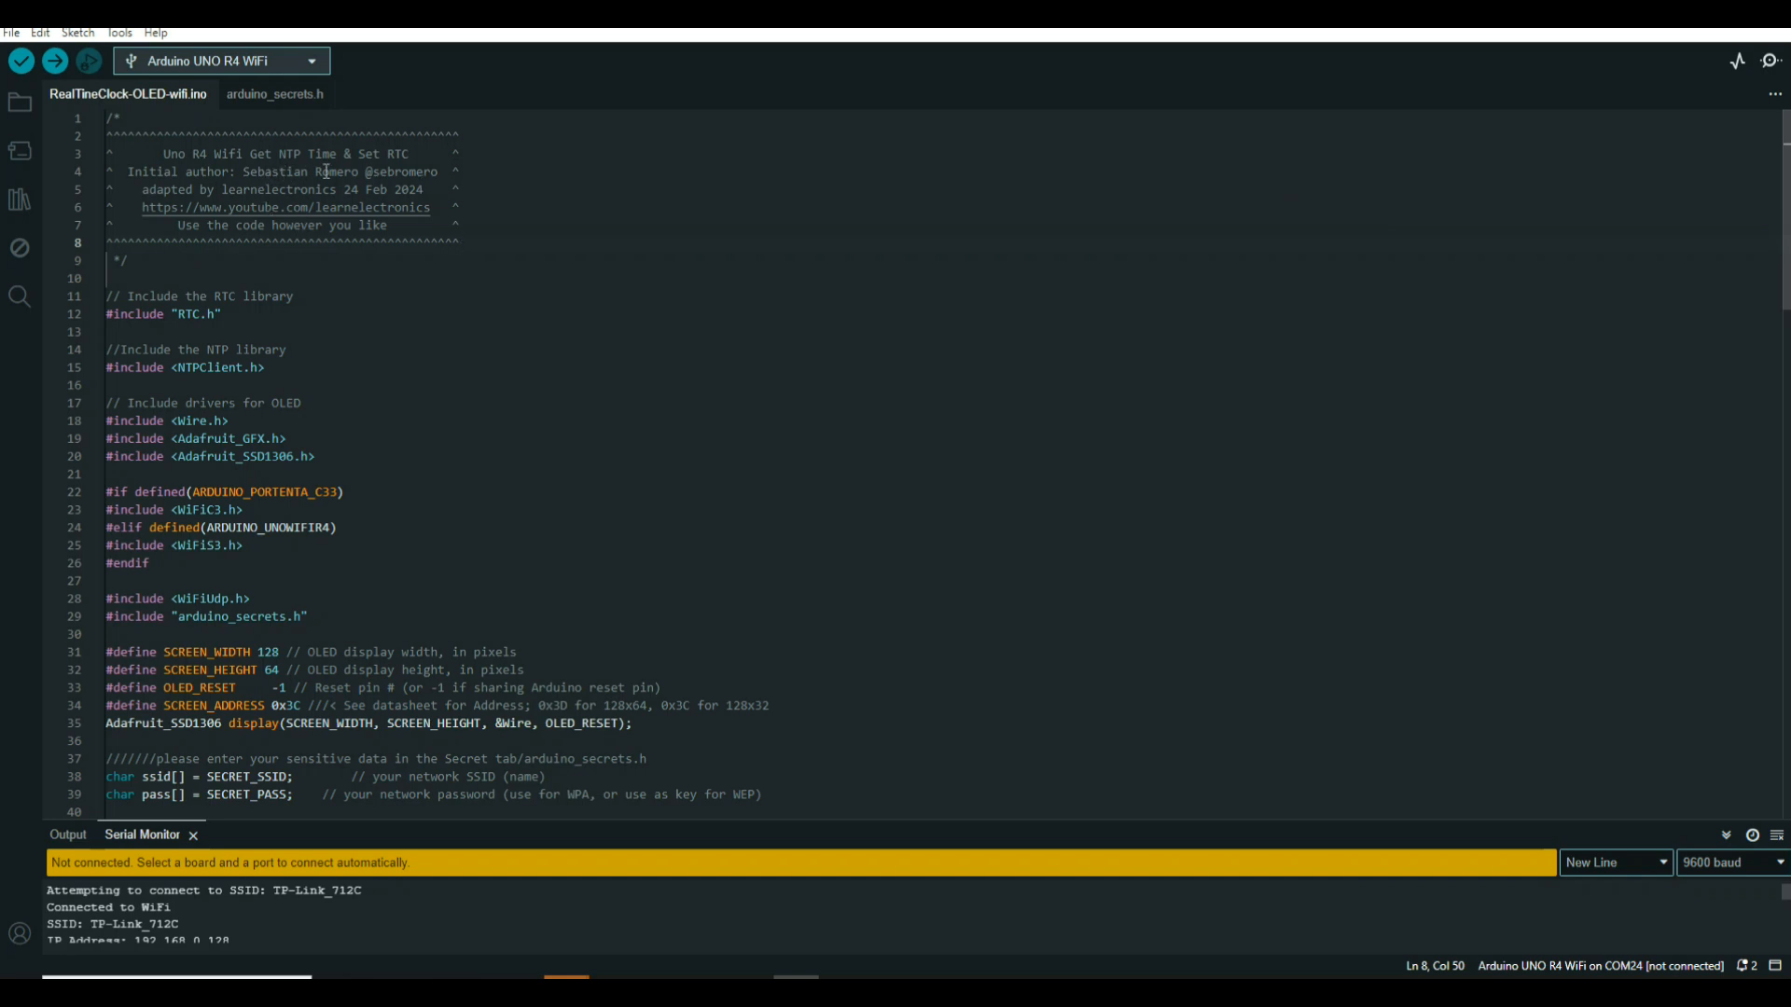
{"action": "mouse_move", "coordinate": [322, 186]}
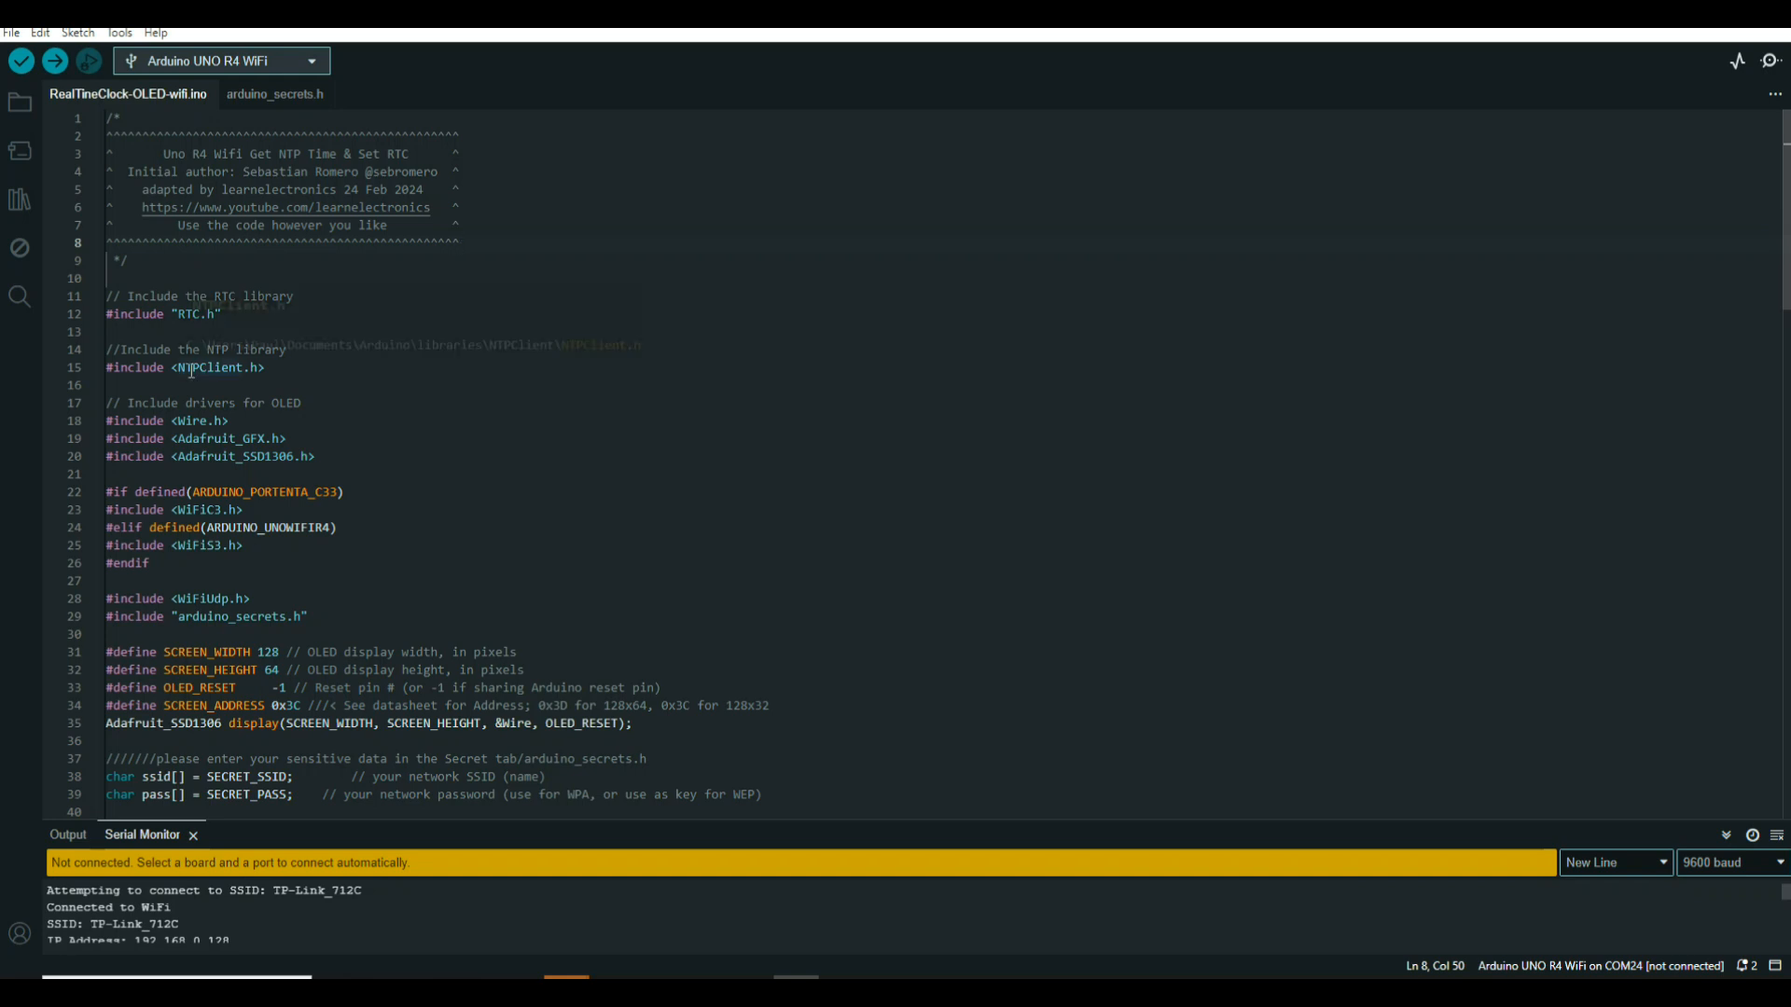
{"action": "mouse_move", "coordinate": [188, 367]}
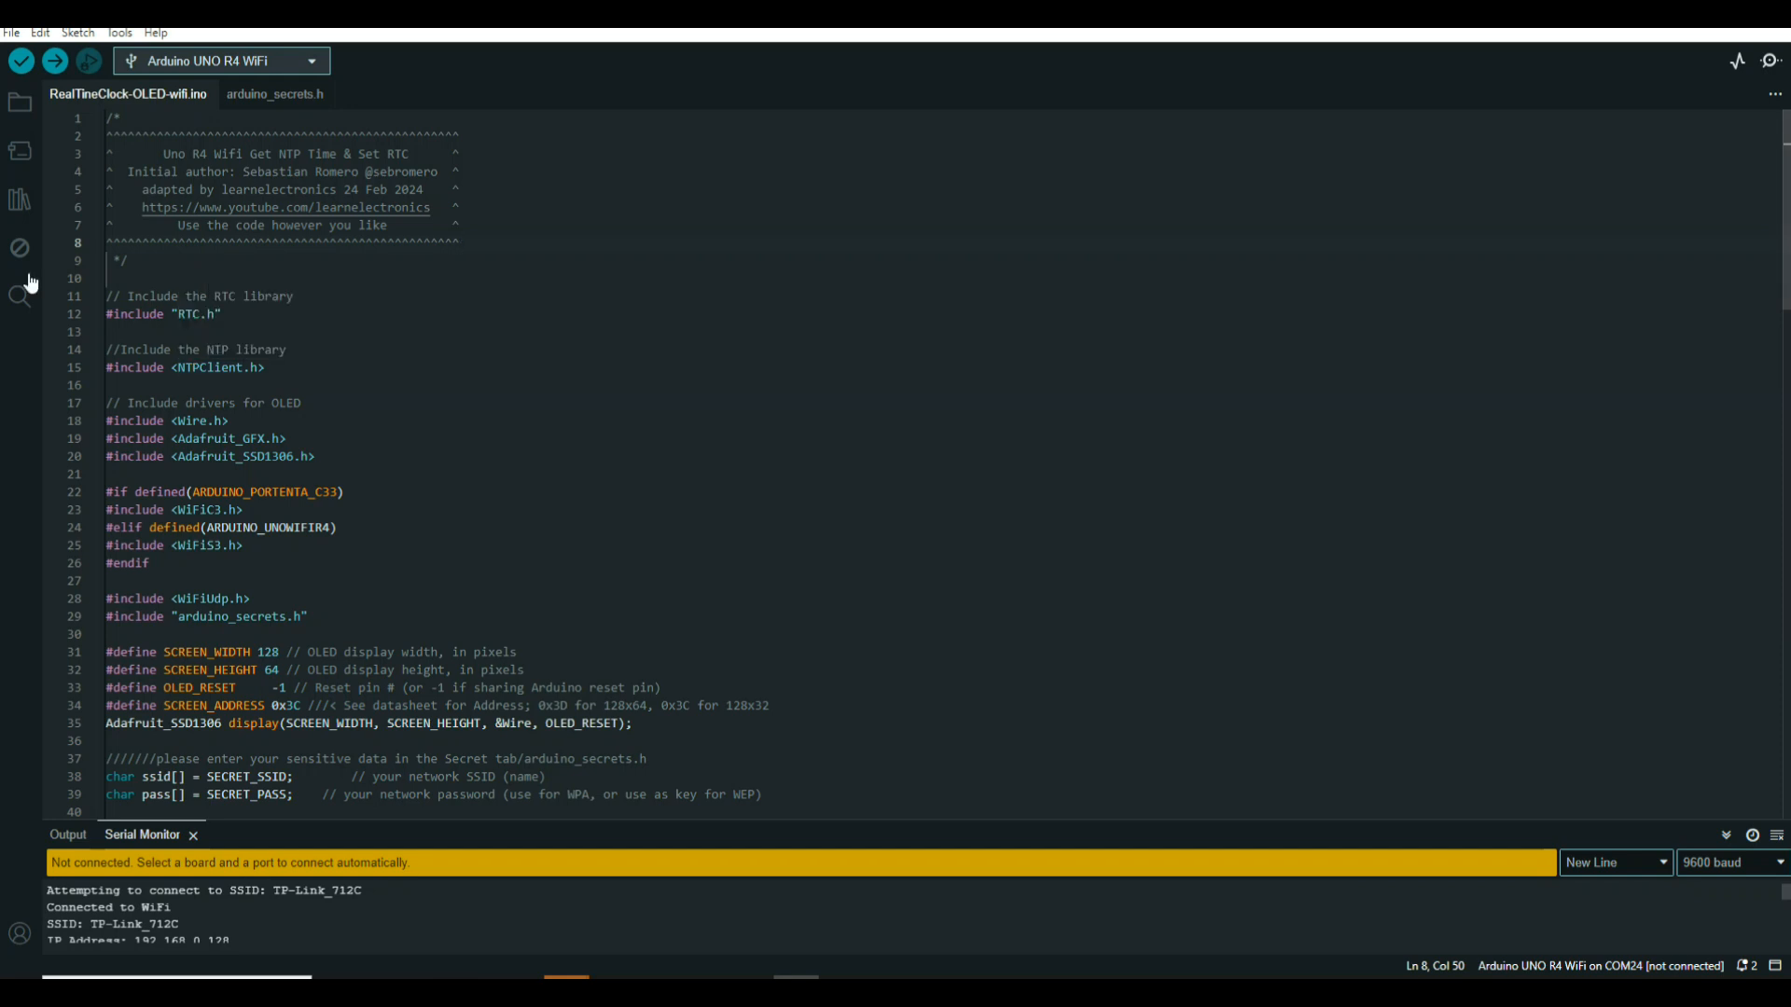
Bring up the Library Manager and start a search for the NTPClient library
{"action": "left_click", "coordinate": [19, 200]}
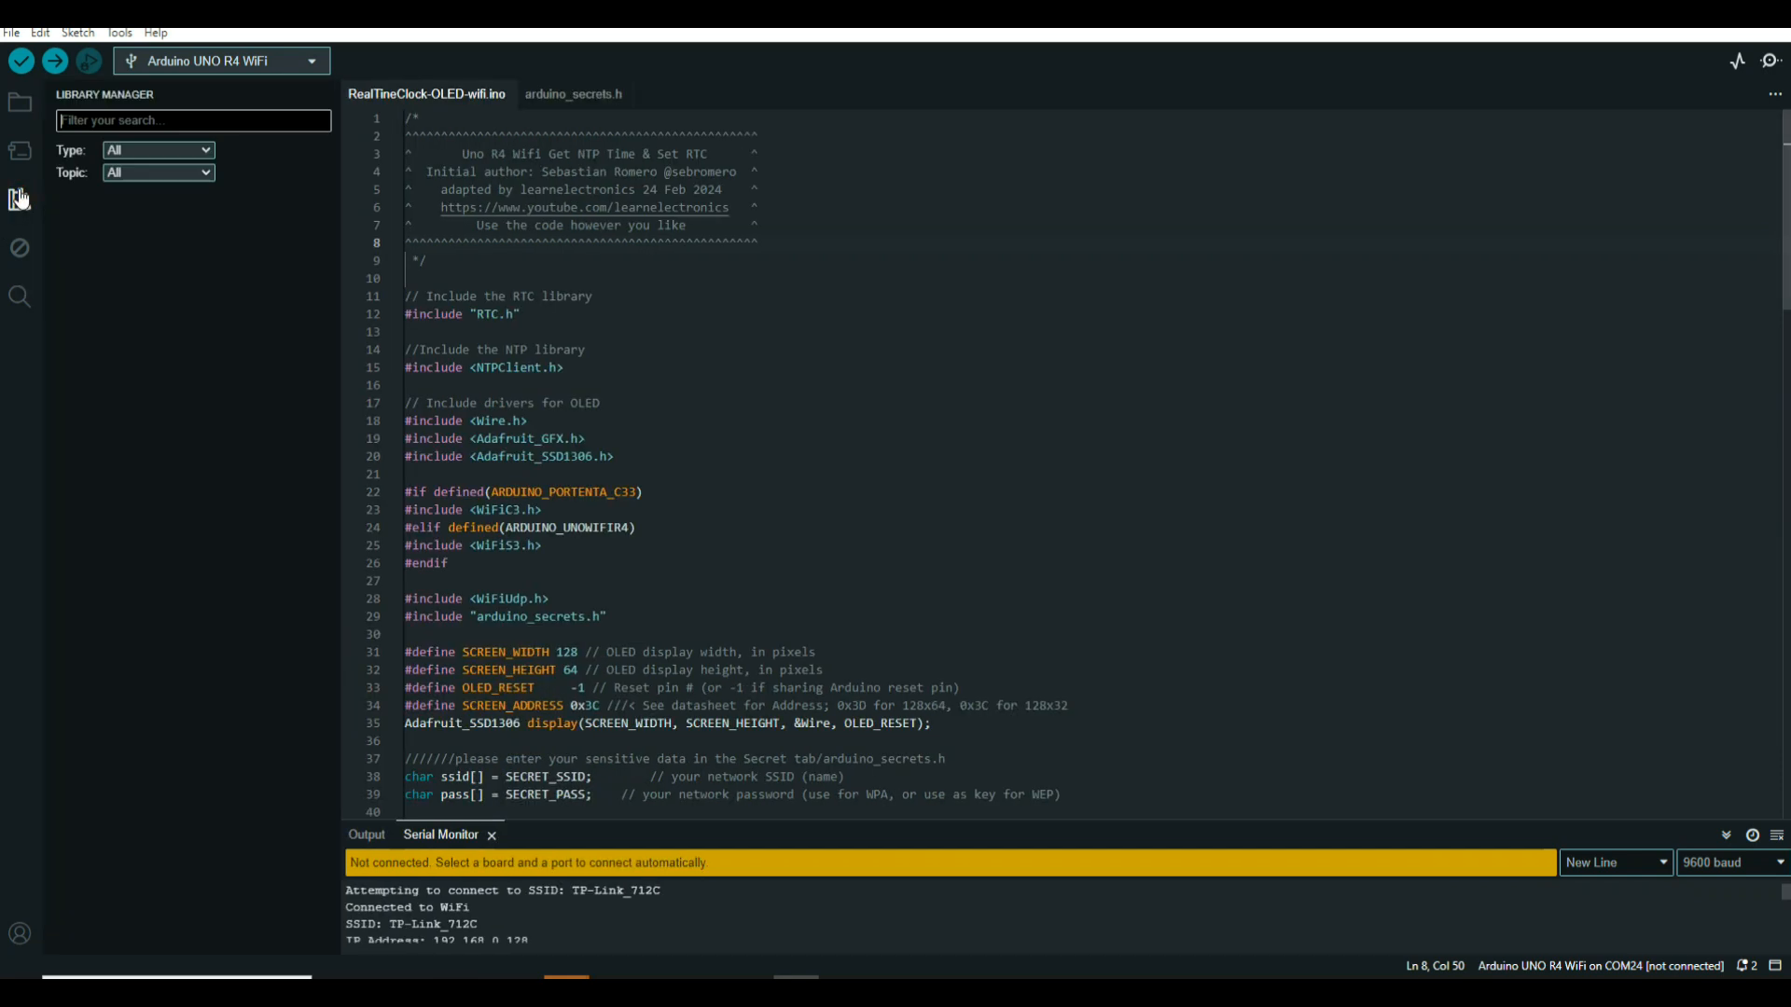
{"action": "left_click", "coordinate": [18, 199]}
{"action": "type", "text": "nptclient"}
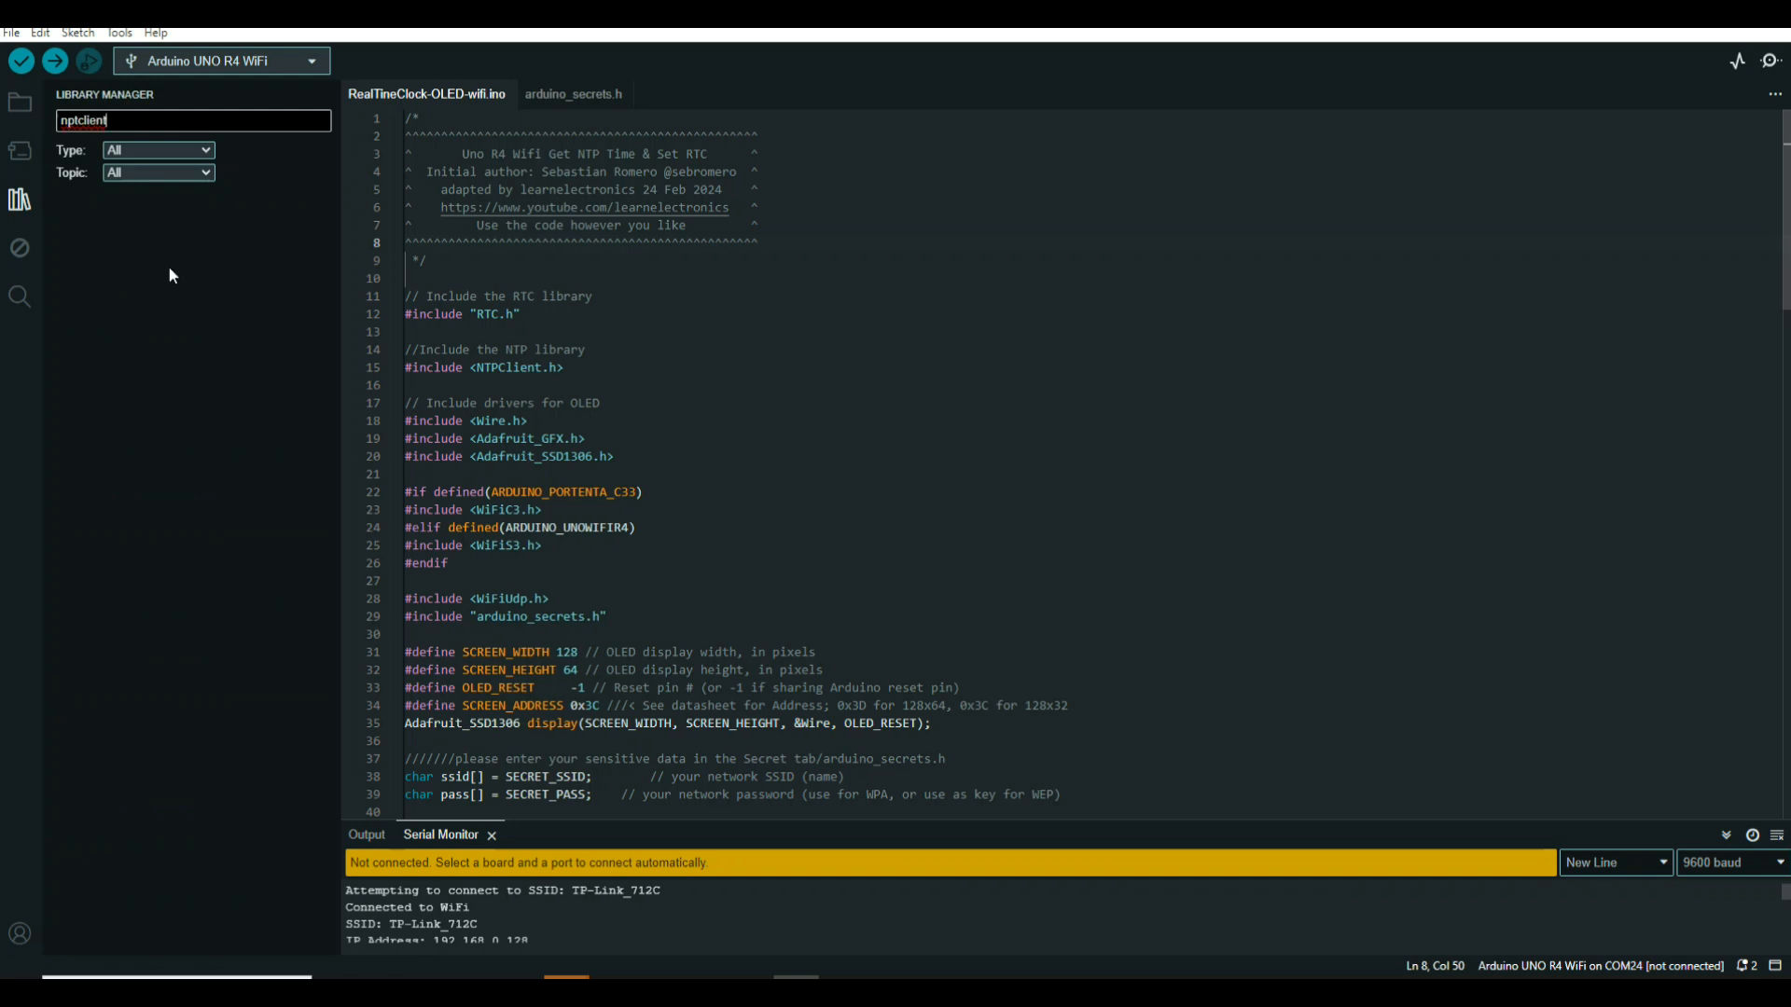
{"action": "mouse_move", "coordinate": [142, 157]}
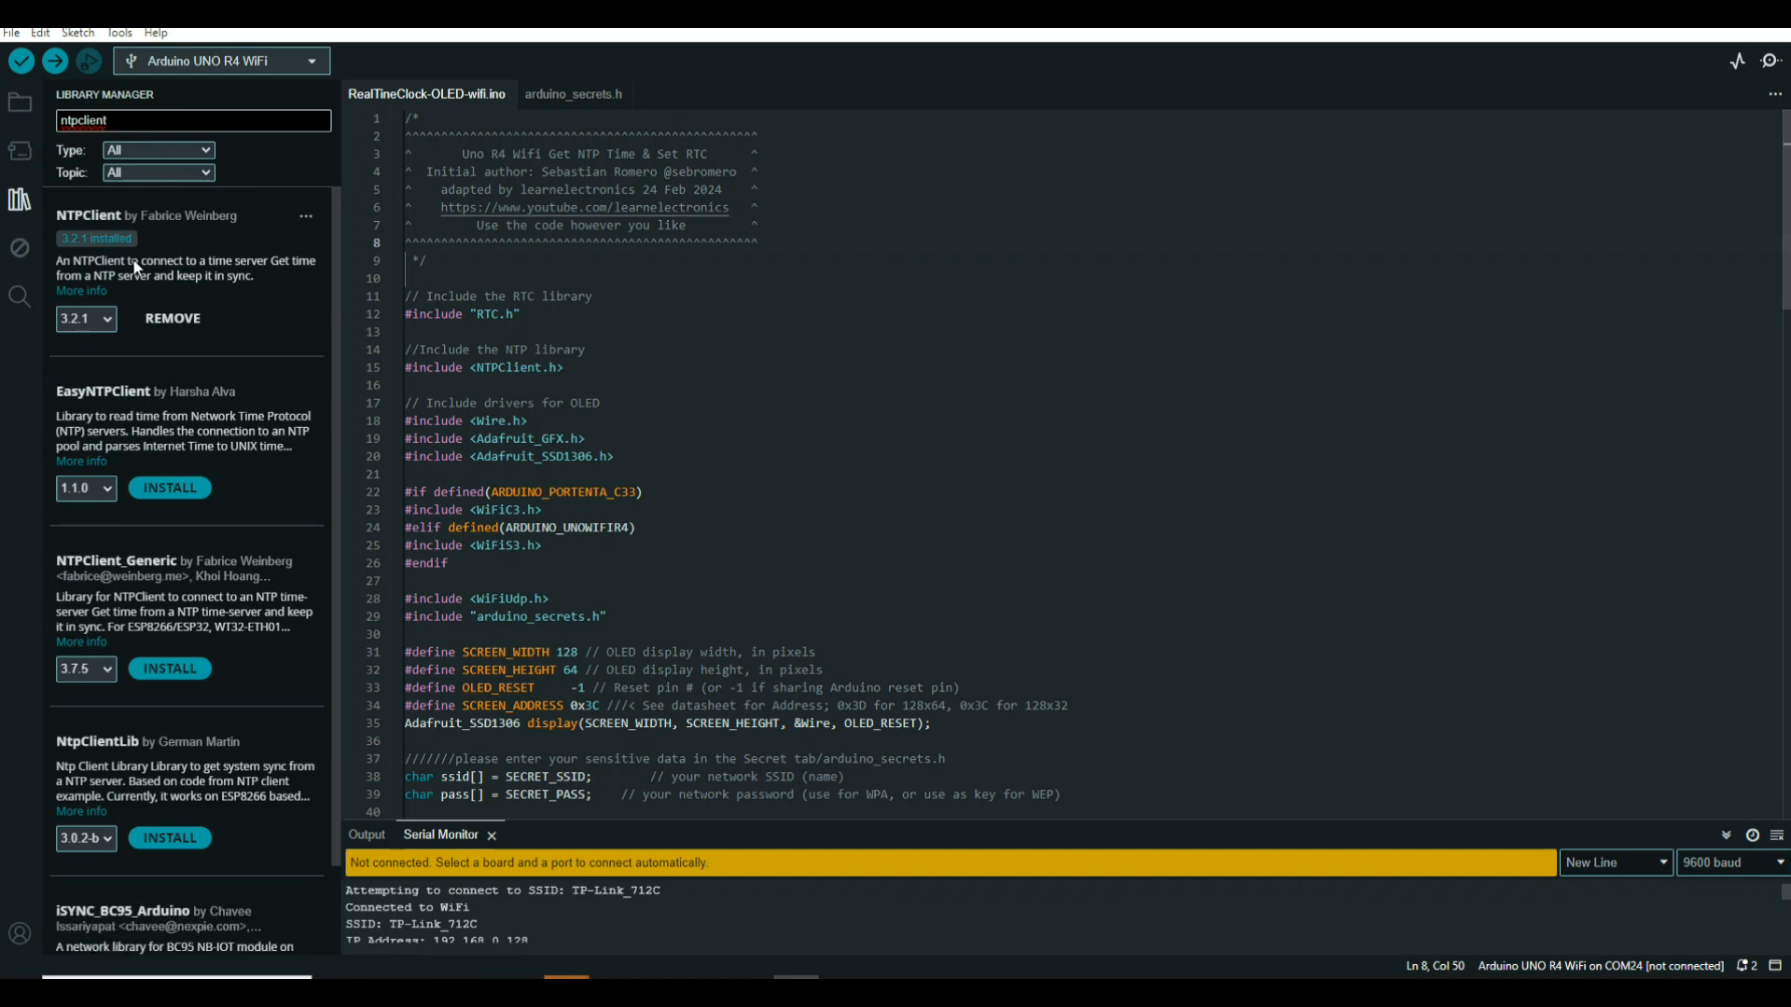
{"action": "mouse_move", "coordinate": [172, 425]}
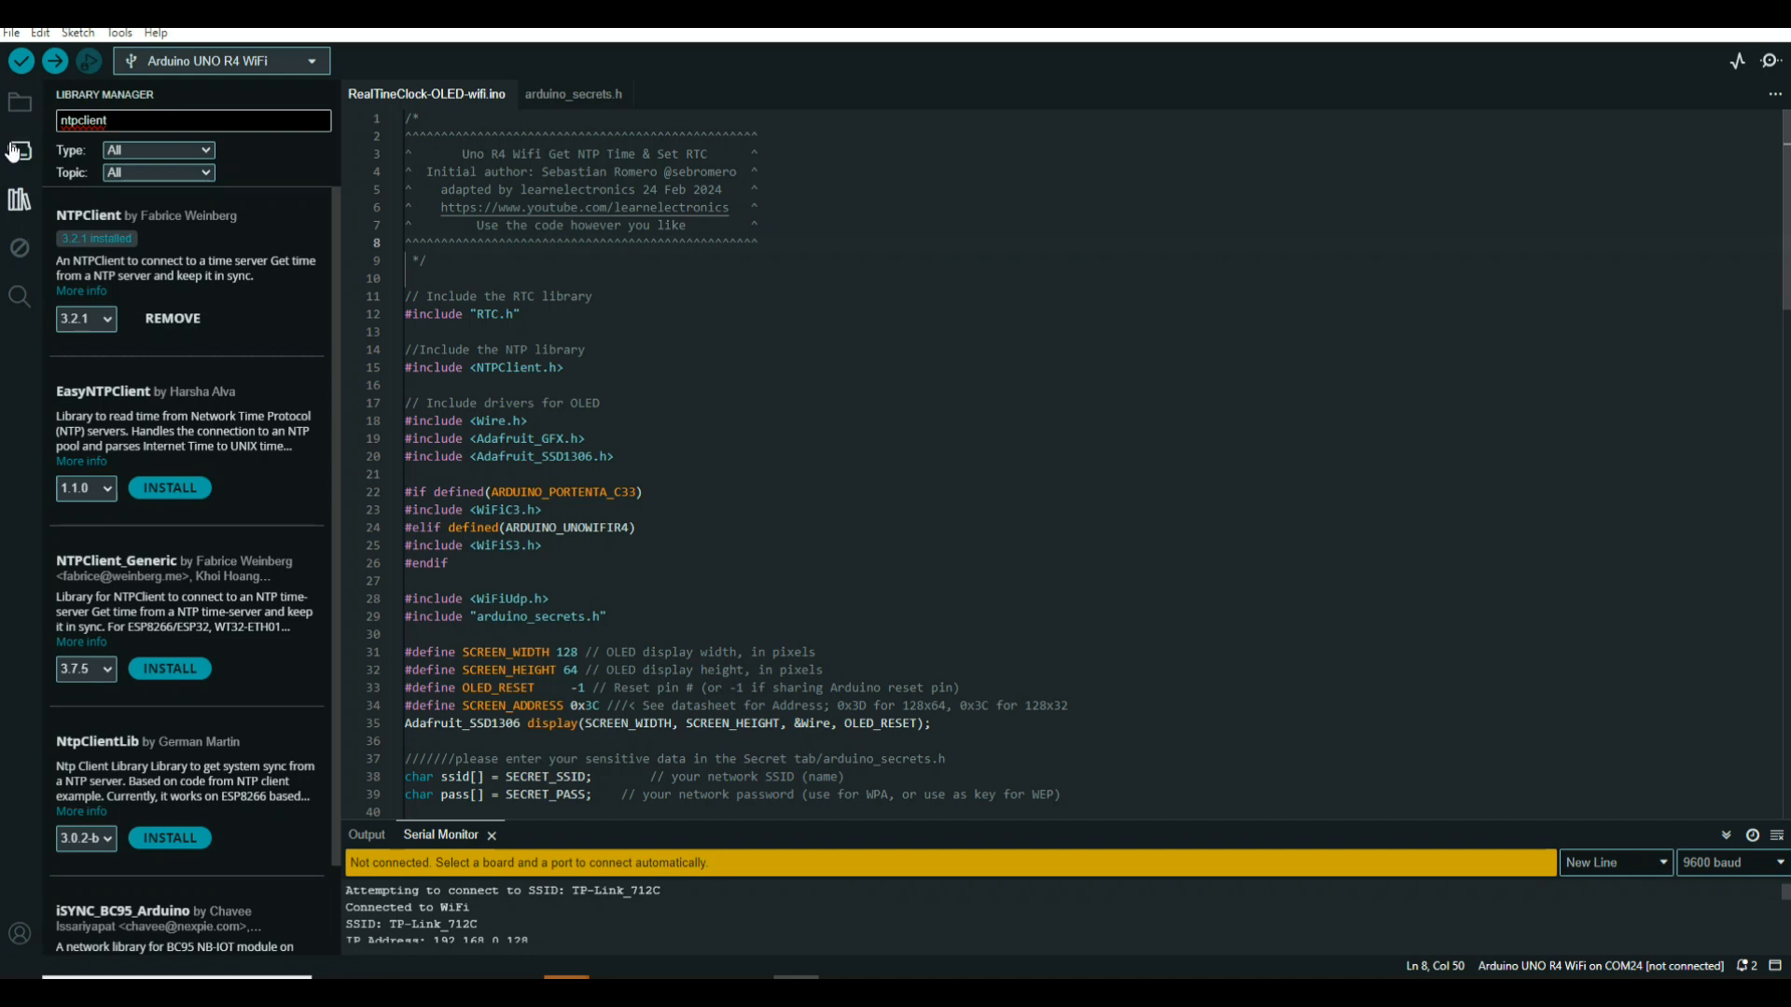
{"action": "mouse_move", "coordinate": [17, 200]}
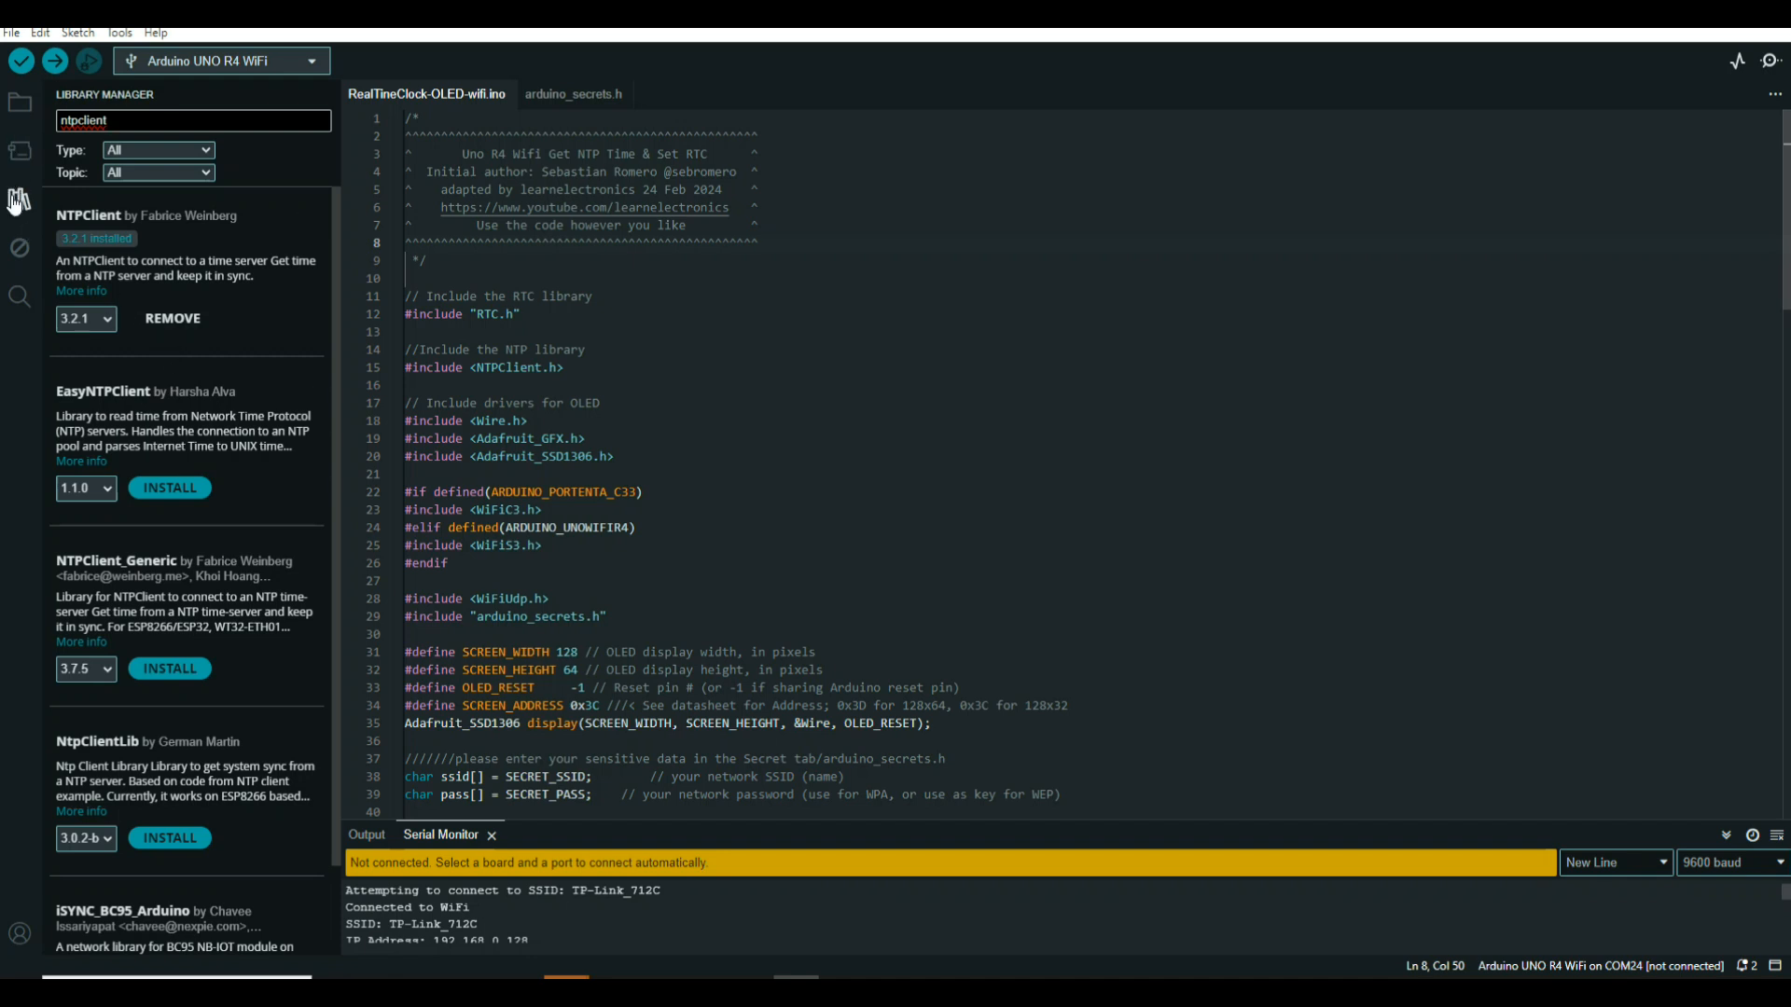
Hide the Library Manager panel so the sketch fills the editor
{"action": "left_click", "coordinate": [19, 199]}
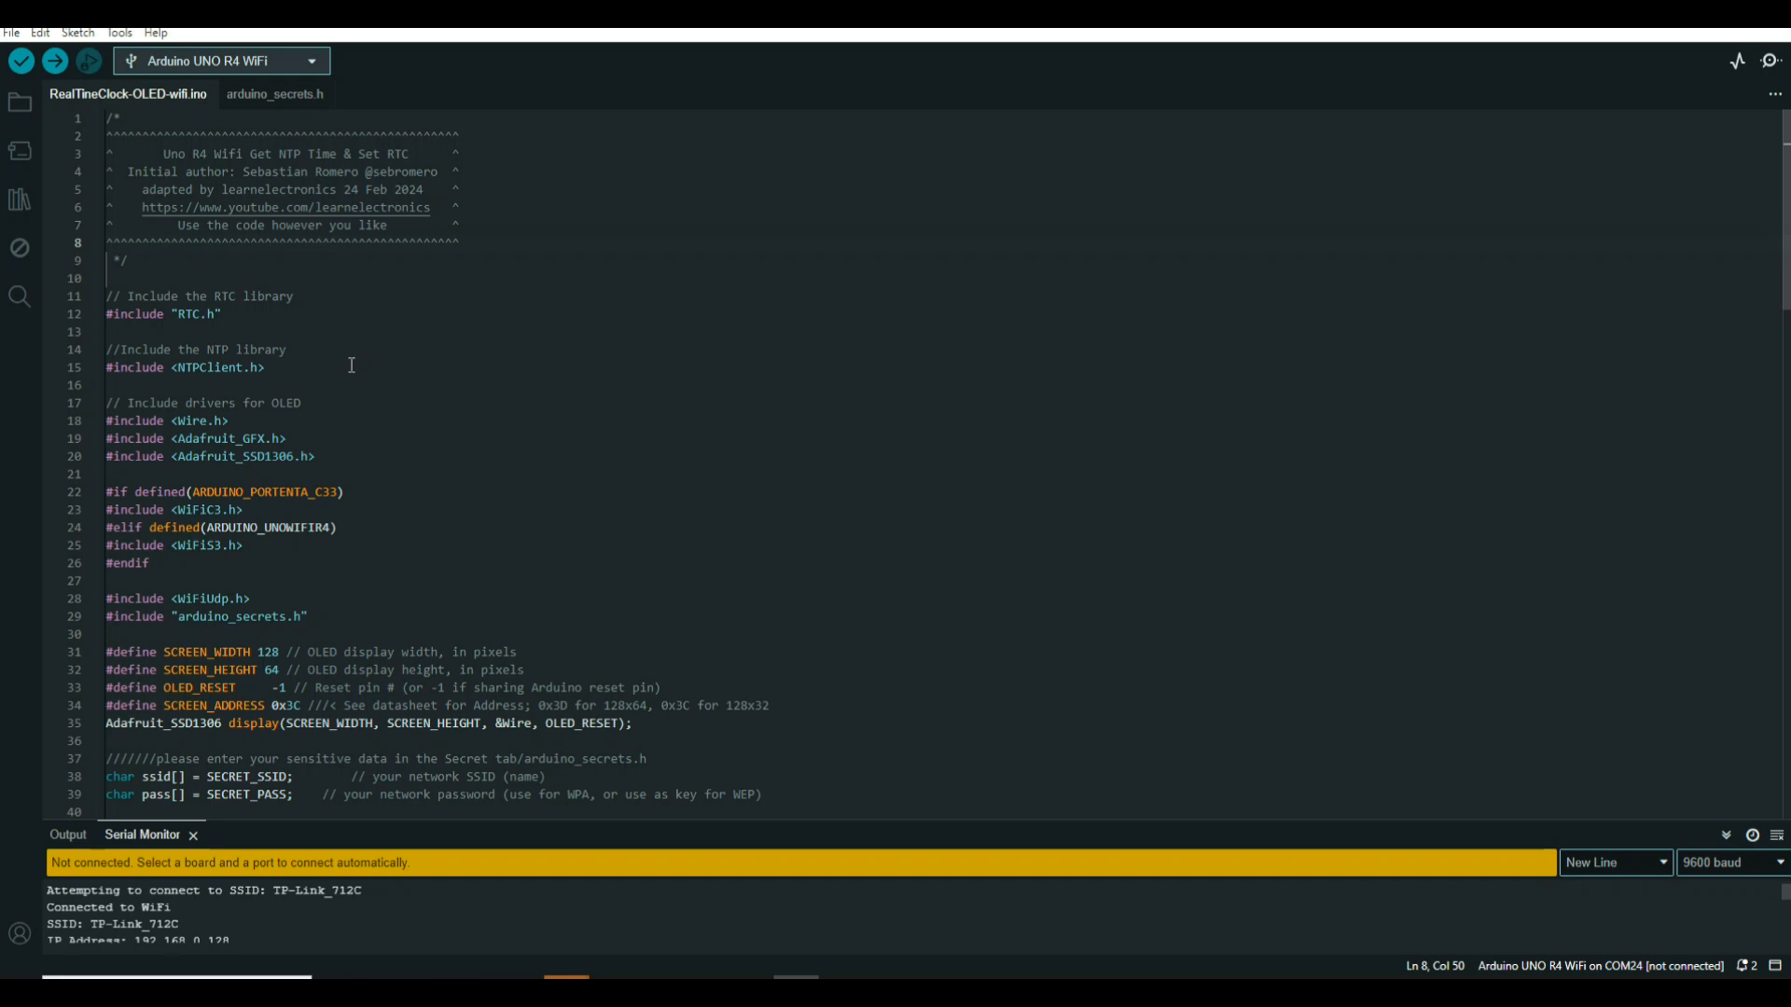
{"action": "mouse_move", "coordinate": [205, 419]}
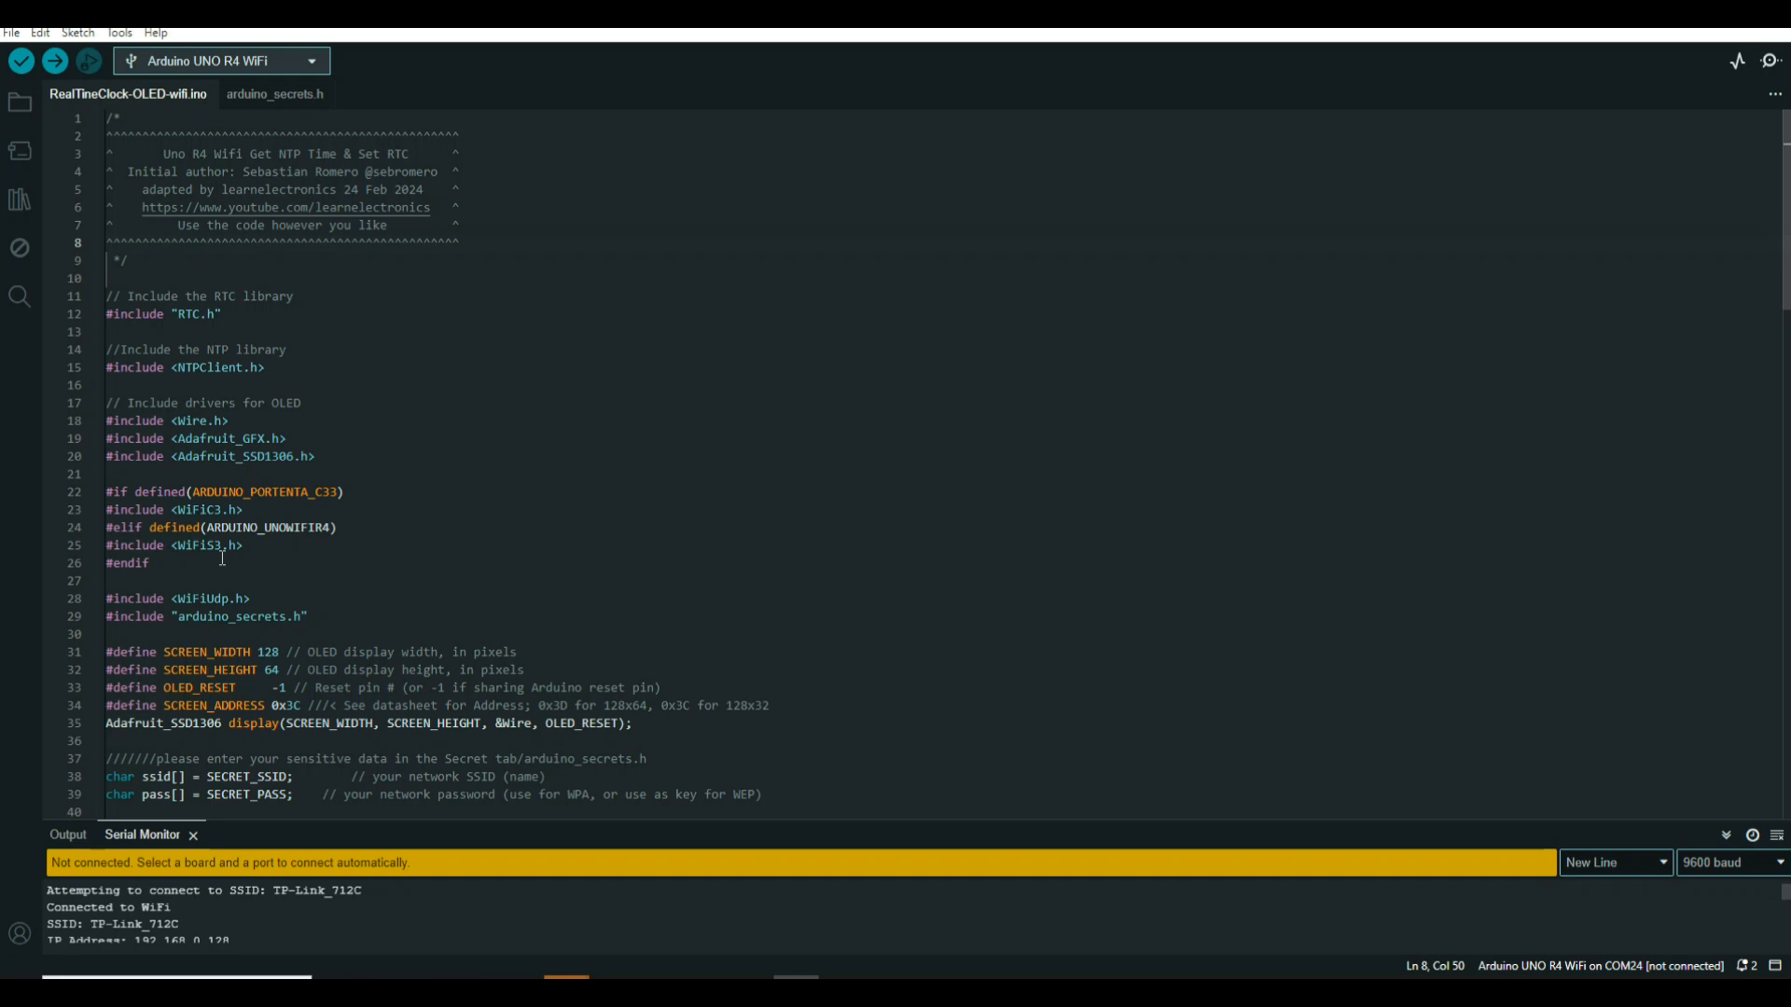
{"action": "mouse_move", "coordinate": [511, 446]}
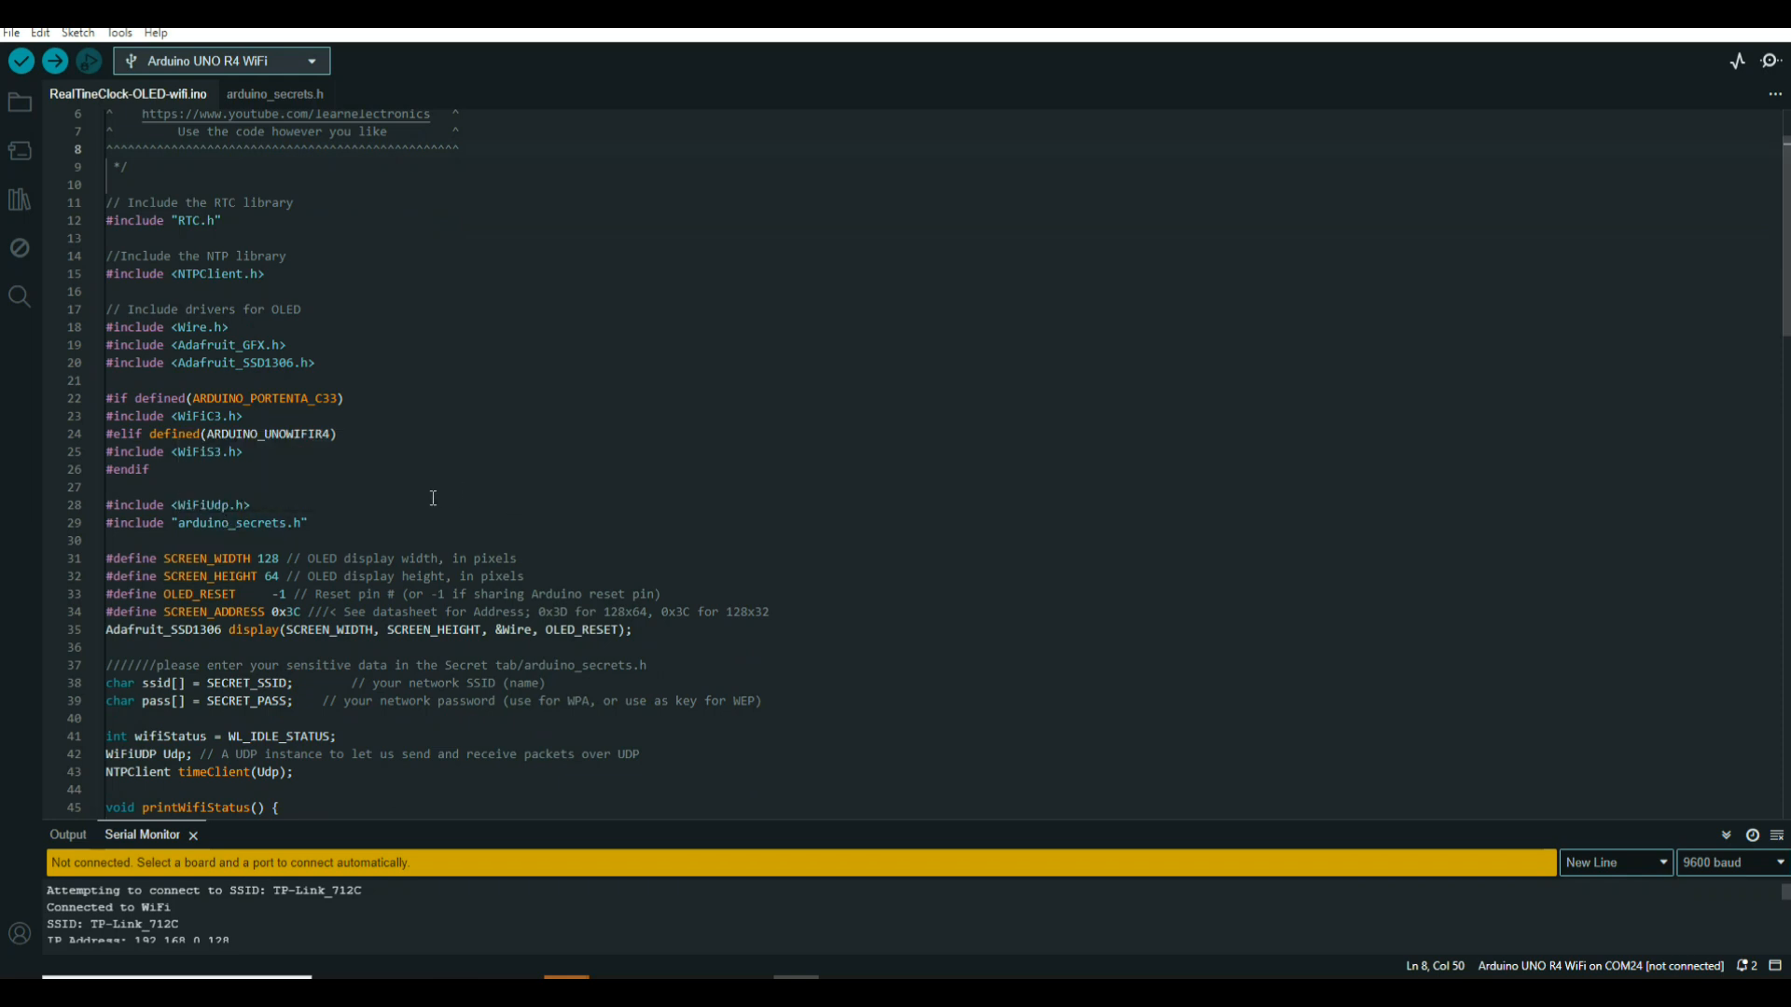
{"action": "mouse_move", "coordinate": [263, 522]}
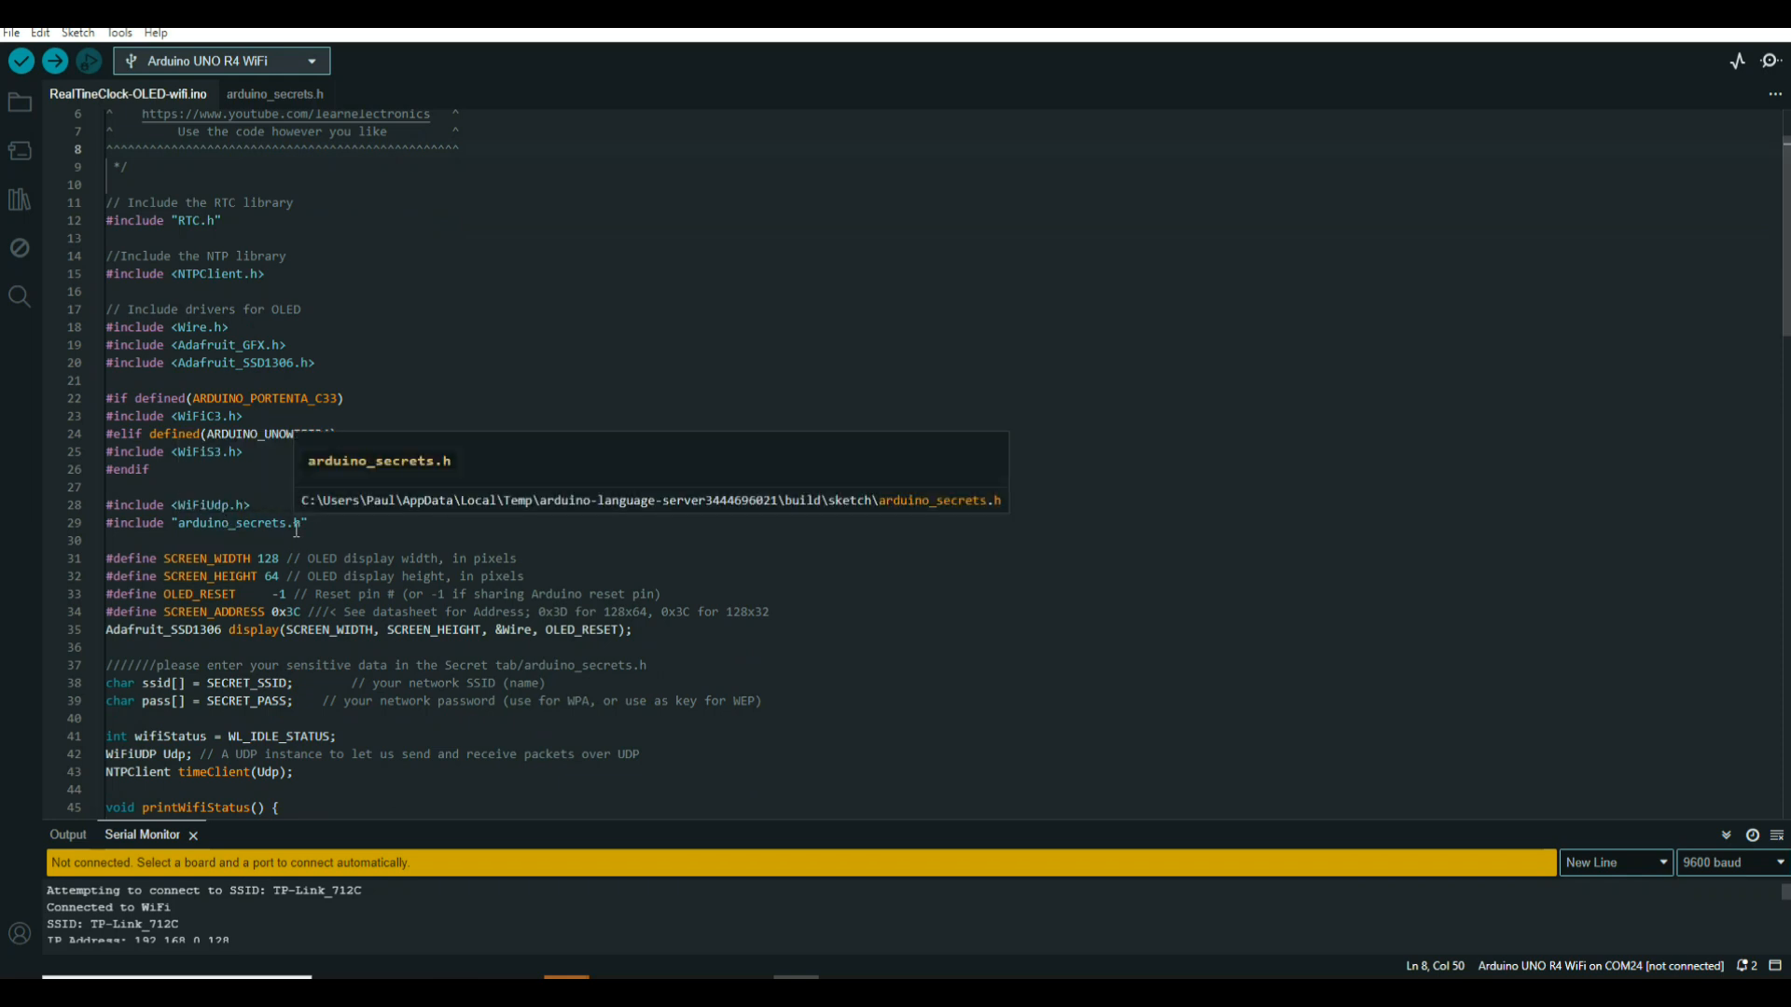
{"action": "mouse_move", "coordinate": [472, 328]}
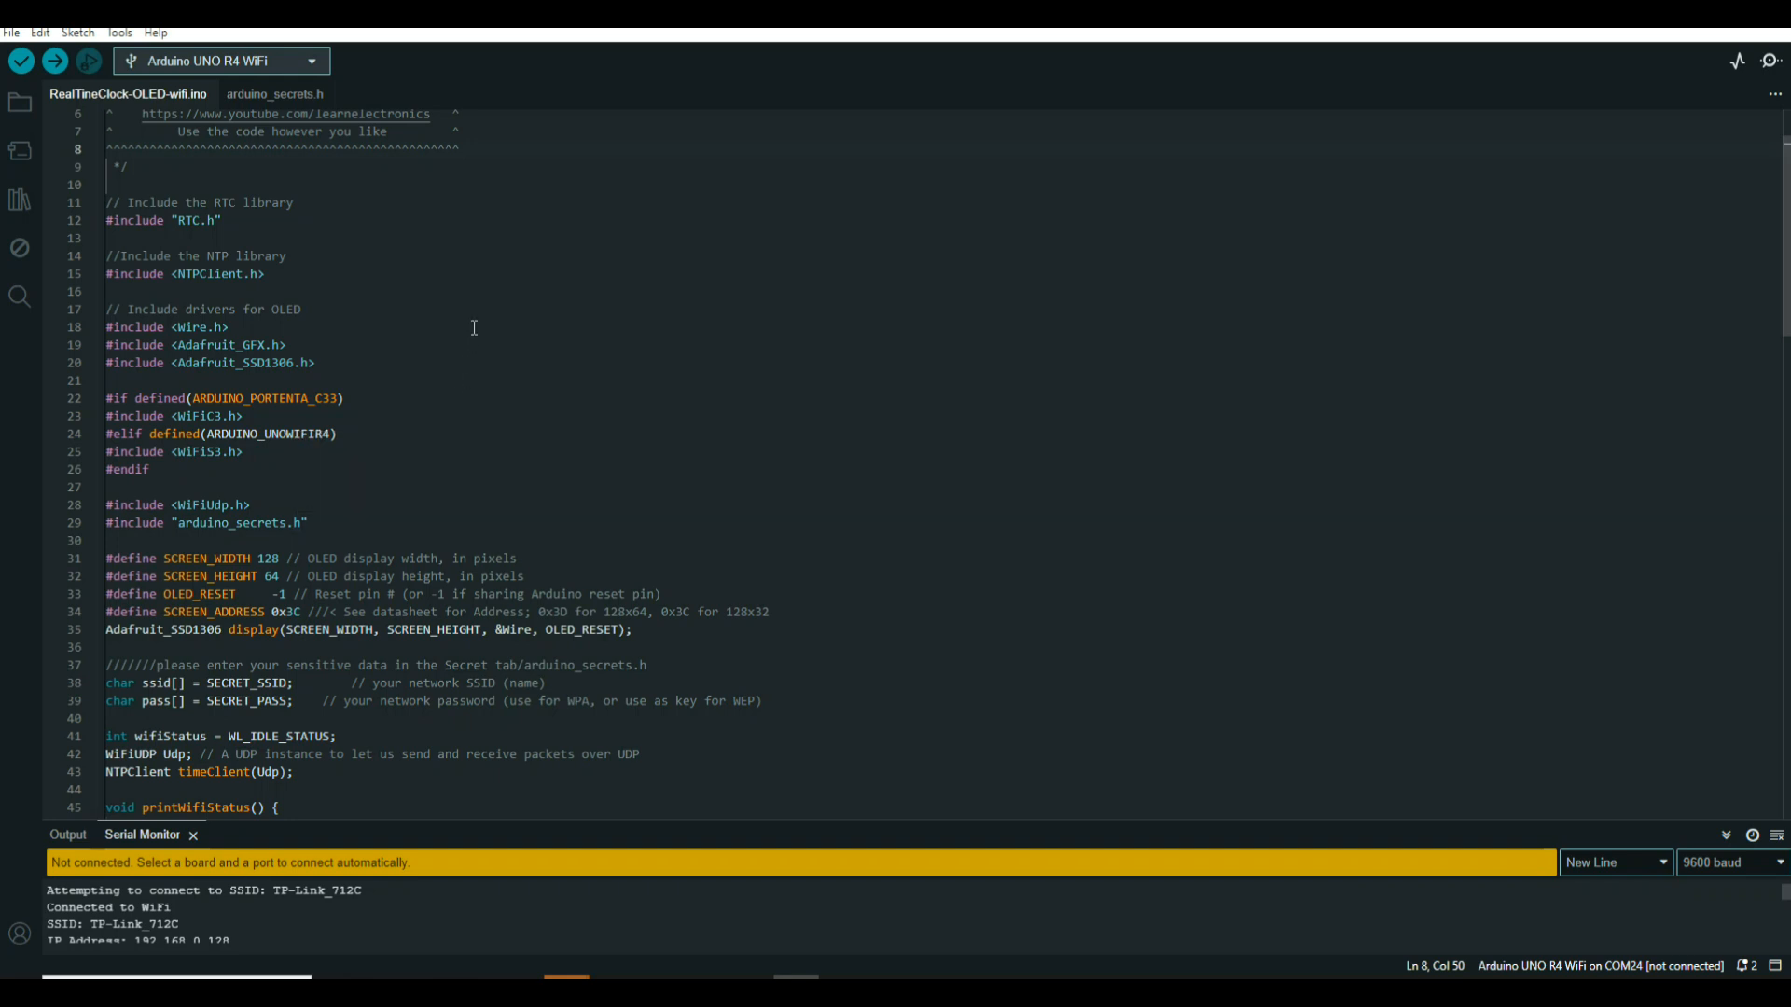
{"action": "mouse_move", "coordinate": [239, 839]}
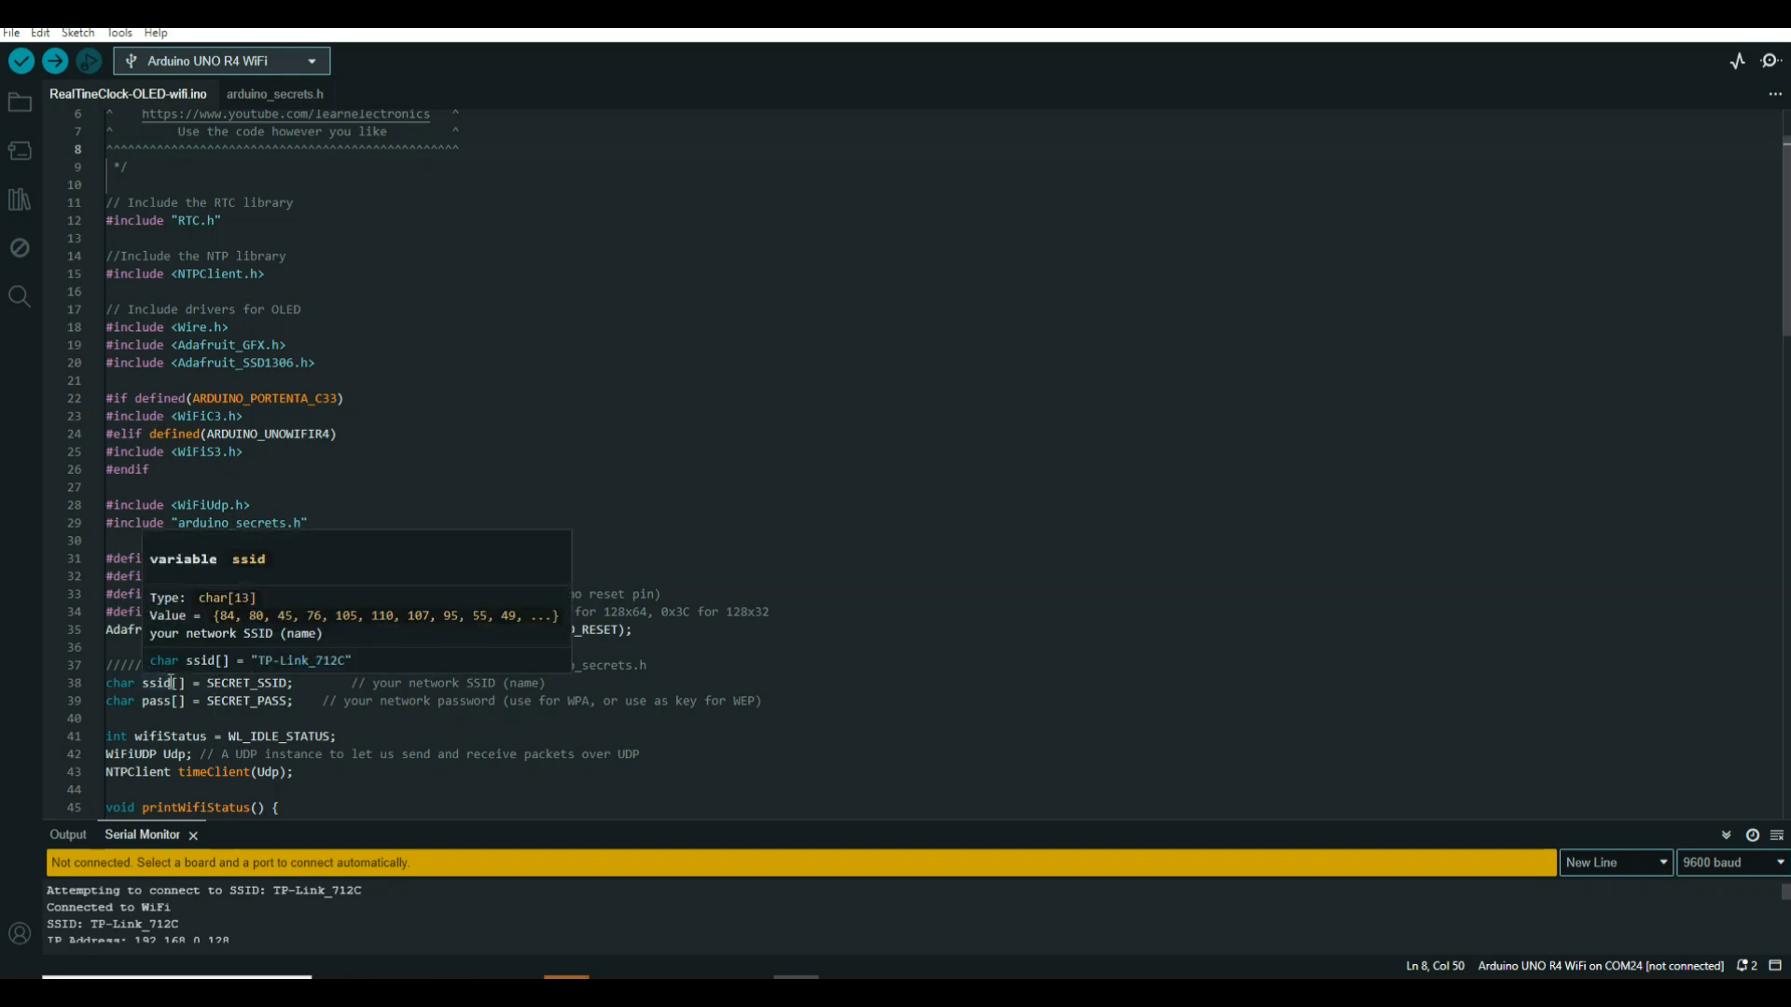
{"action": "mouse_move", "coordinate": [267, 705]}
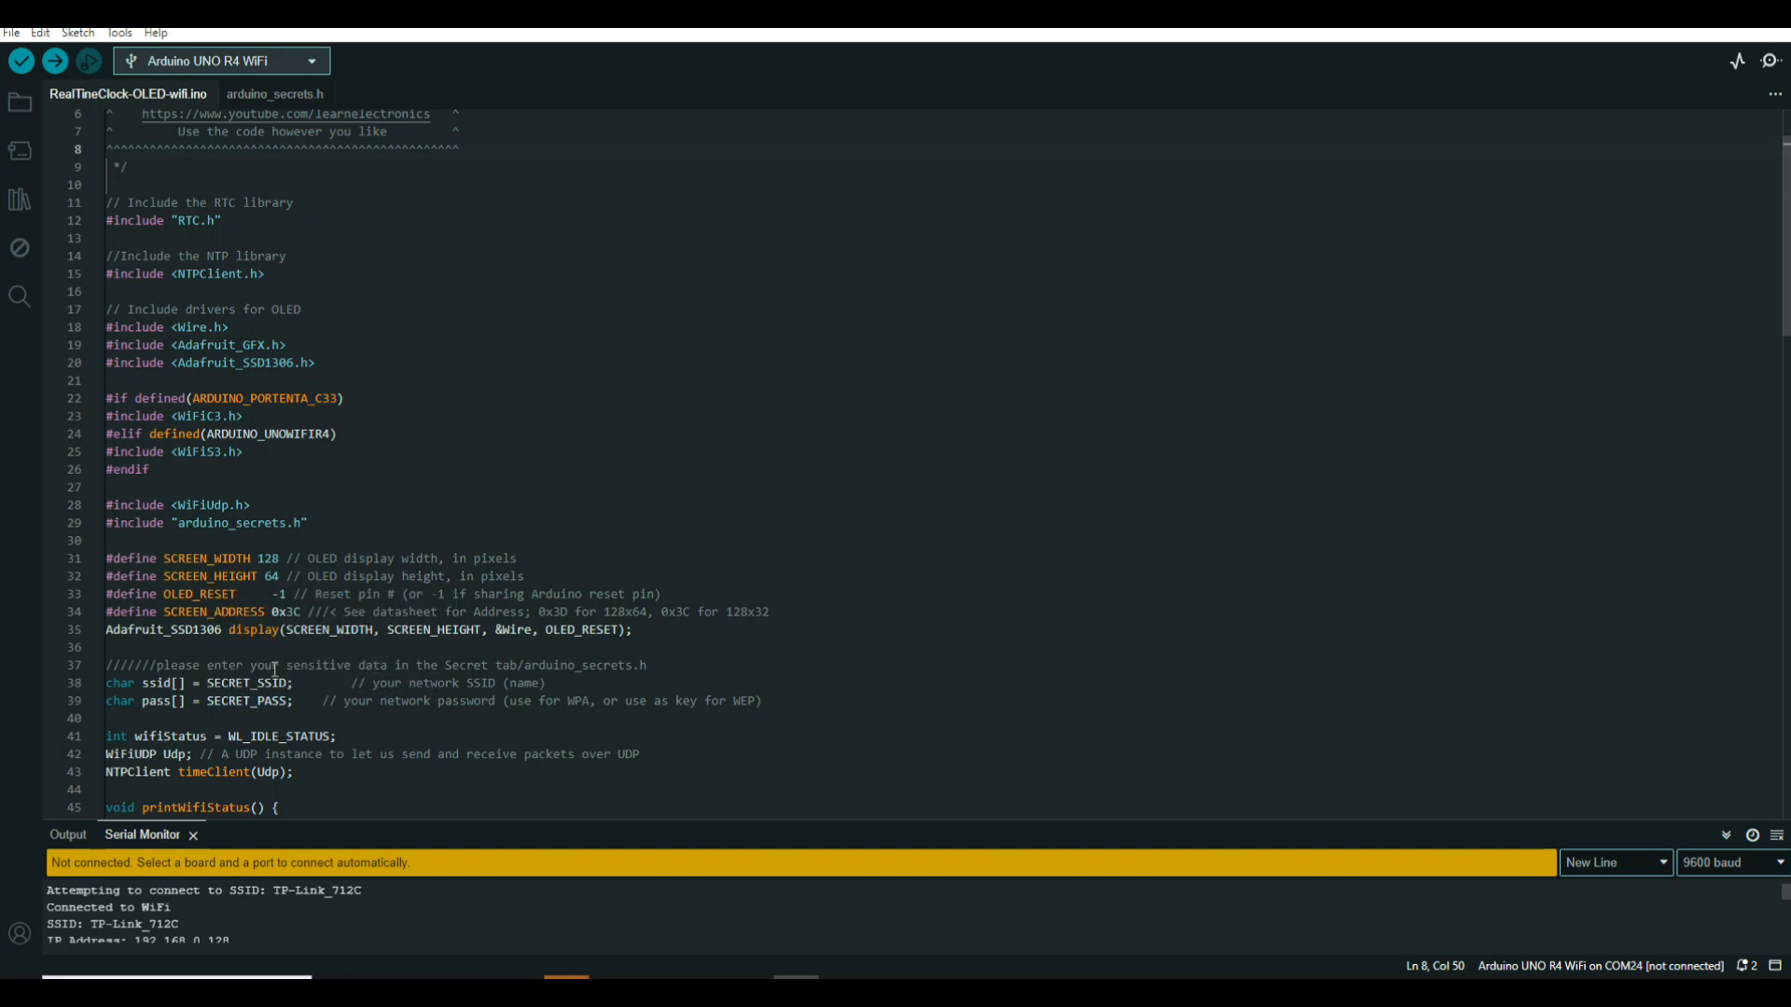
{"action": "mouse_move", "coordinate": [424, 462]}
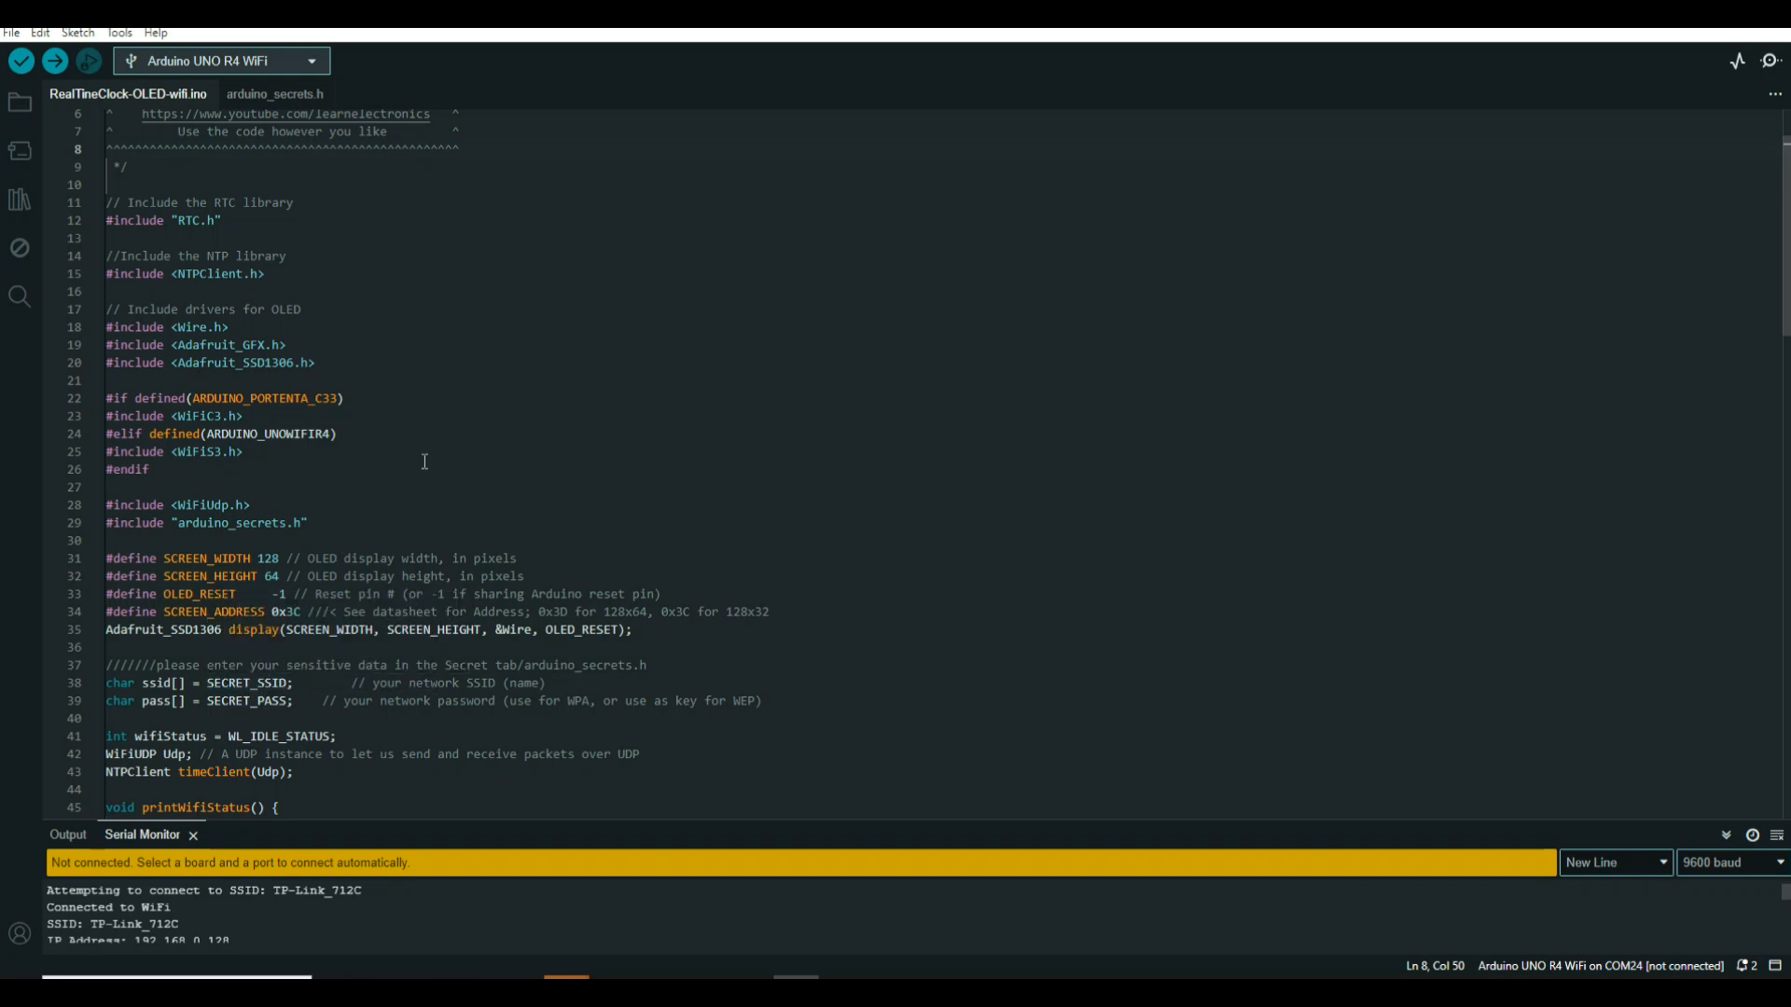
{"action": "scroll", "scroll_direction": "down", "scroll_amount": 3}
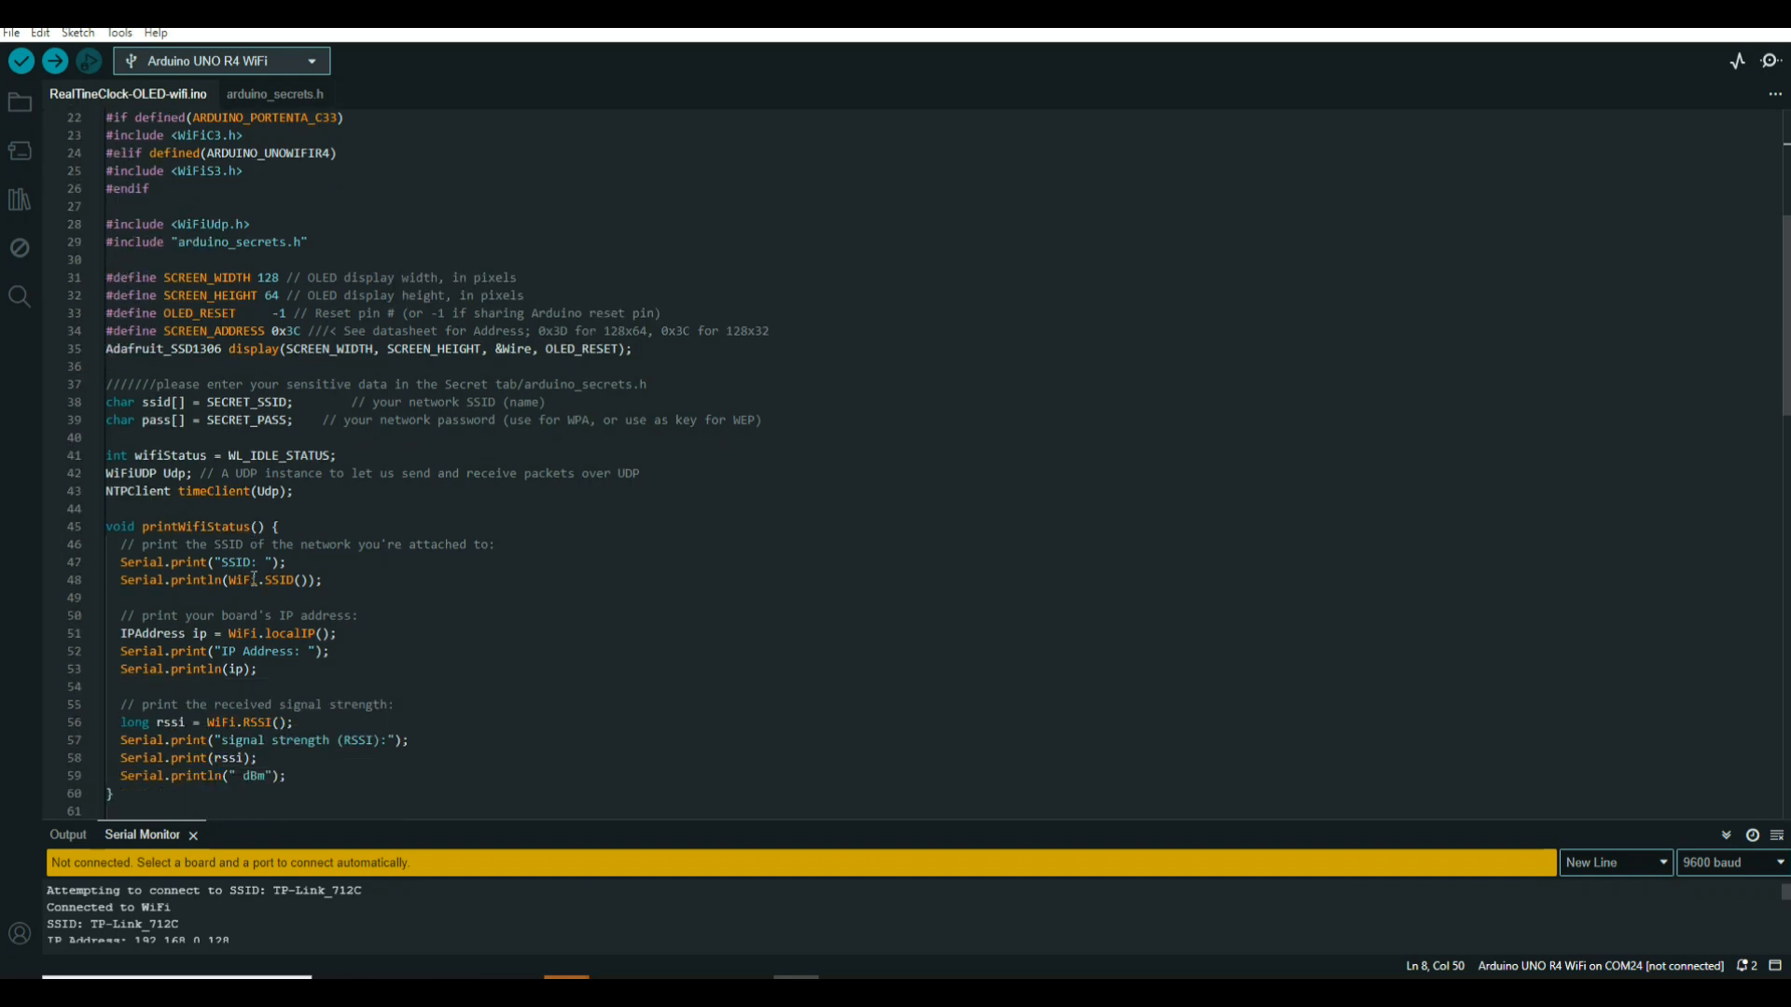
{"action": "mouse_move", "coordinate": [153, 526]}
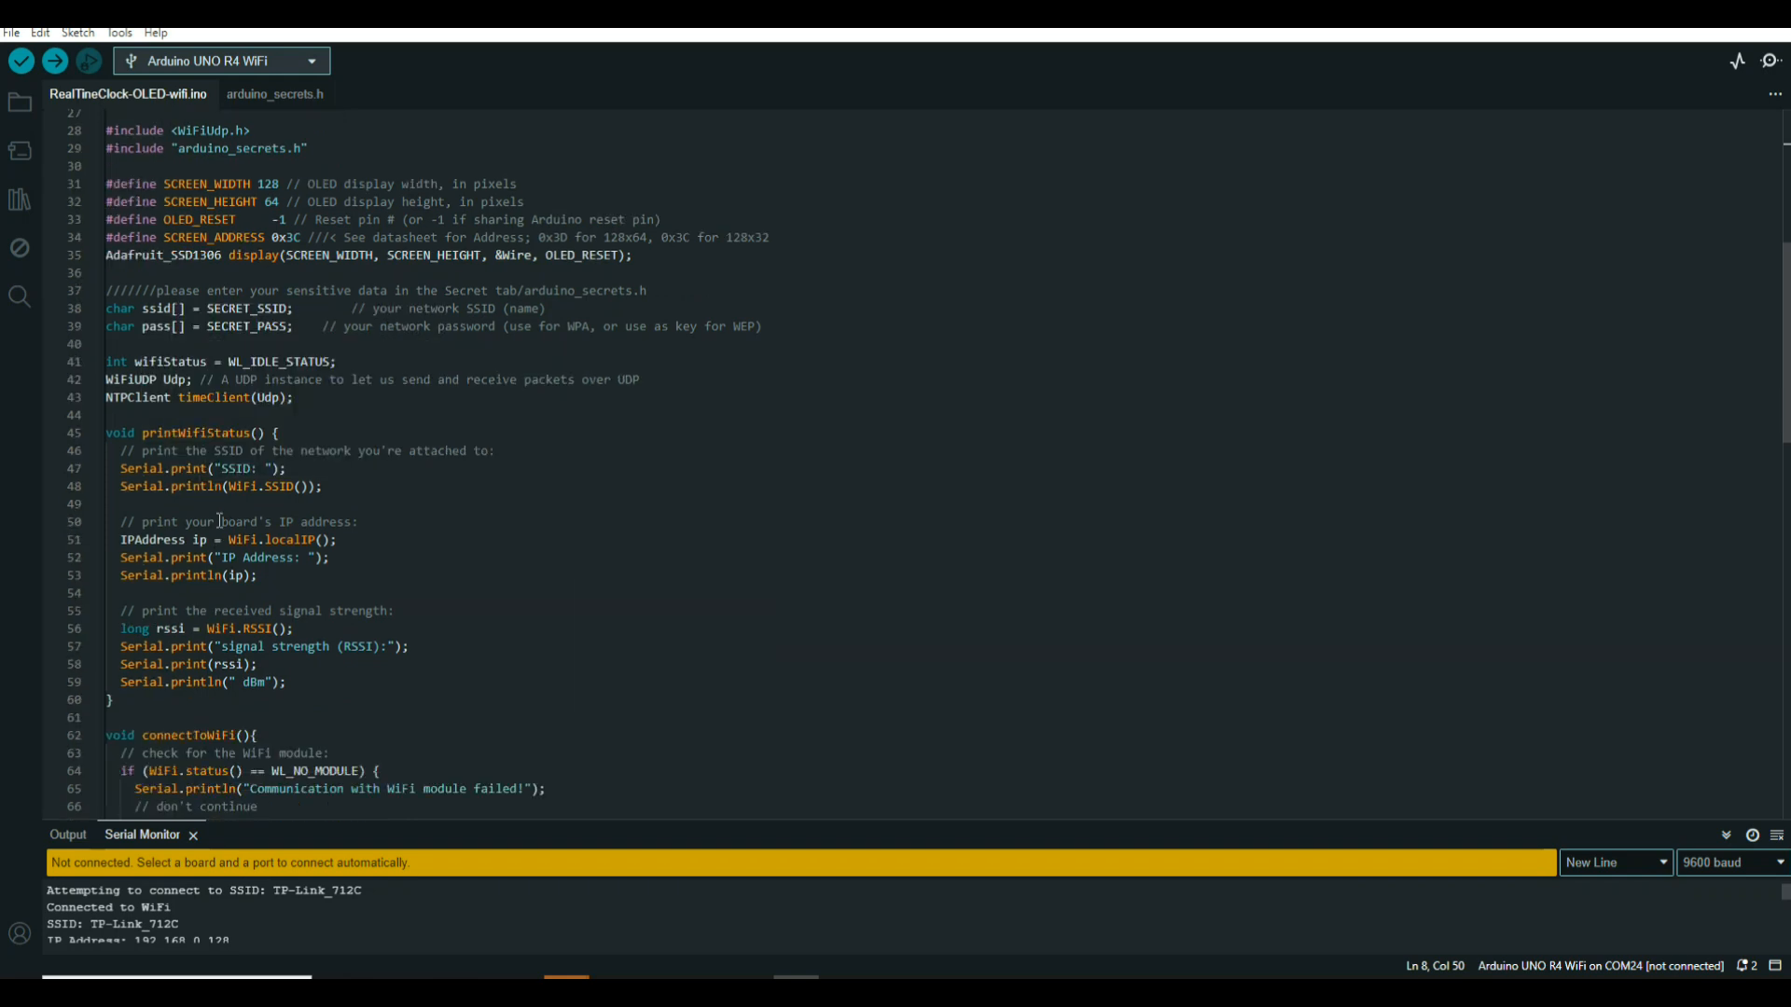
{"action": "mouse_move", "coordinate": [216, 459]}
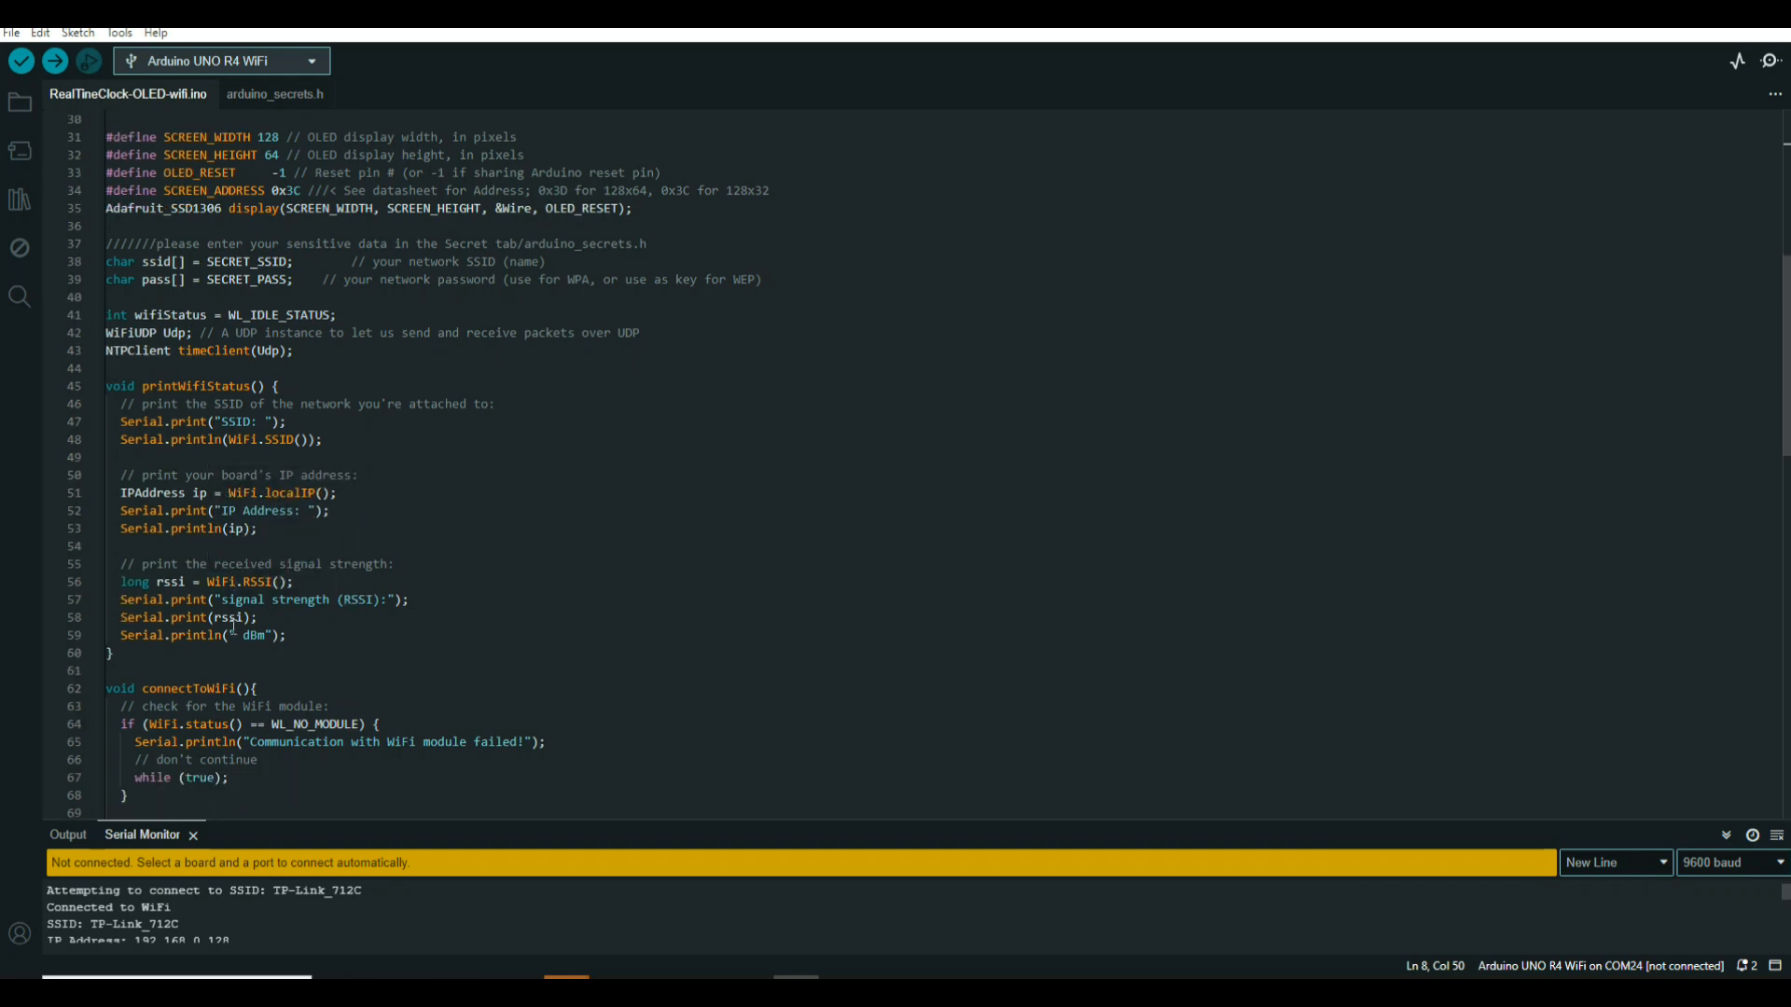
{"action": "scroll", "scroll_direction": "down", "scroll_amount": 3}
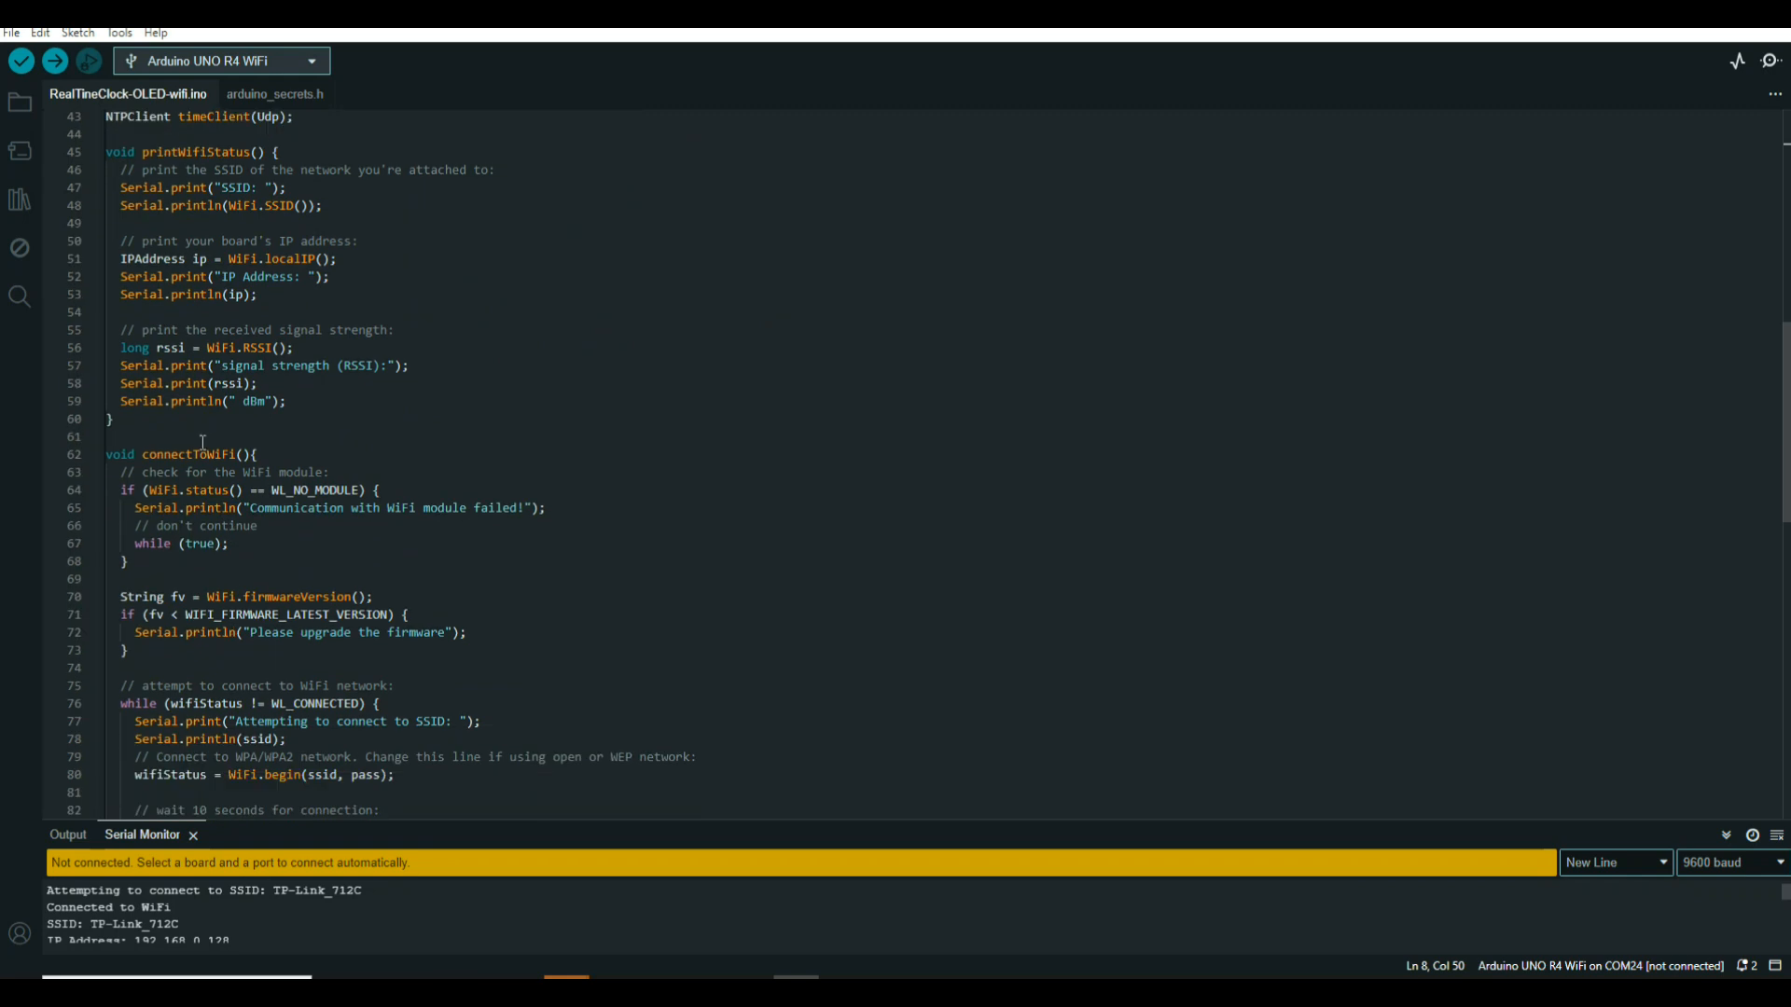
{"action": "mouse_move", "coordinate": [184, 472]}
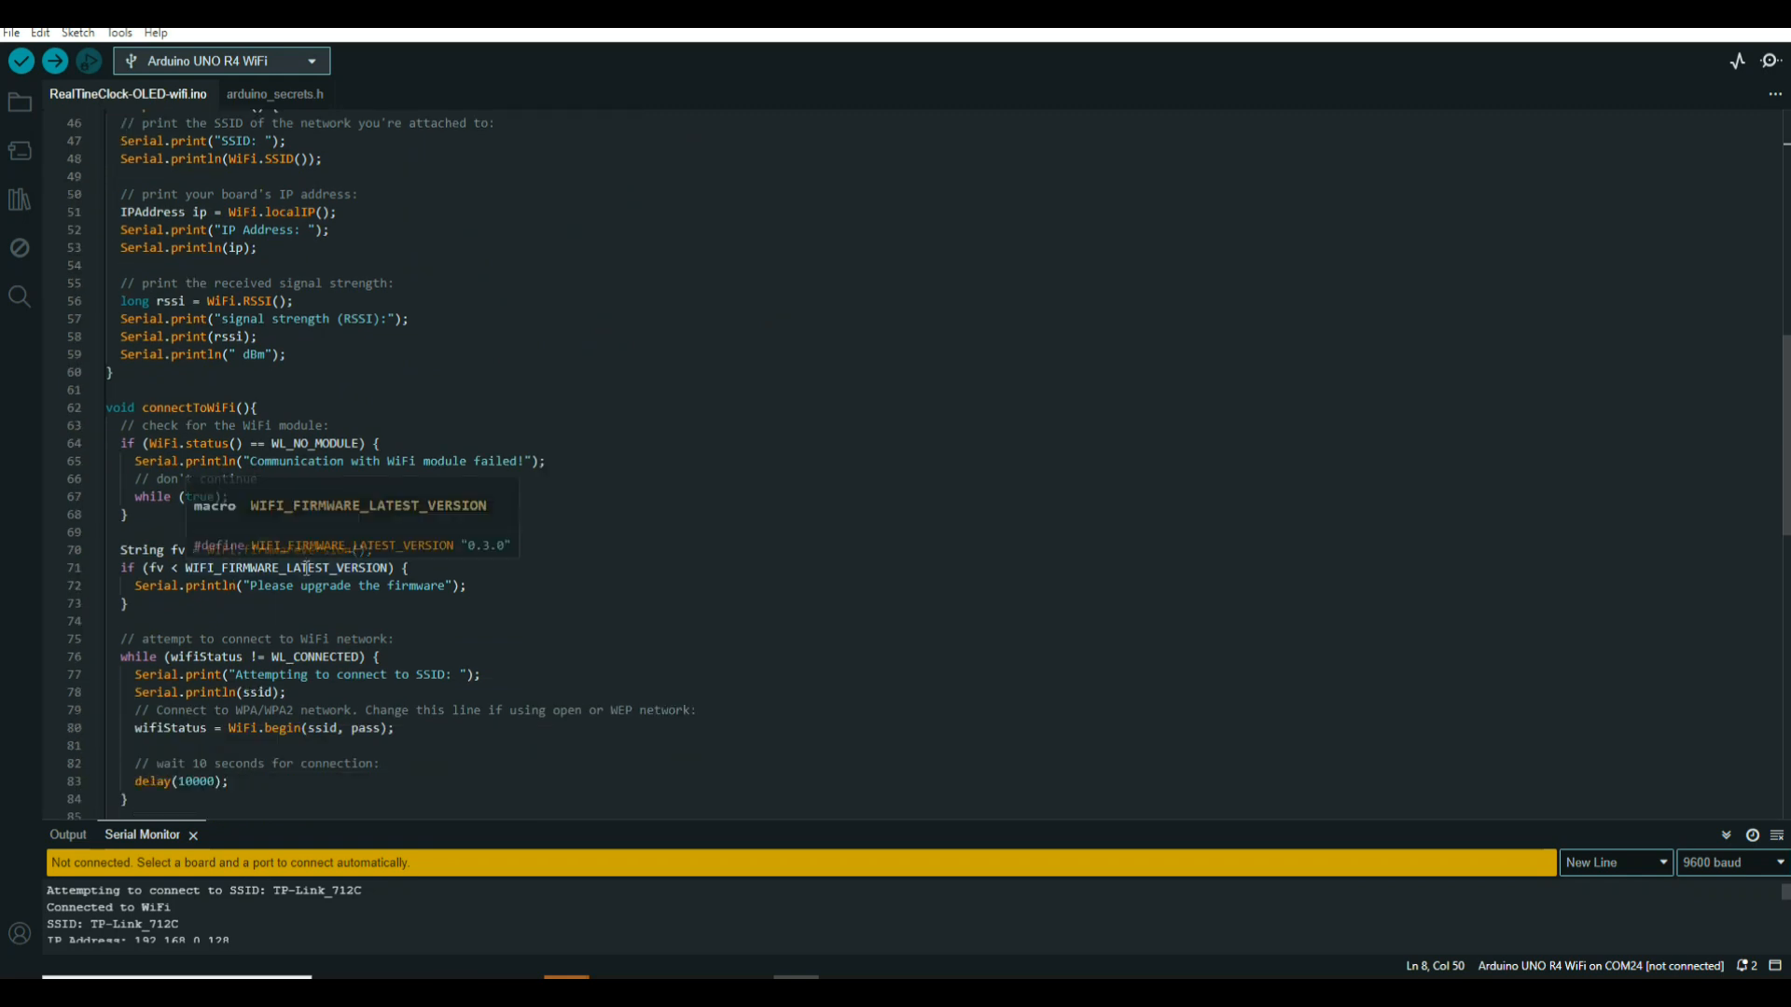
{"action": "scroll", "scroll_direction": "down", "scroll_amount": 3}
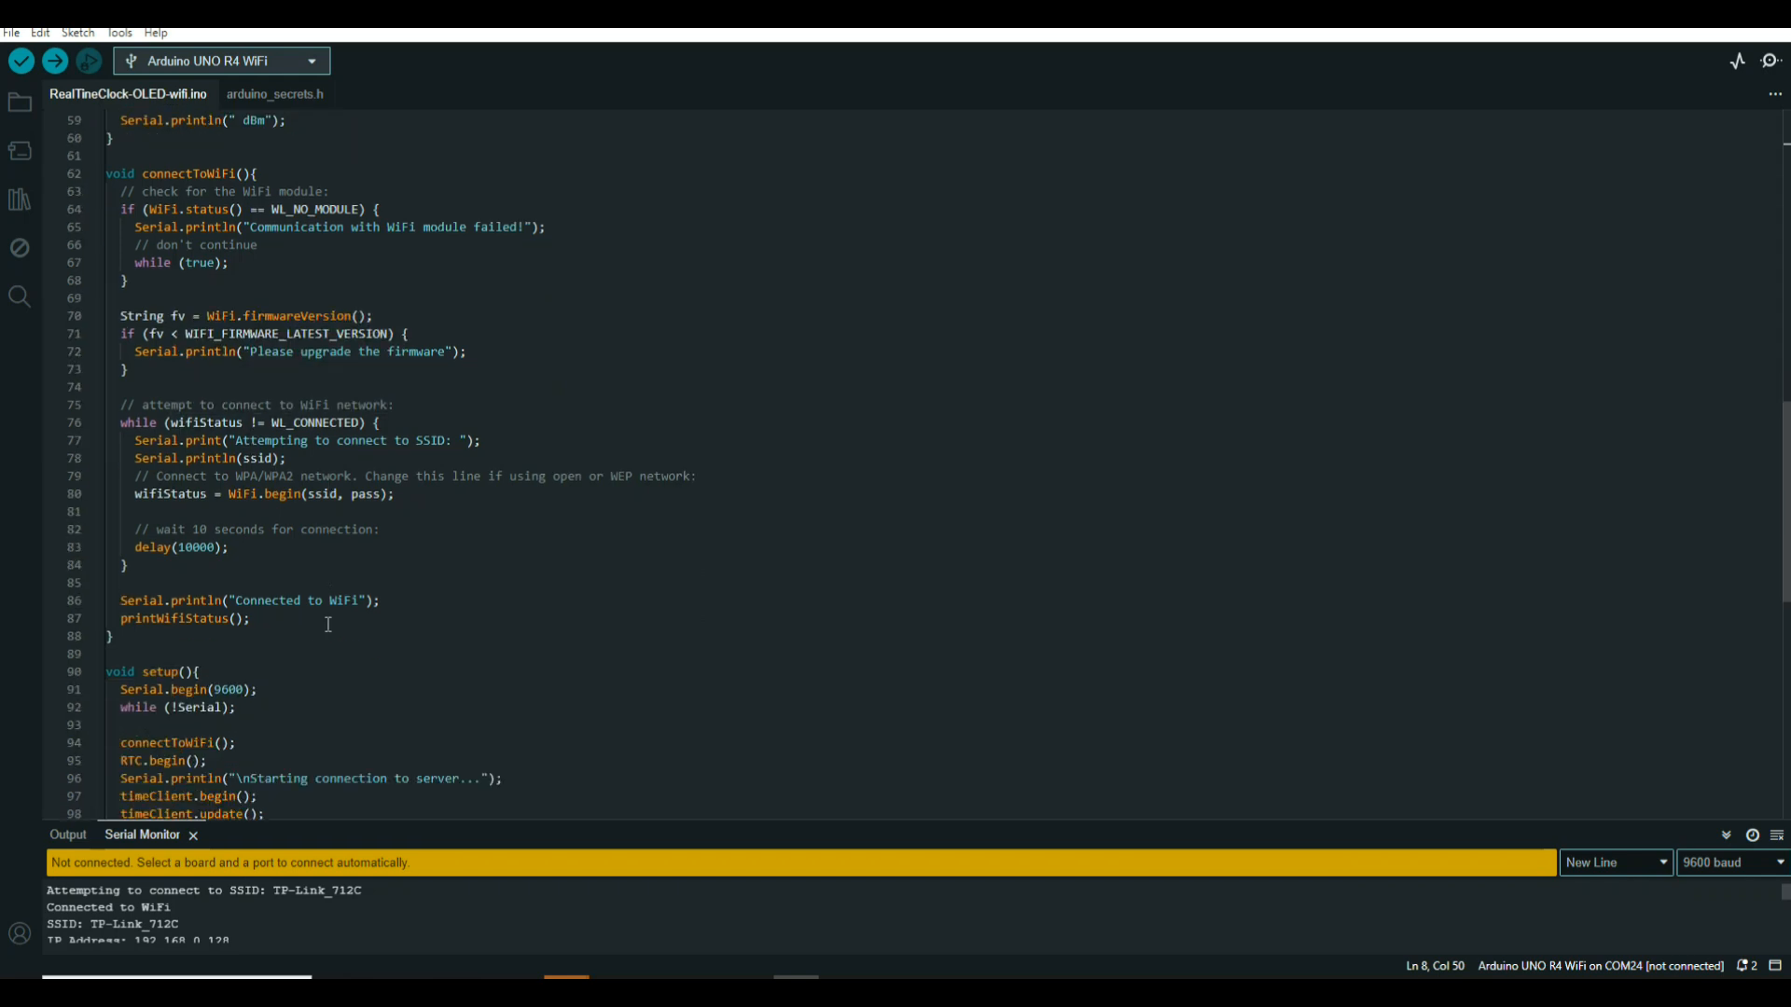
{"action": "scroll", "scroll_direction": "down", "scroll_amount": 3}
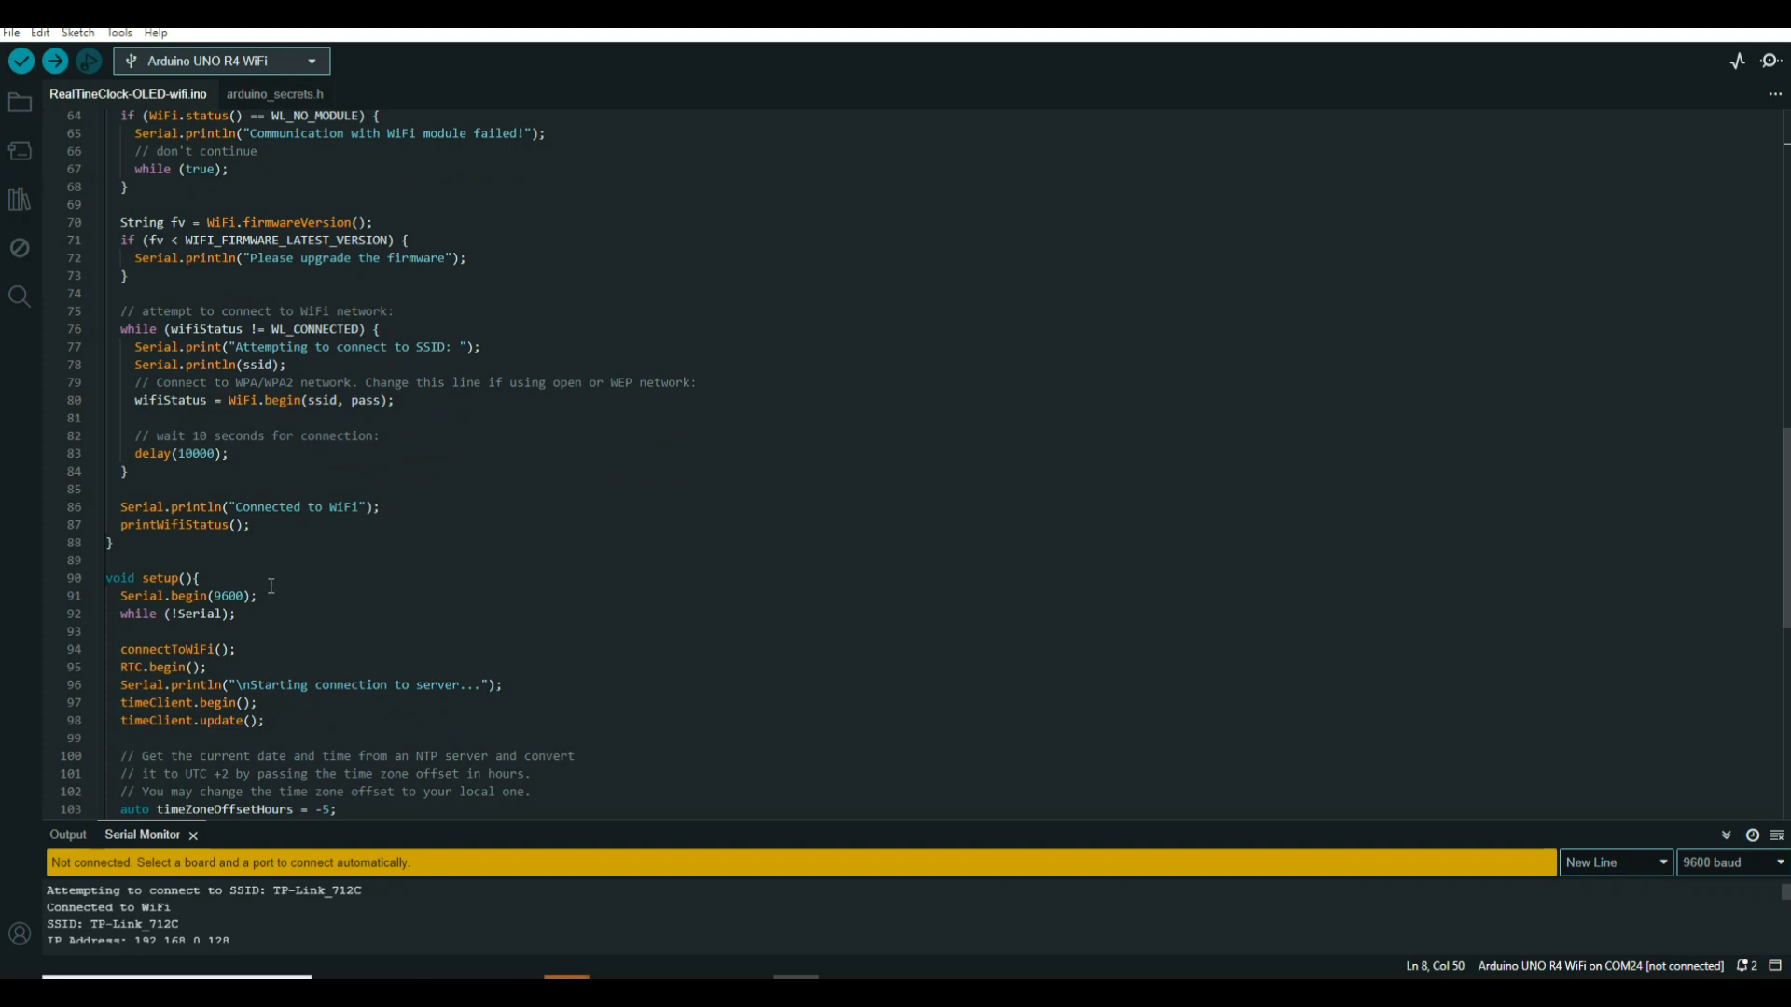
{"action": "scroll", "scroll_direction": "down", "scroll_amount": 3}
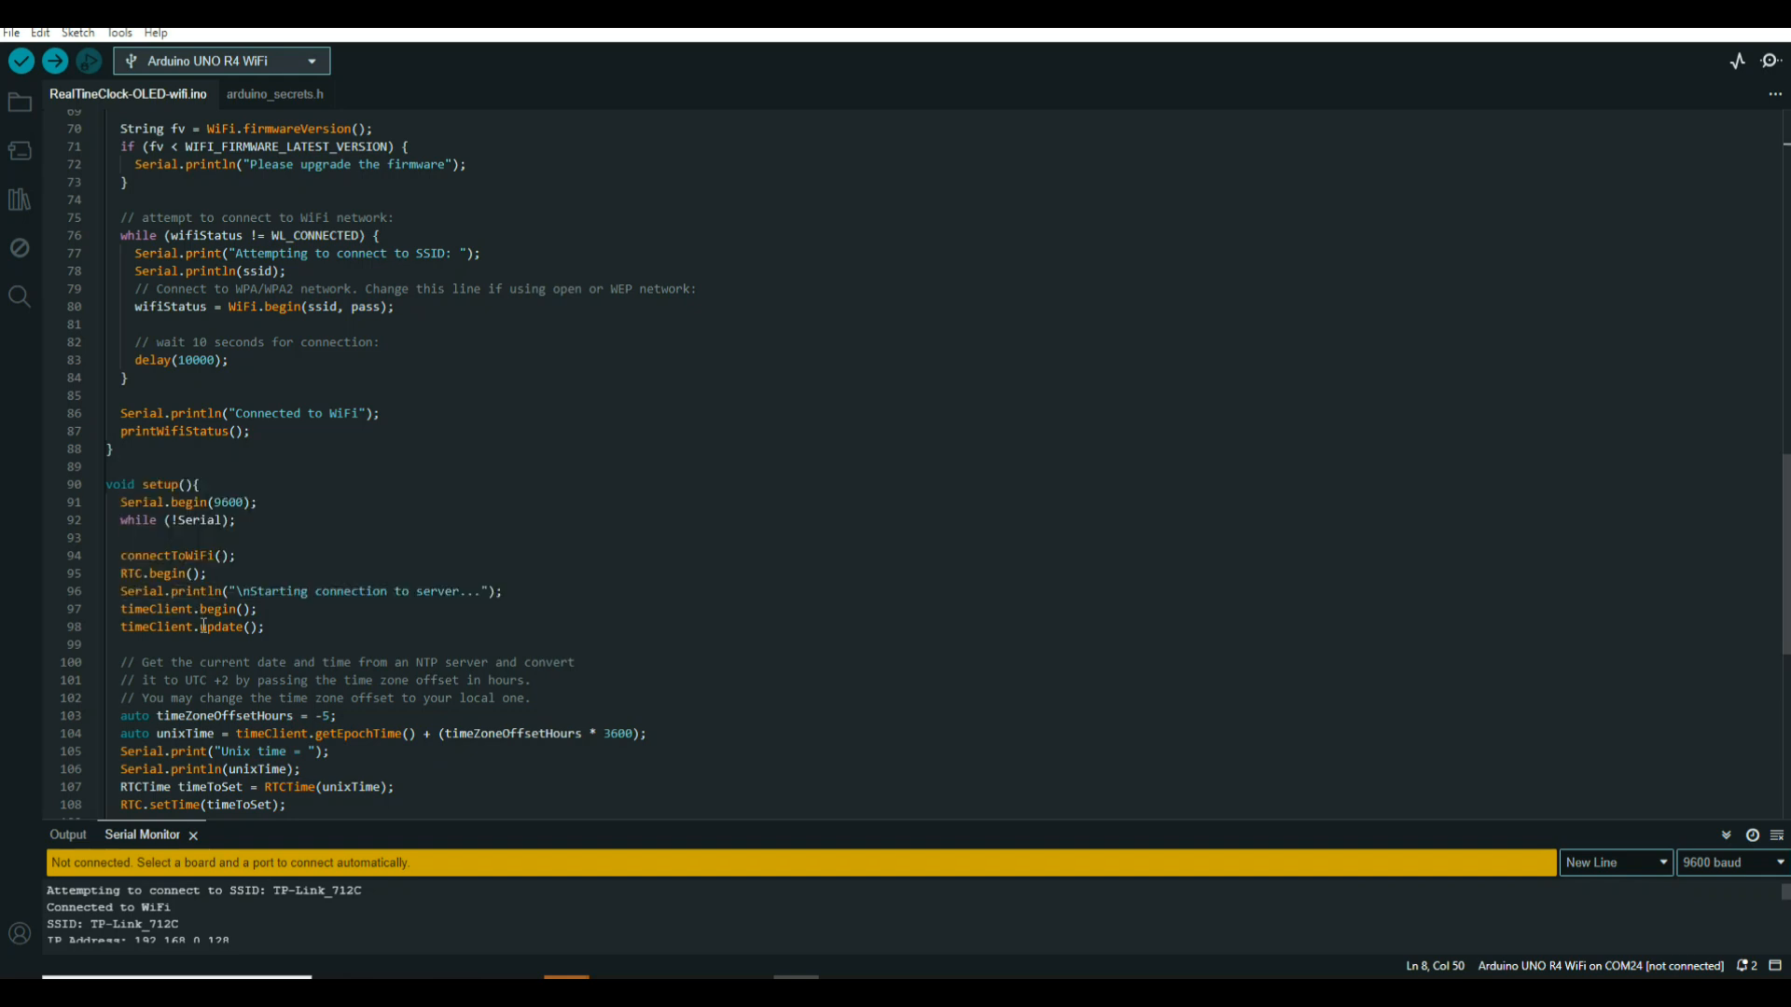
{"action": "mouse_move", "coordinate": [154, 608]}
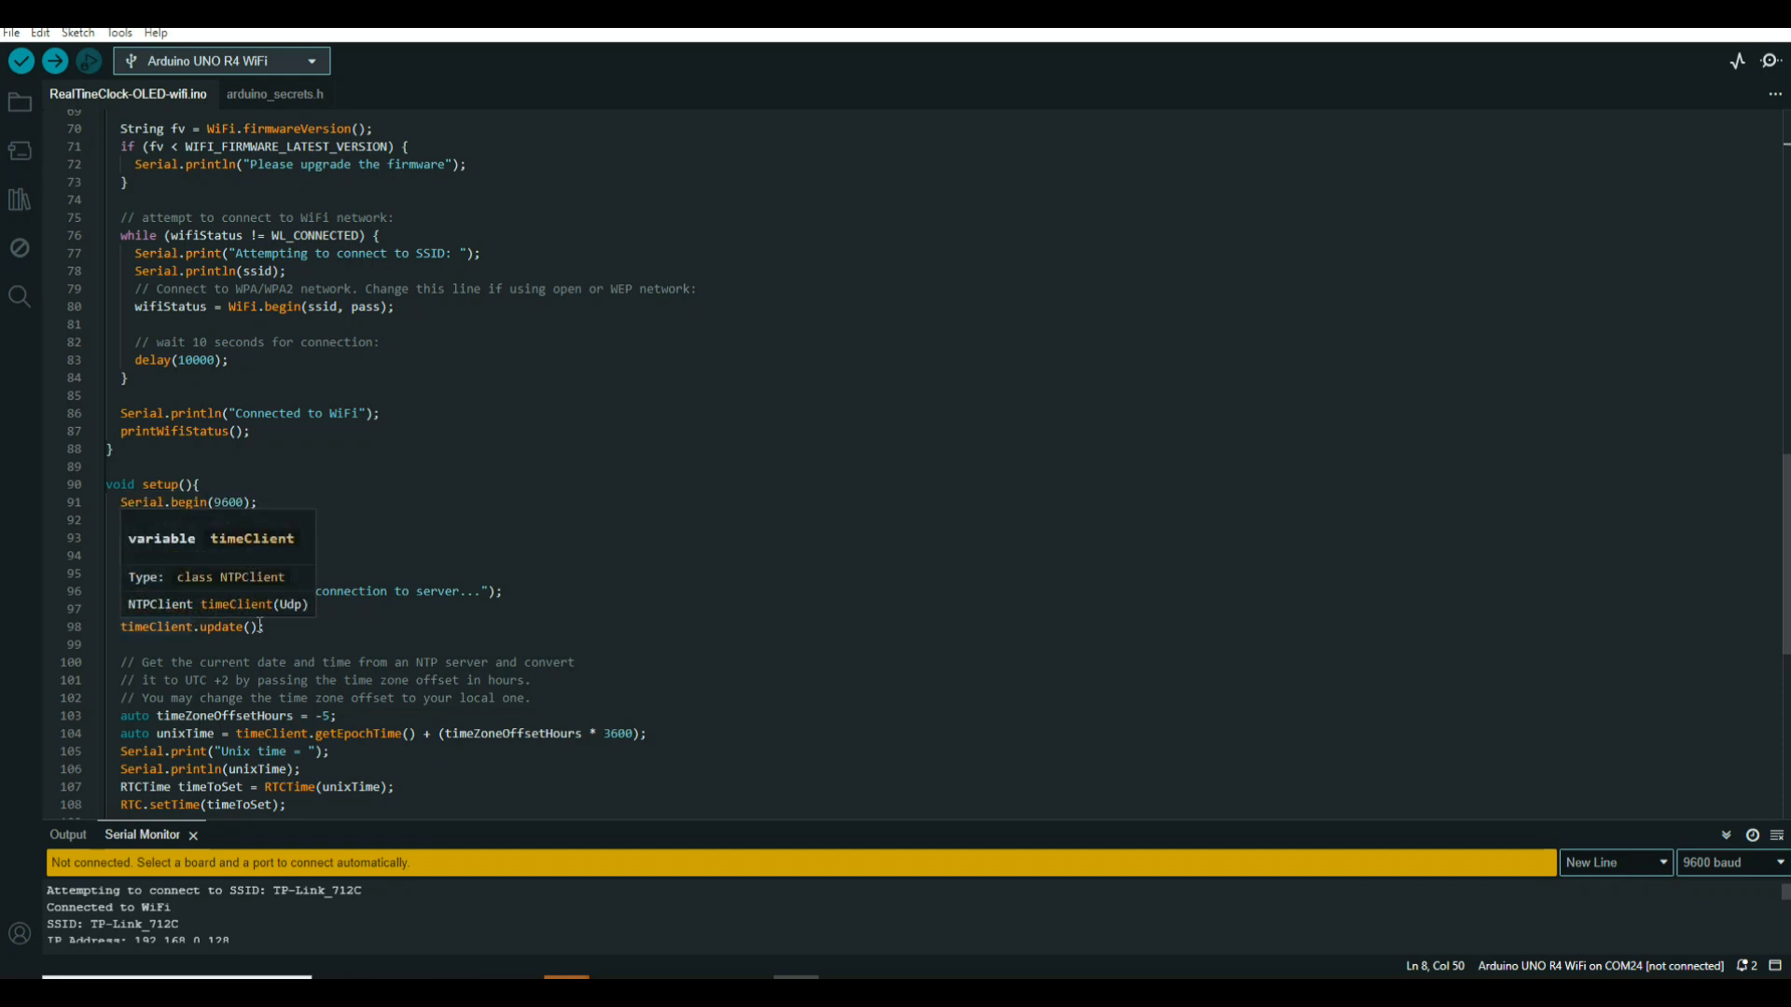
{"action": "scroll", "scroll_direction": "down", "scroll_amount": 3}
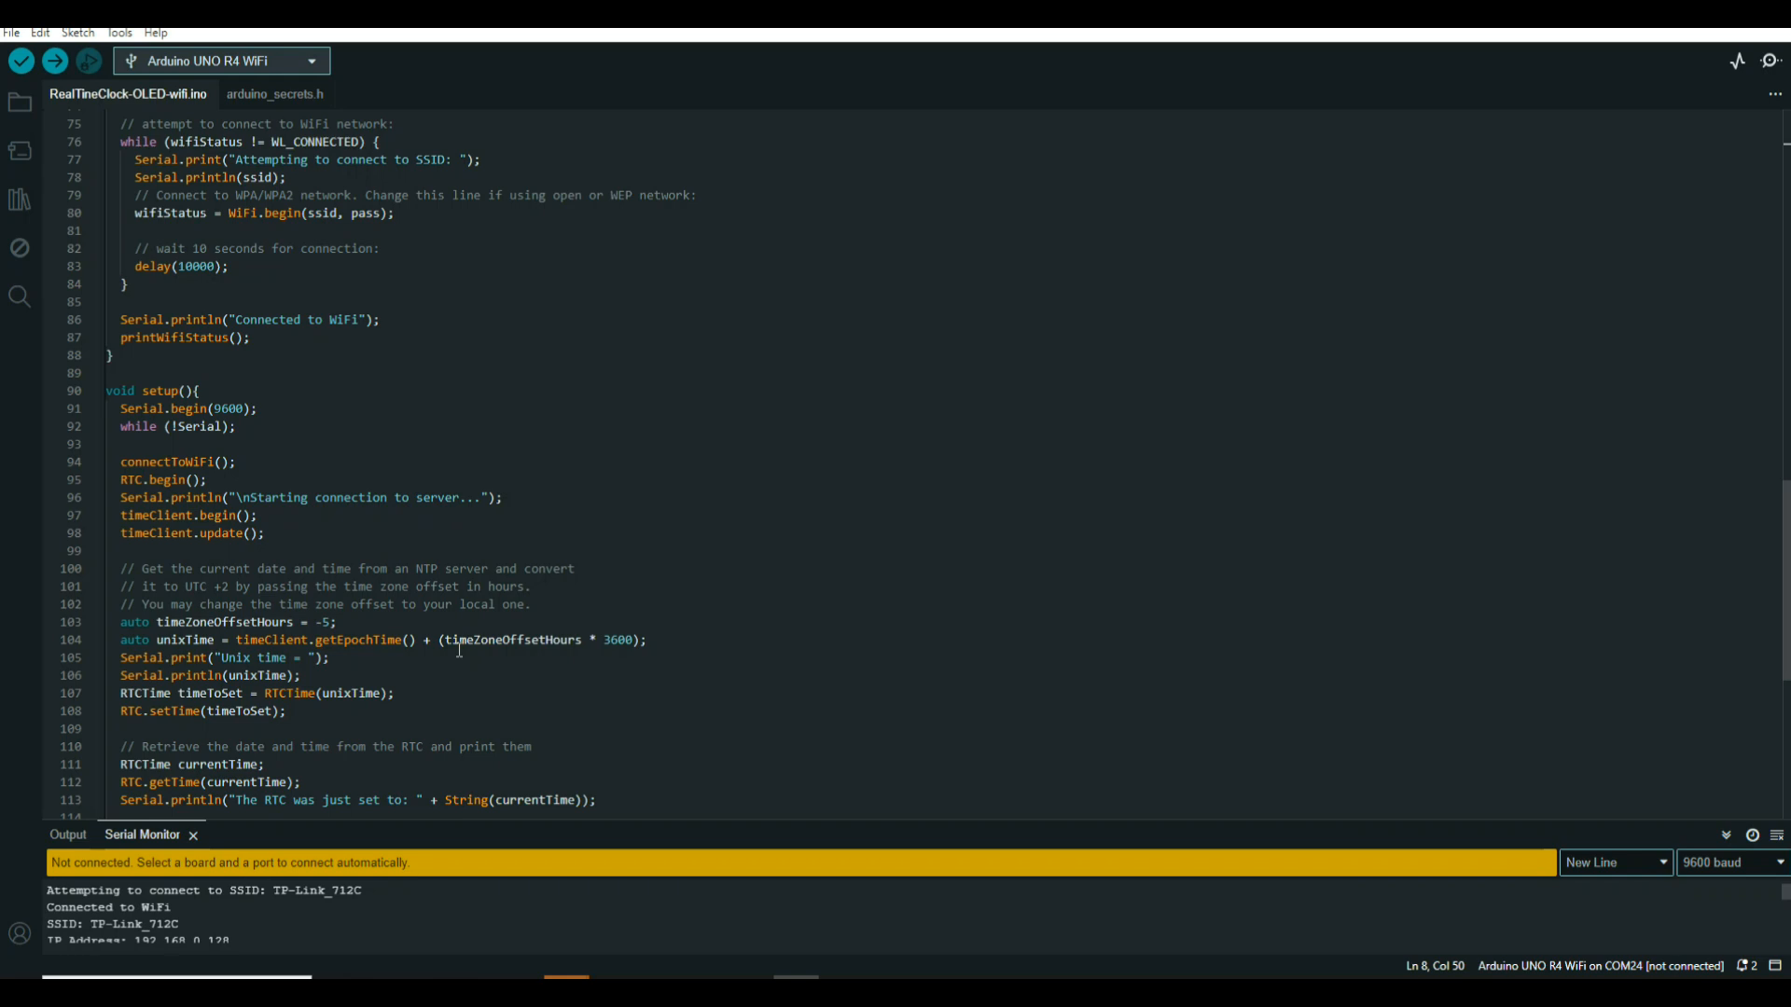
{"action": "scroll", "scroll_direction": "down", "scroll_amount": 3}
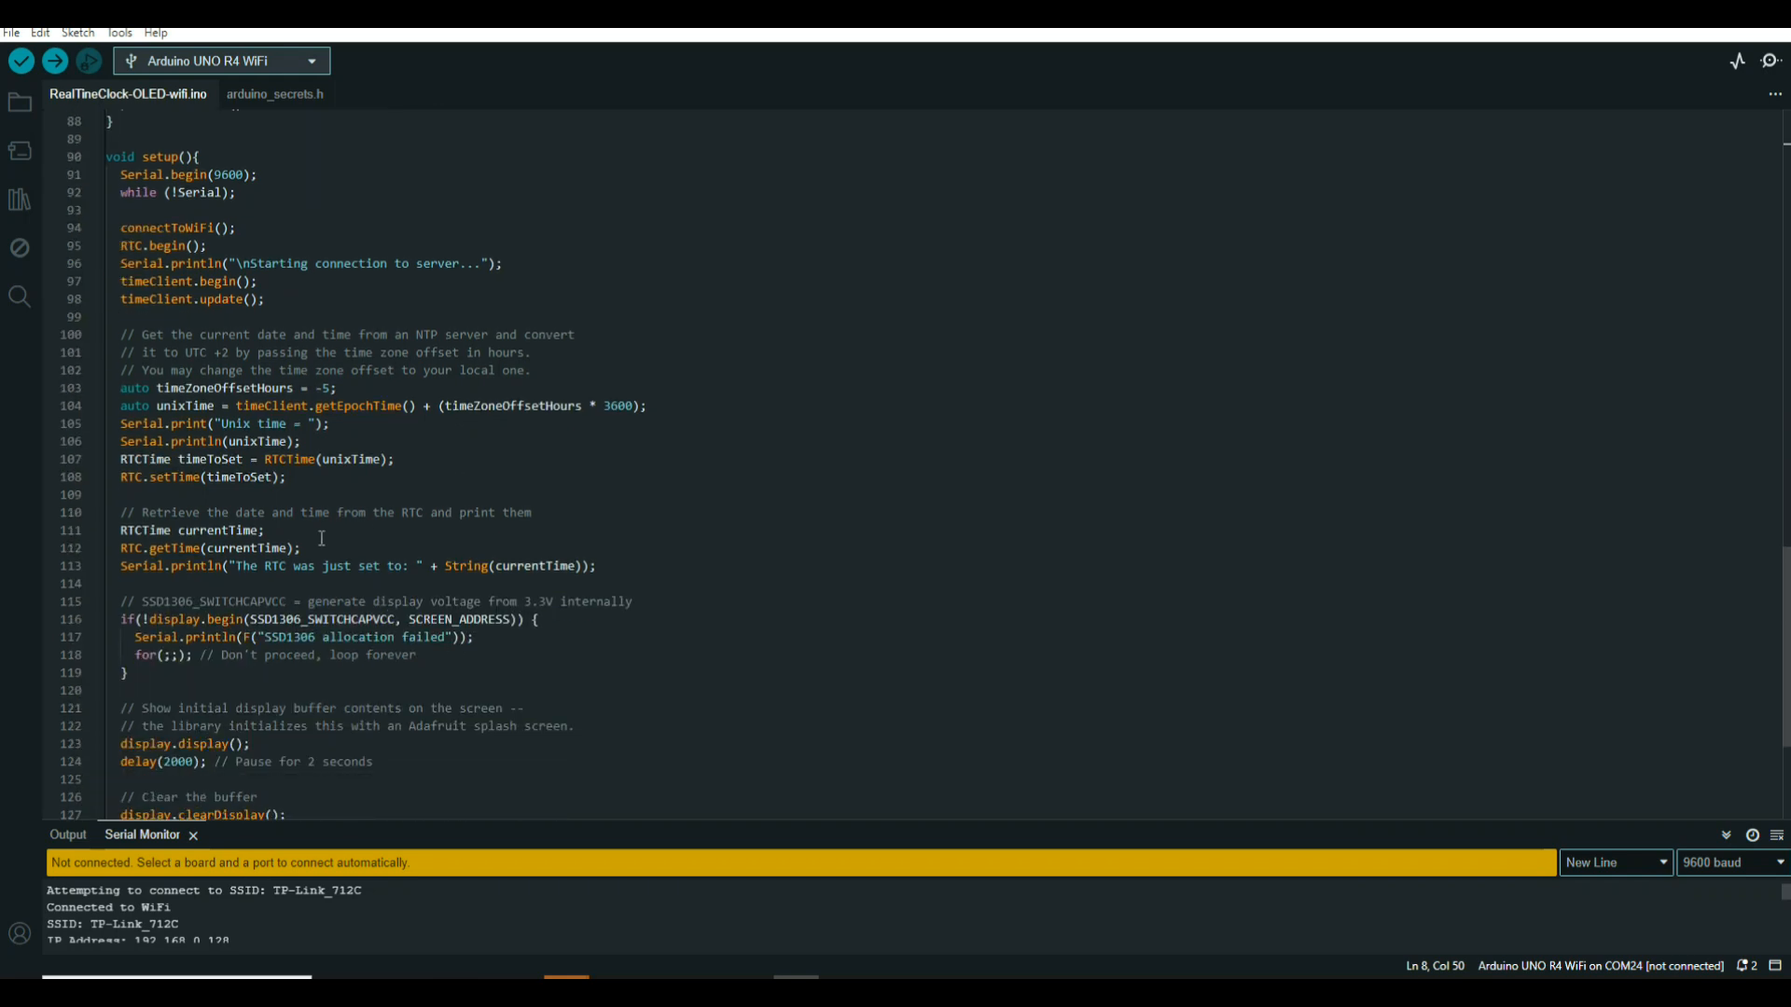
{"action": "scroll", "scroll_direction": "down", "scroll_amount": 3}
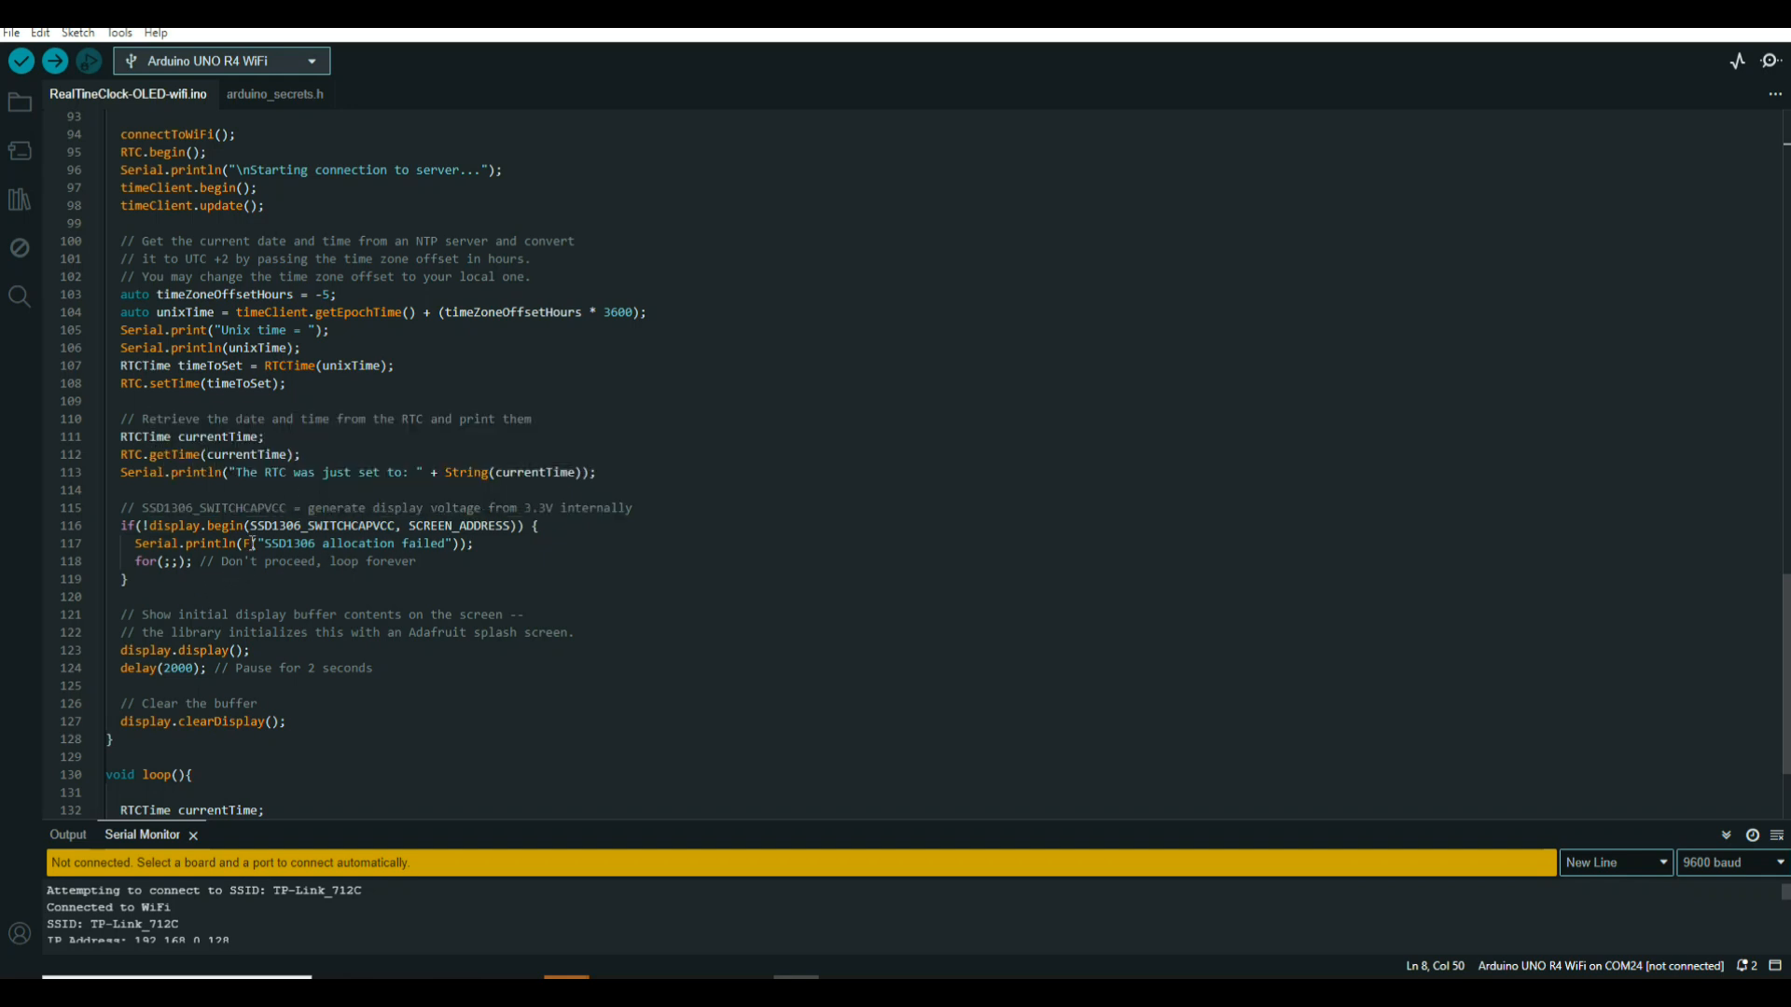
{"action": "mouse_move", "coordinate": [285, 526]}
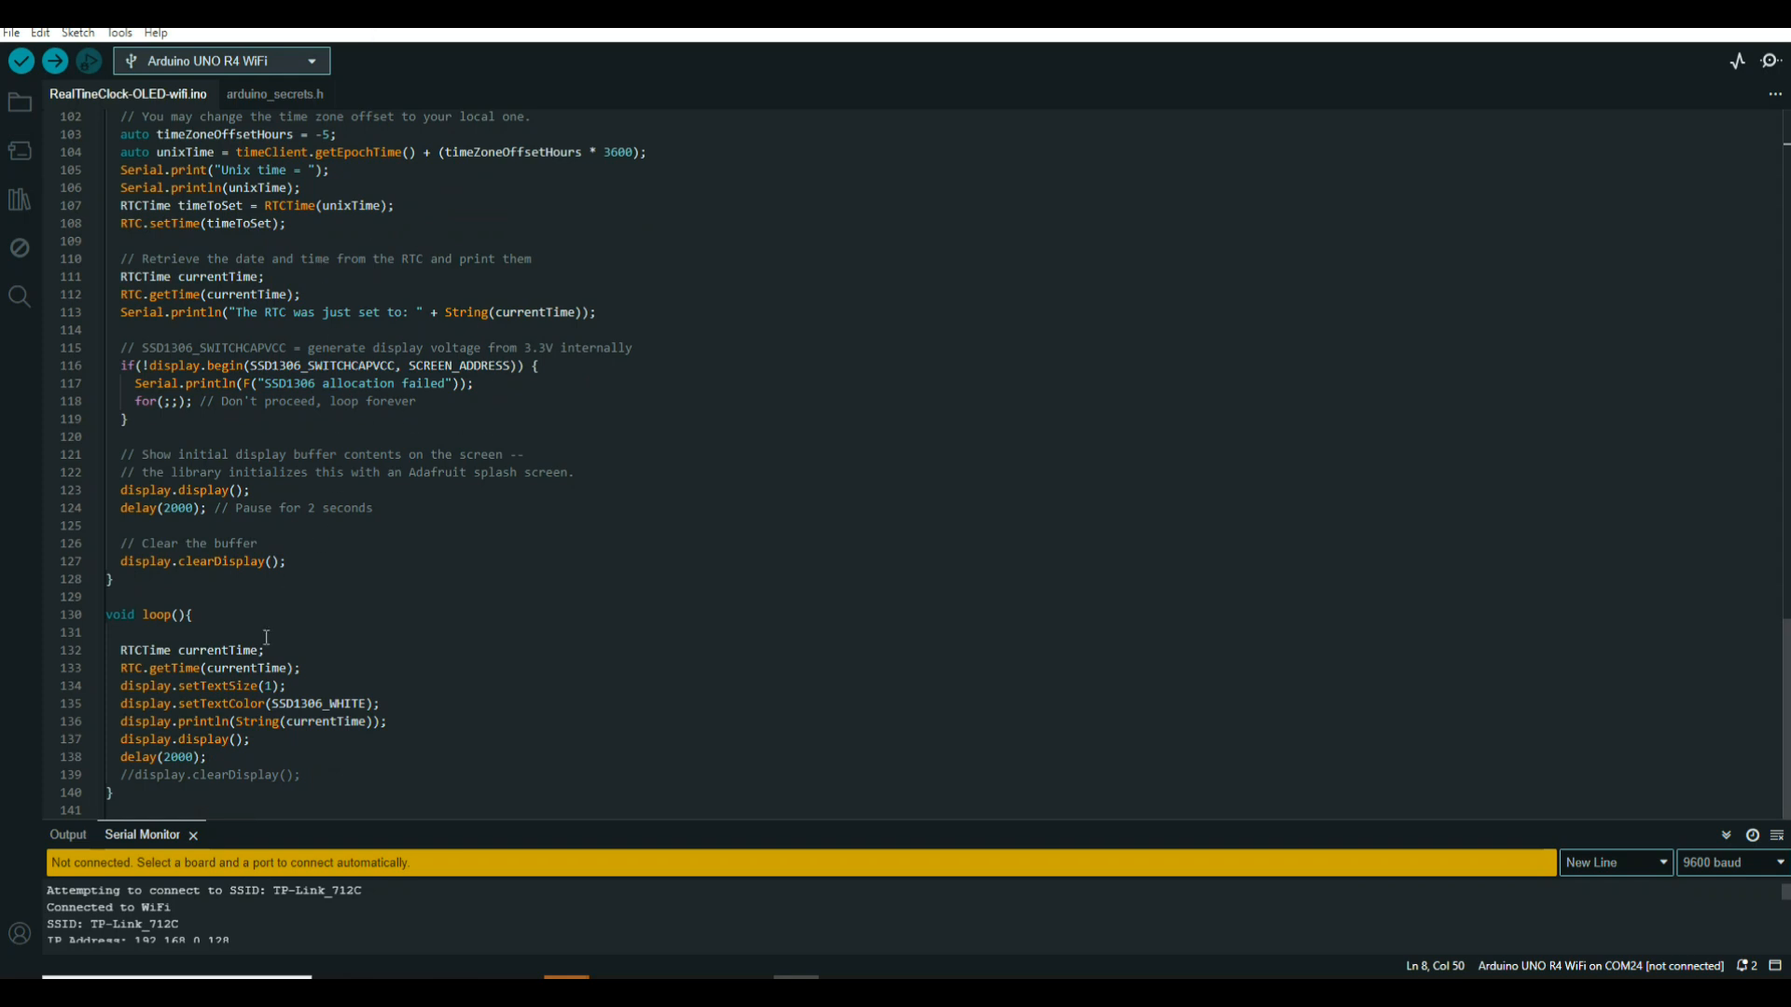
{"action": "mouse_move", "coordinate": [1388, 421]}
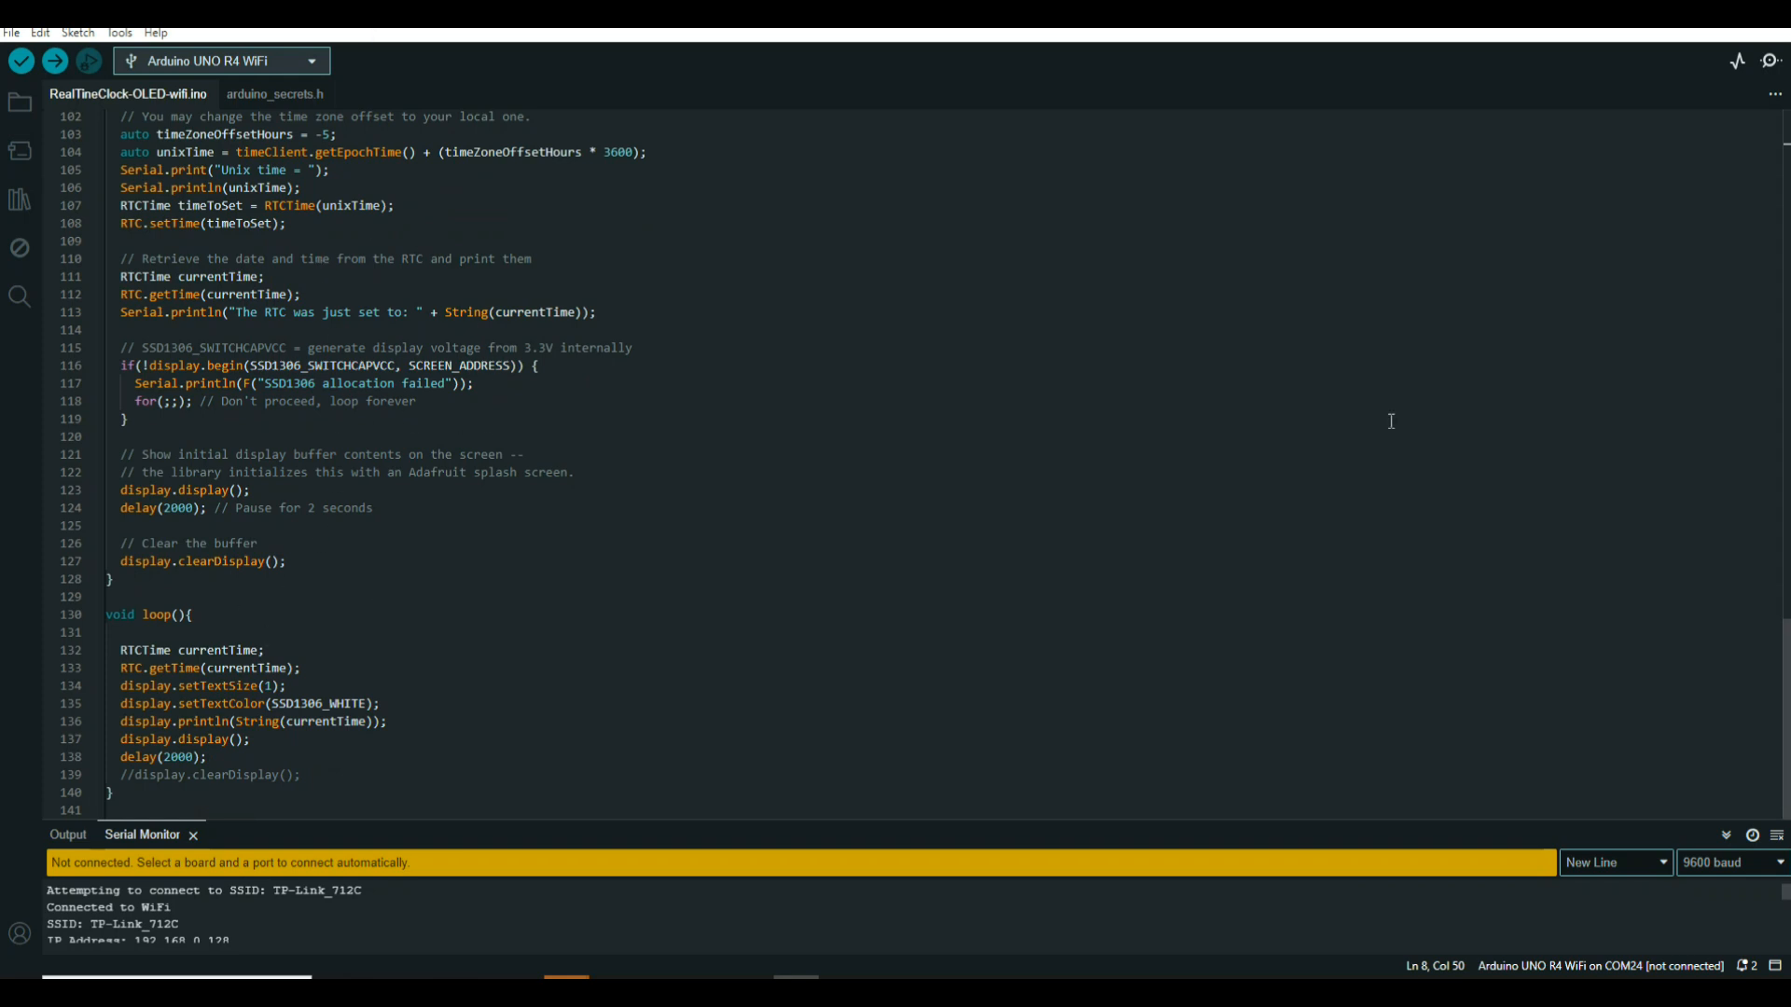
{"action": "mouse_move", "coordinate": [425, 694]}
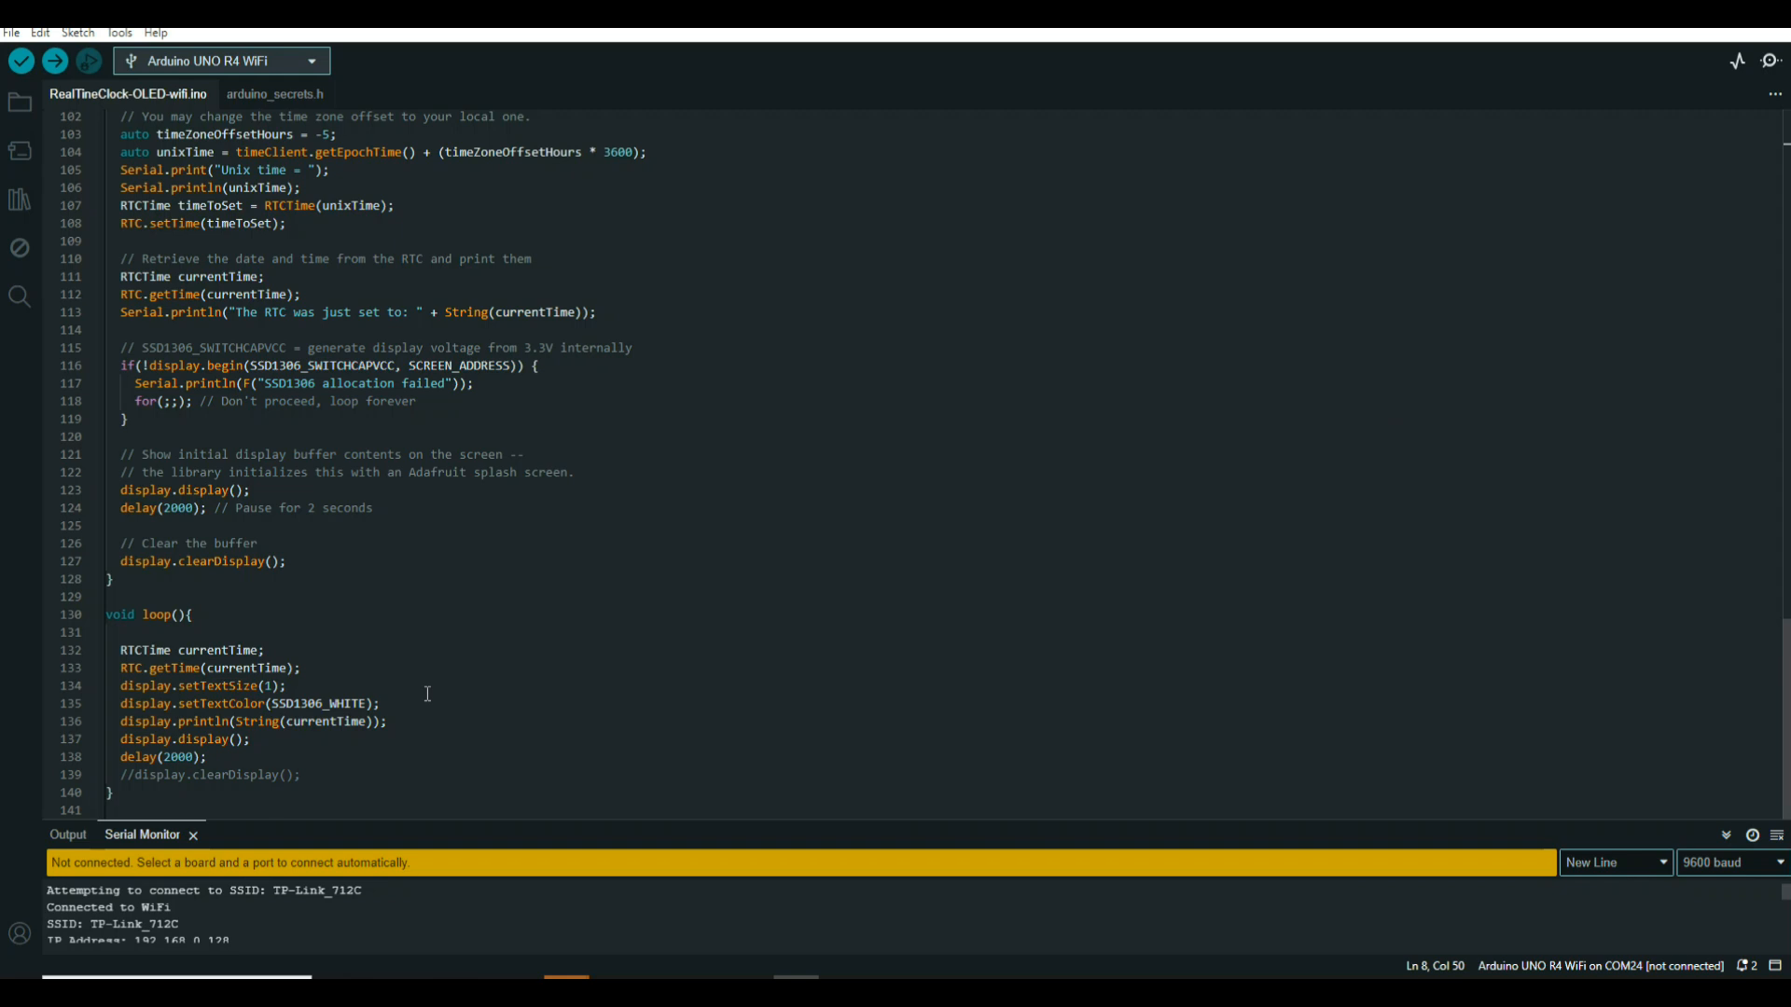
{"action": "mouse_move", "coordinate": [28, 398]}
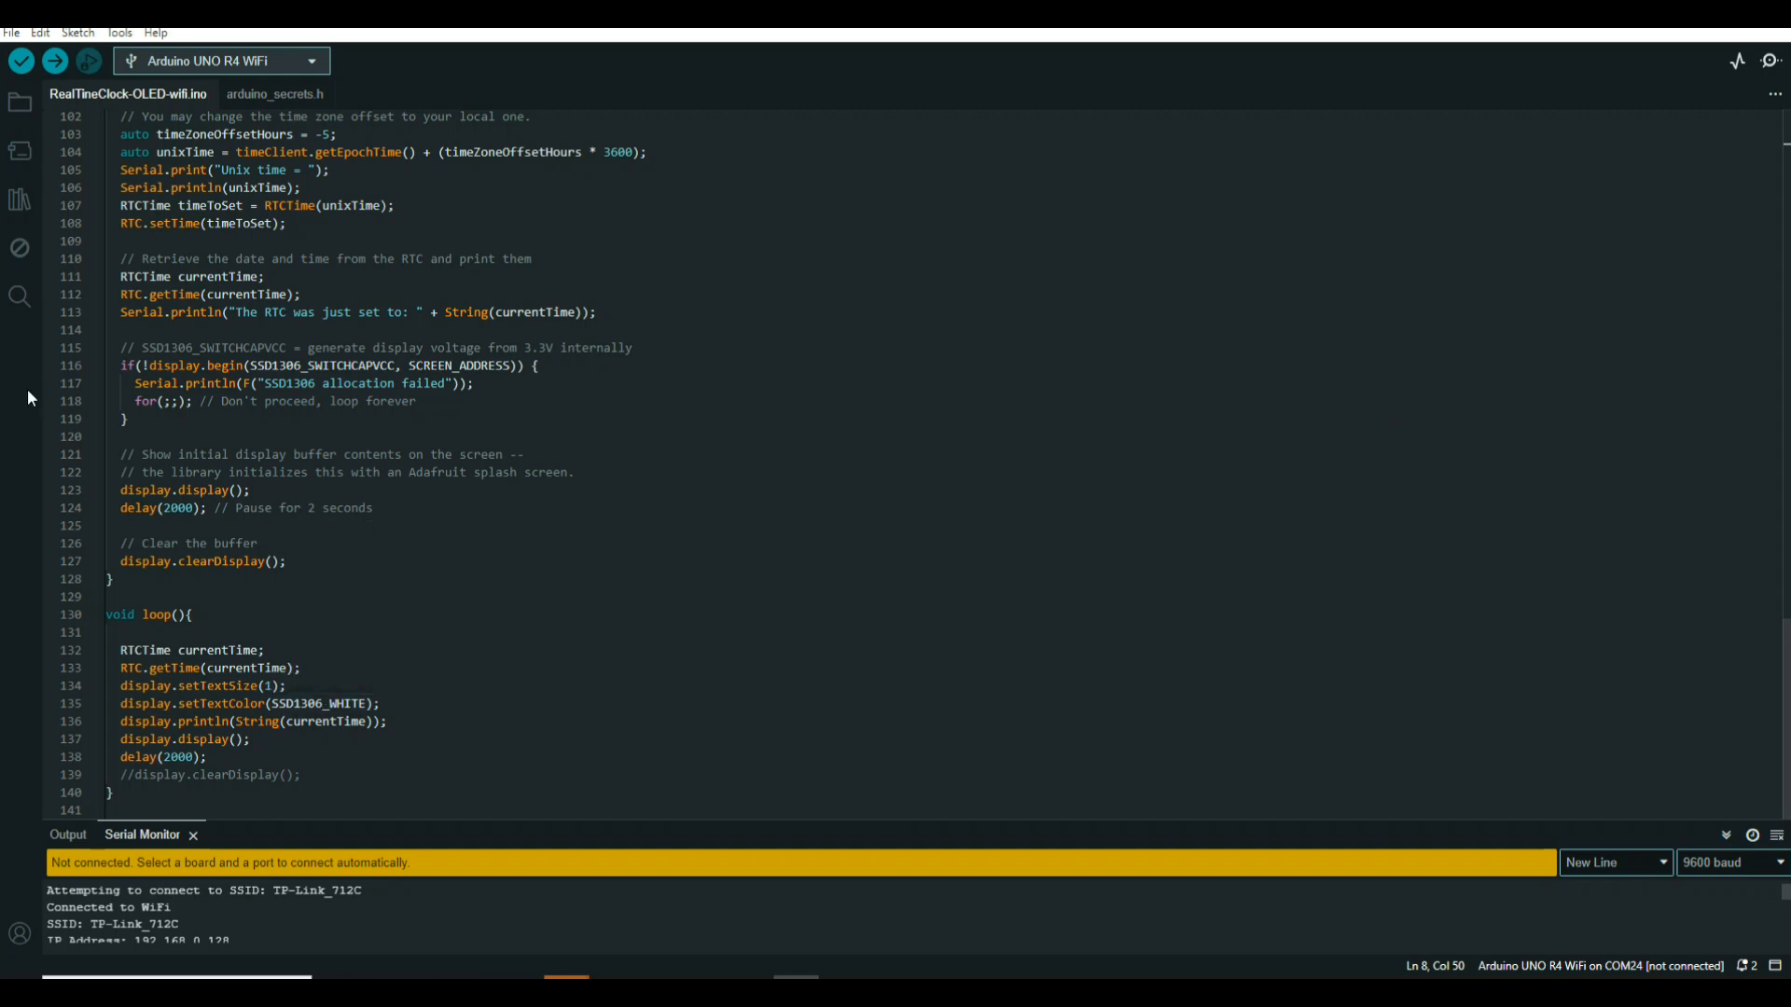
{"action": "mouse_move", "coordinate": [377, 862]}
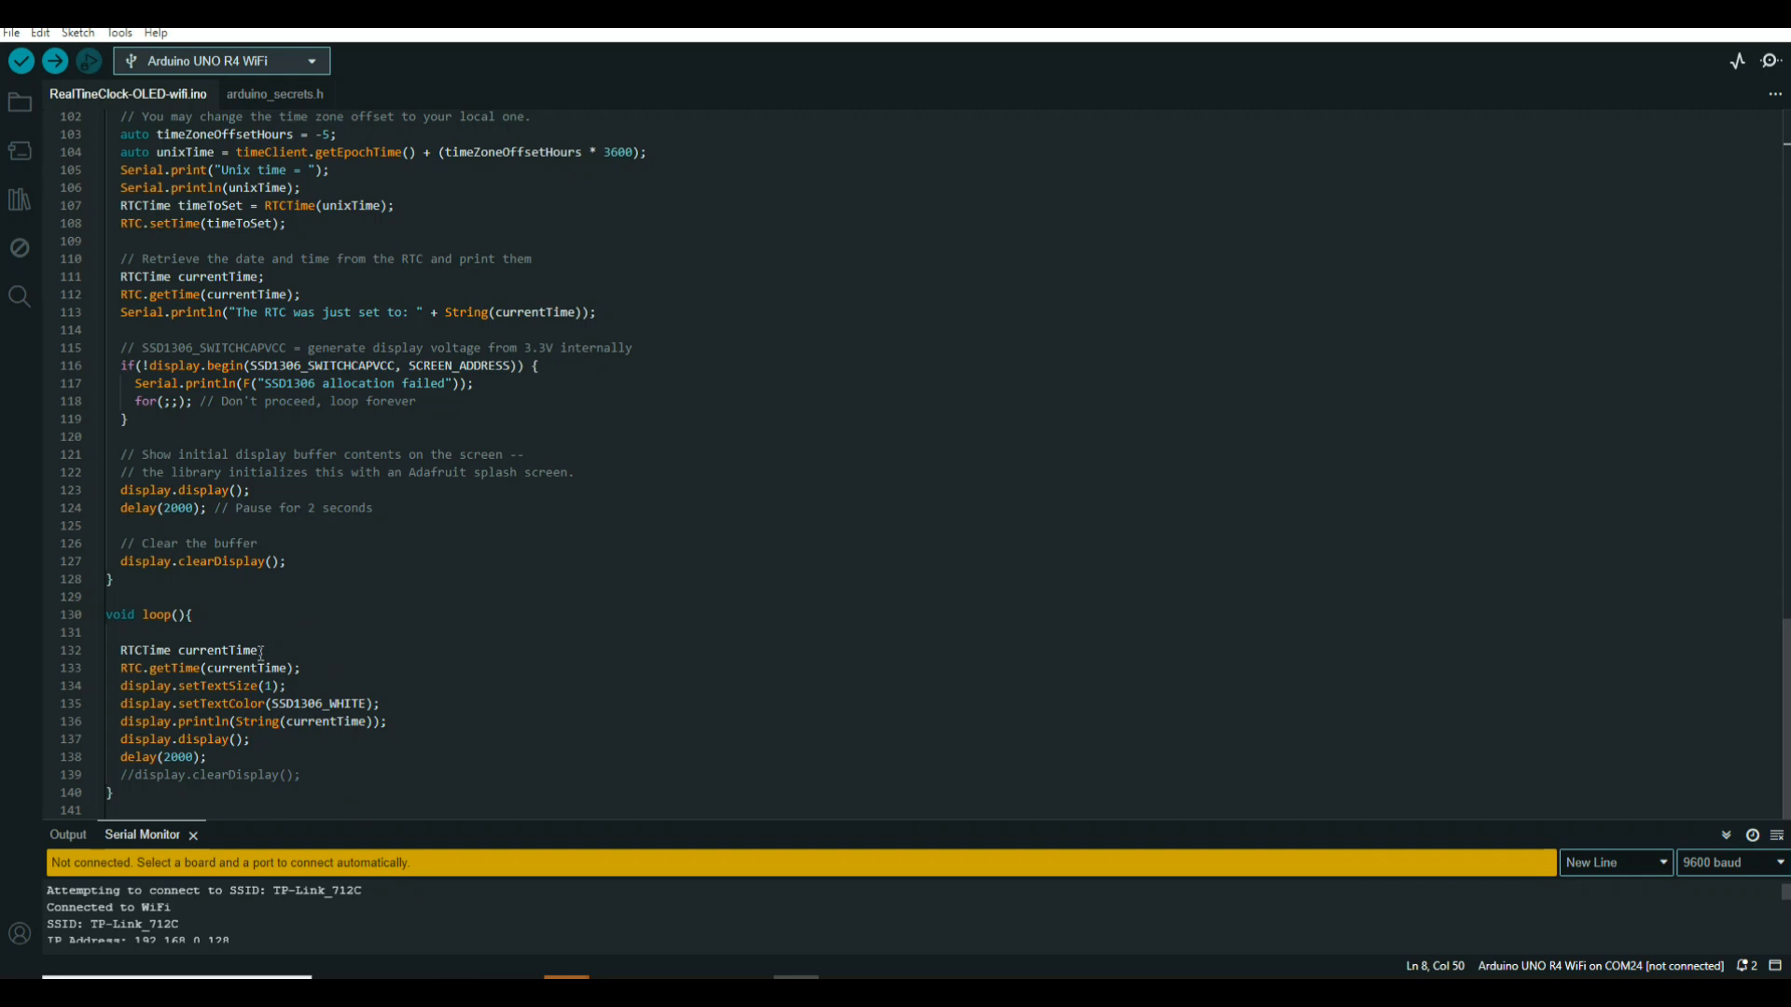
{"action": "mouse_move", "coordinate": [243, 649]}
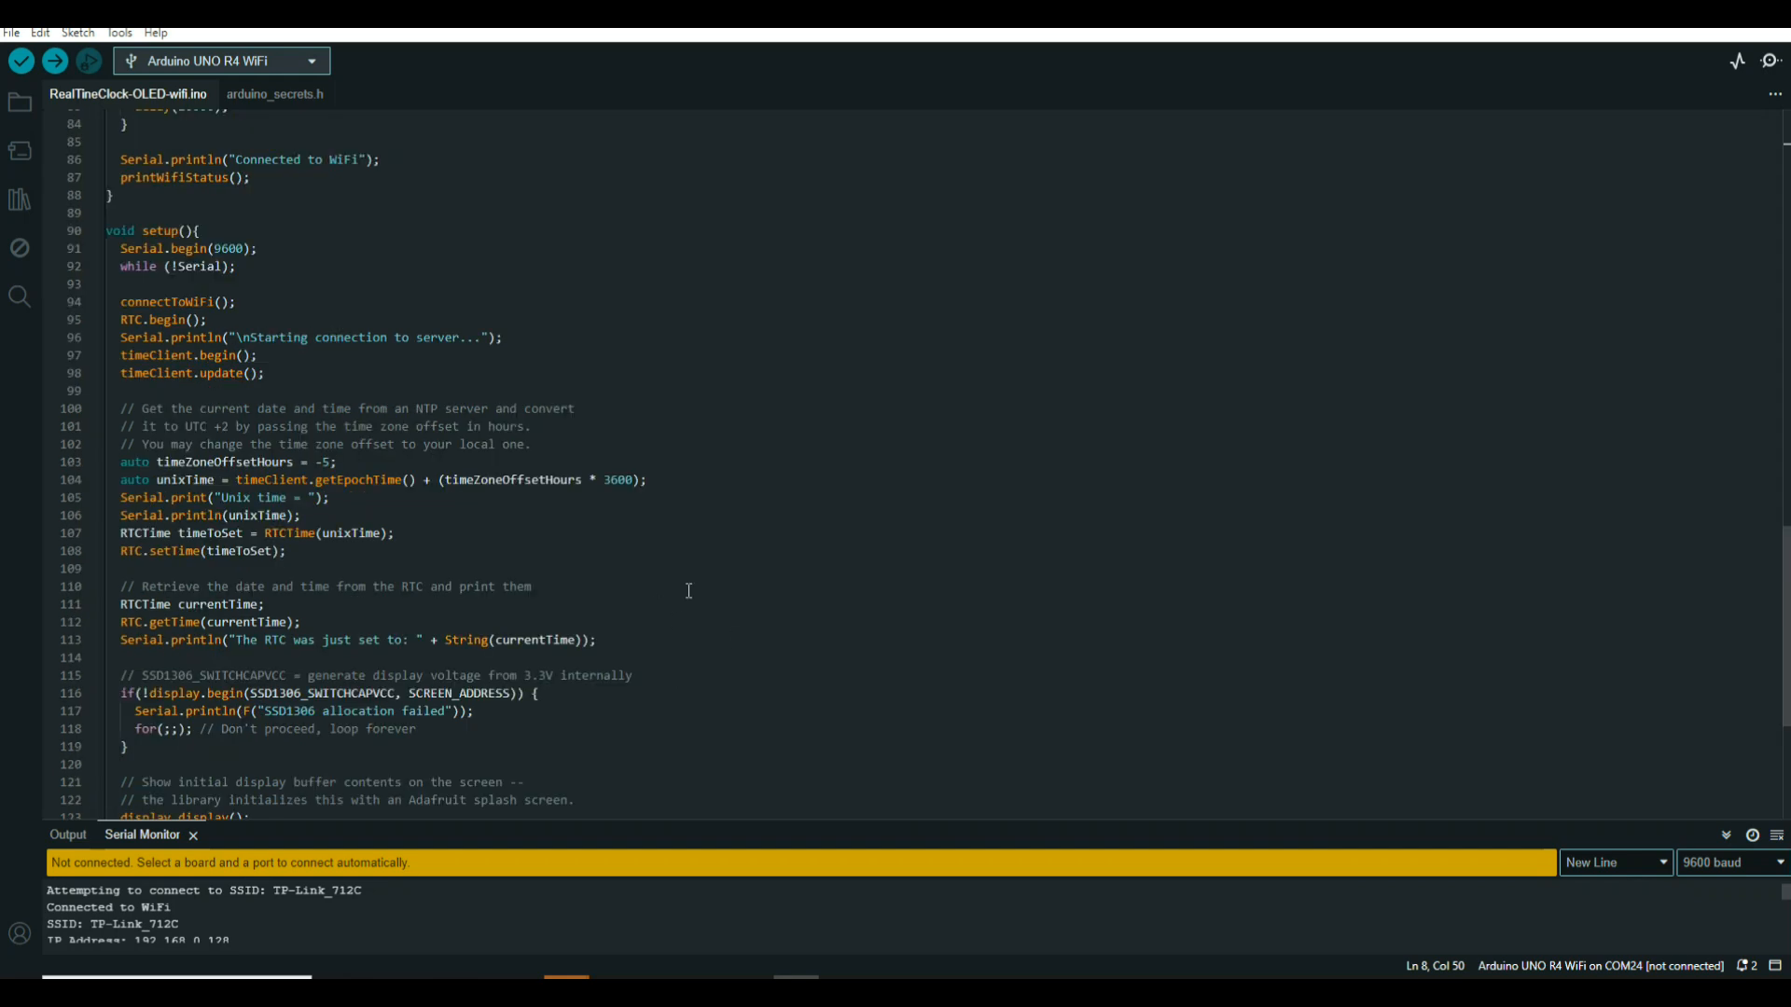
Change the time-zone comment on line 101 from 'UTC +2' to 'UTC -5'
{"action": "scroll", "scroll_direction": "down", "scroll_amount": 3}
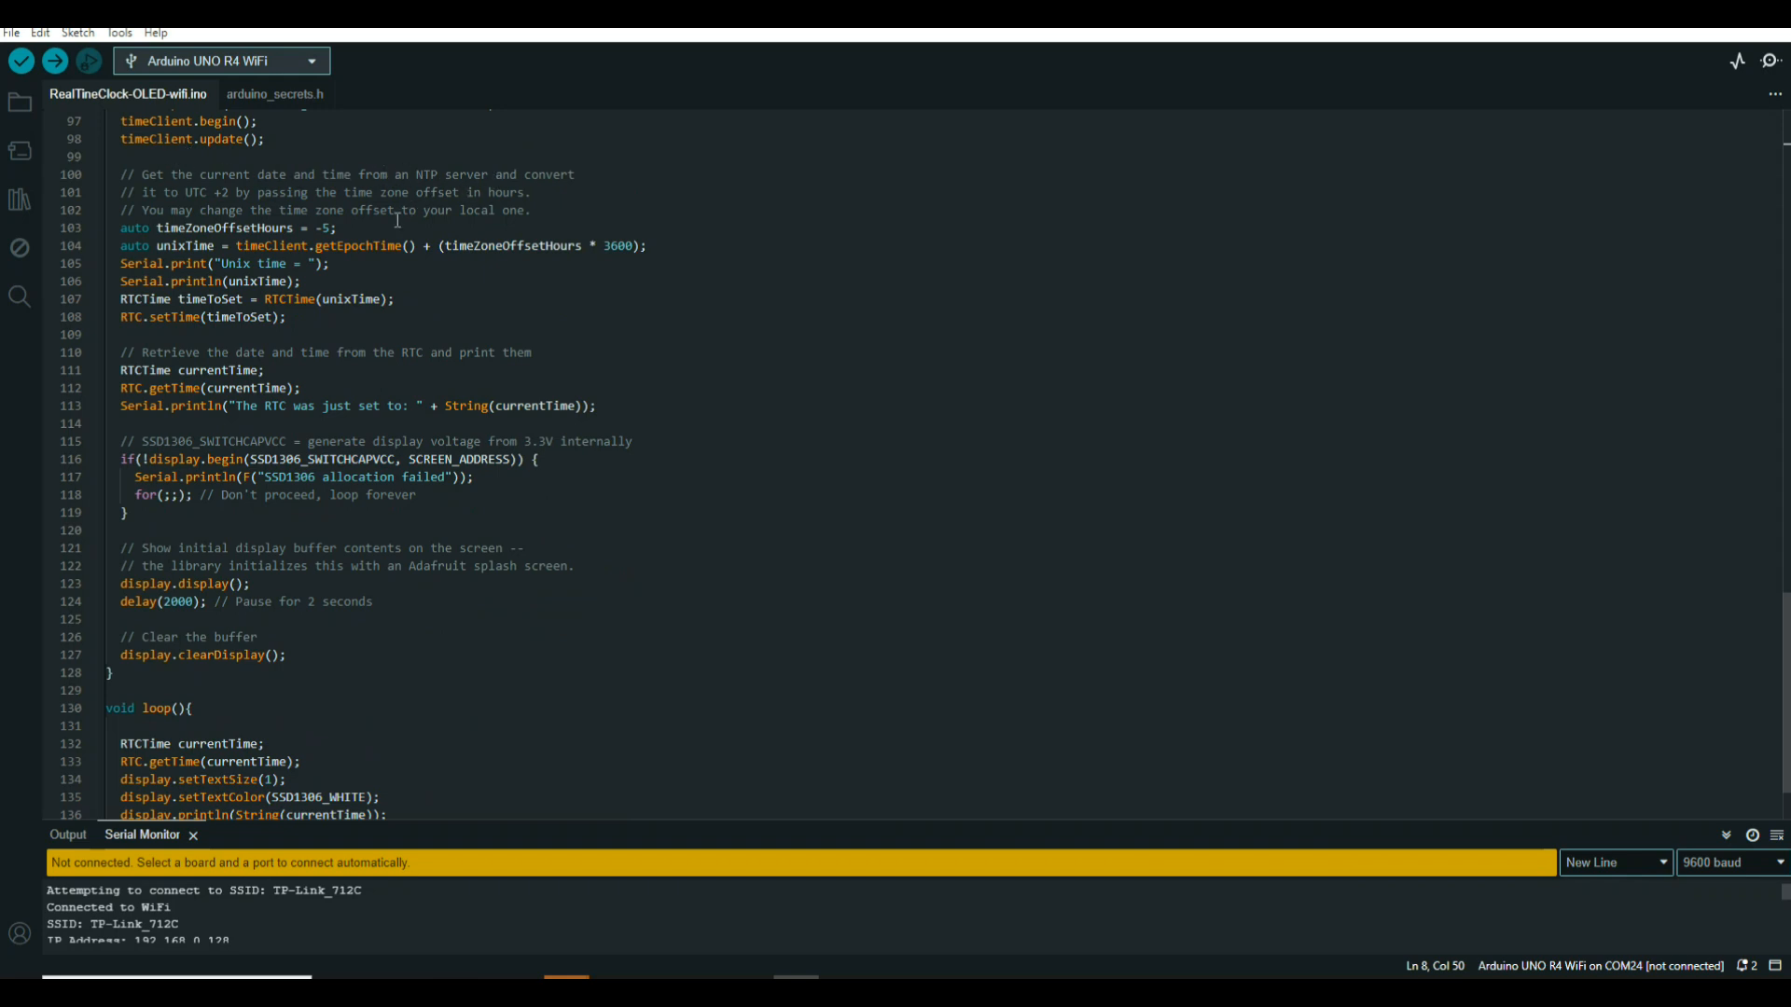
{"action": "mouse_move", "coordinate": [1045, 431]}
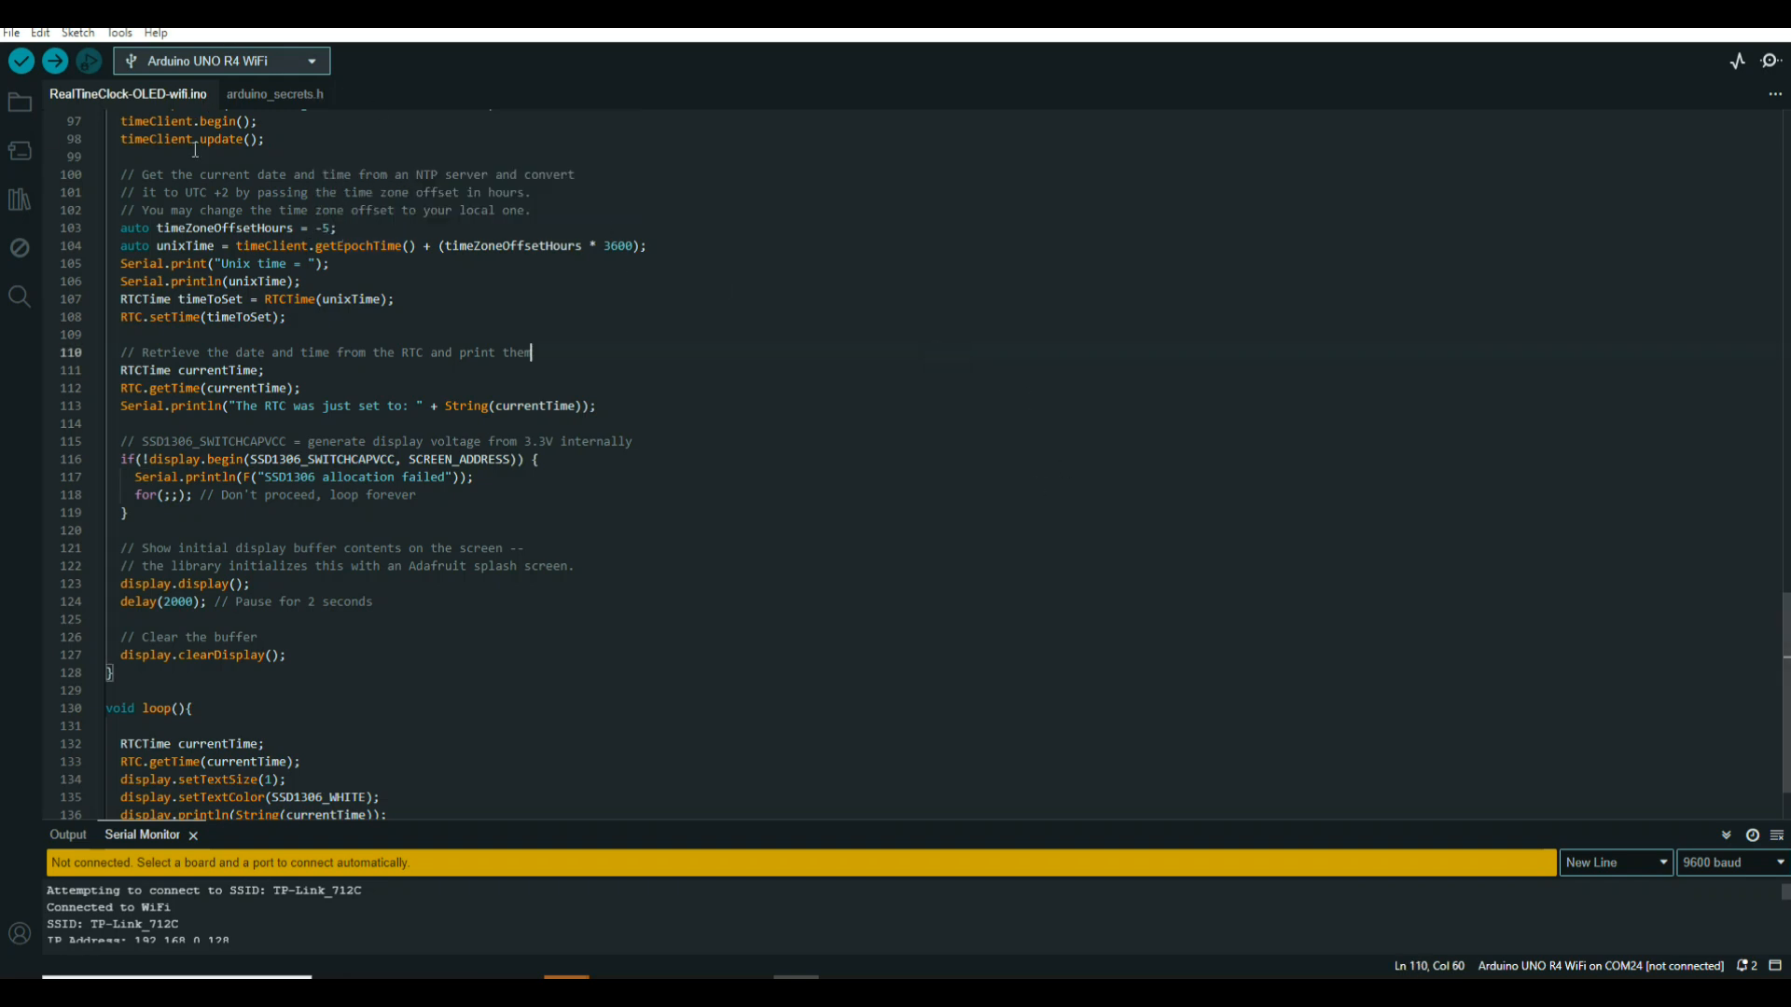
{"action": "left_click", "coordinate": [272, 176]}
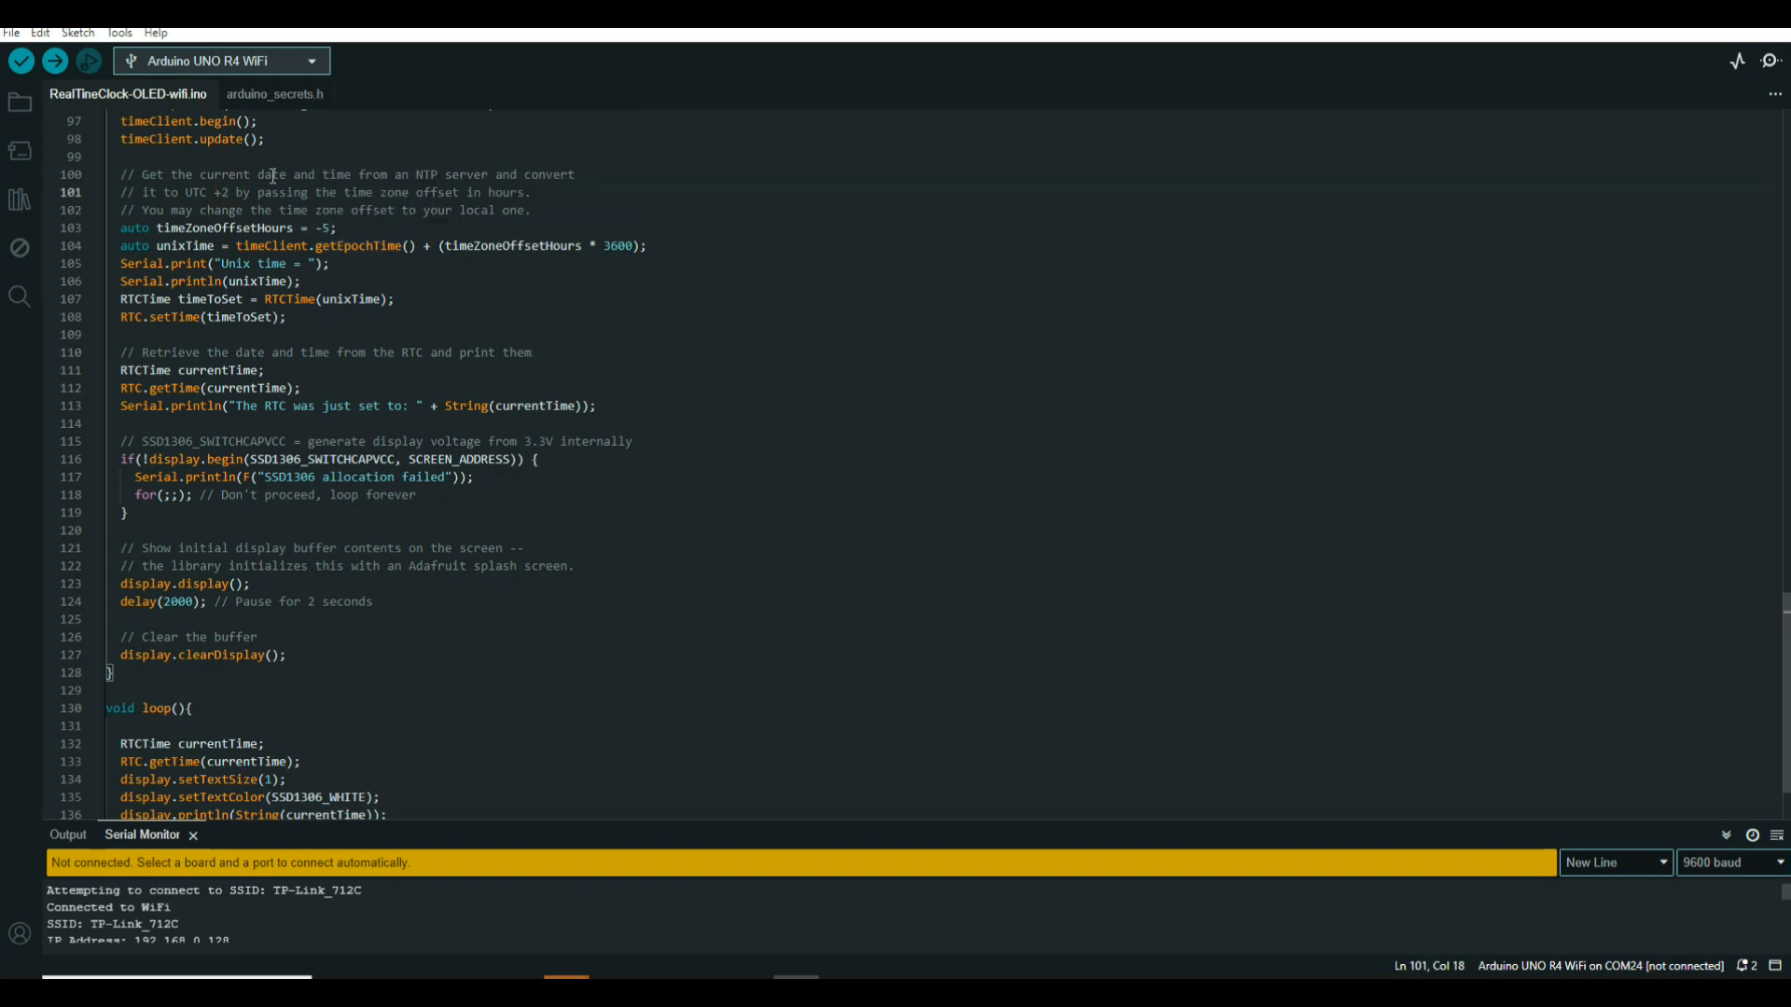
{"action": "key", "text": "Backspace"}
{"action": "type", "text": "-5"}
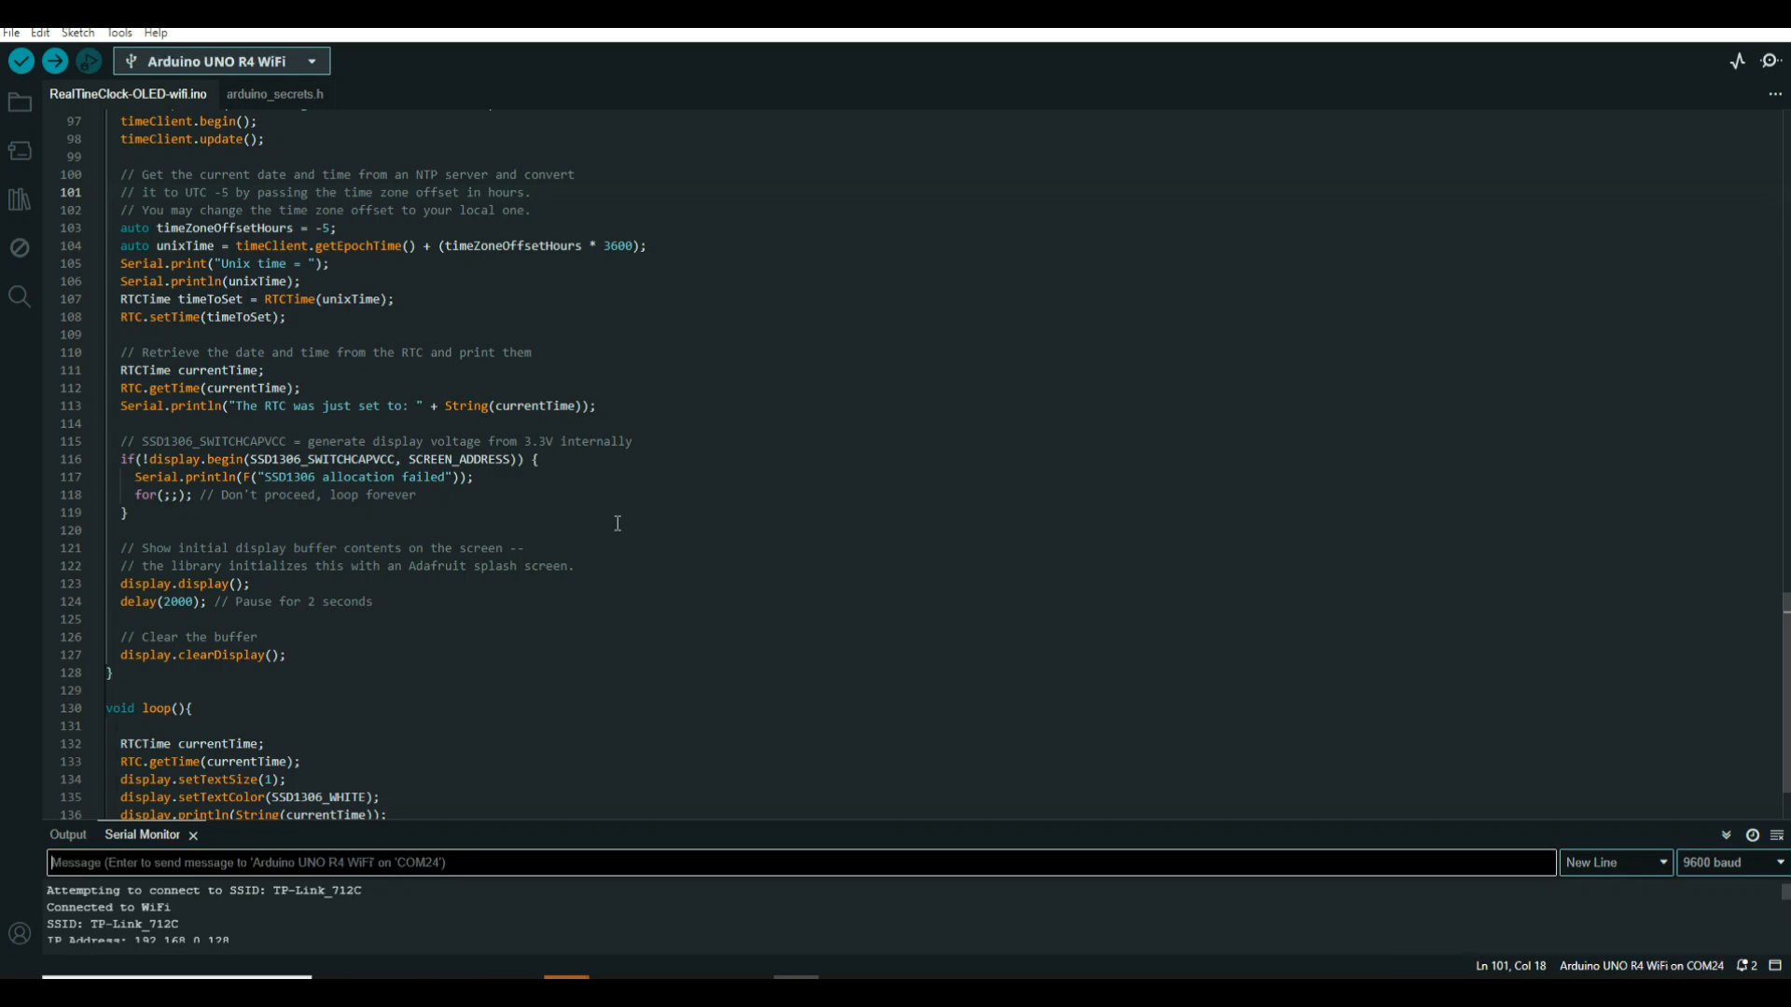
{"action": "mouse_move", "coordinate": [457, 840]}
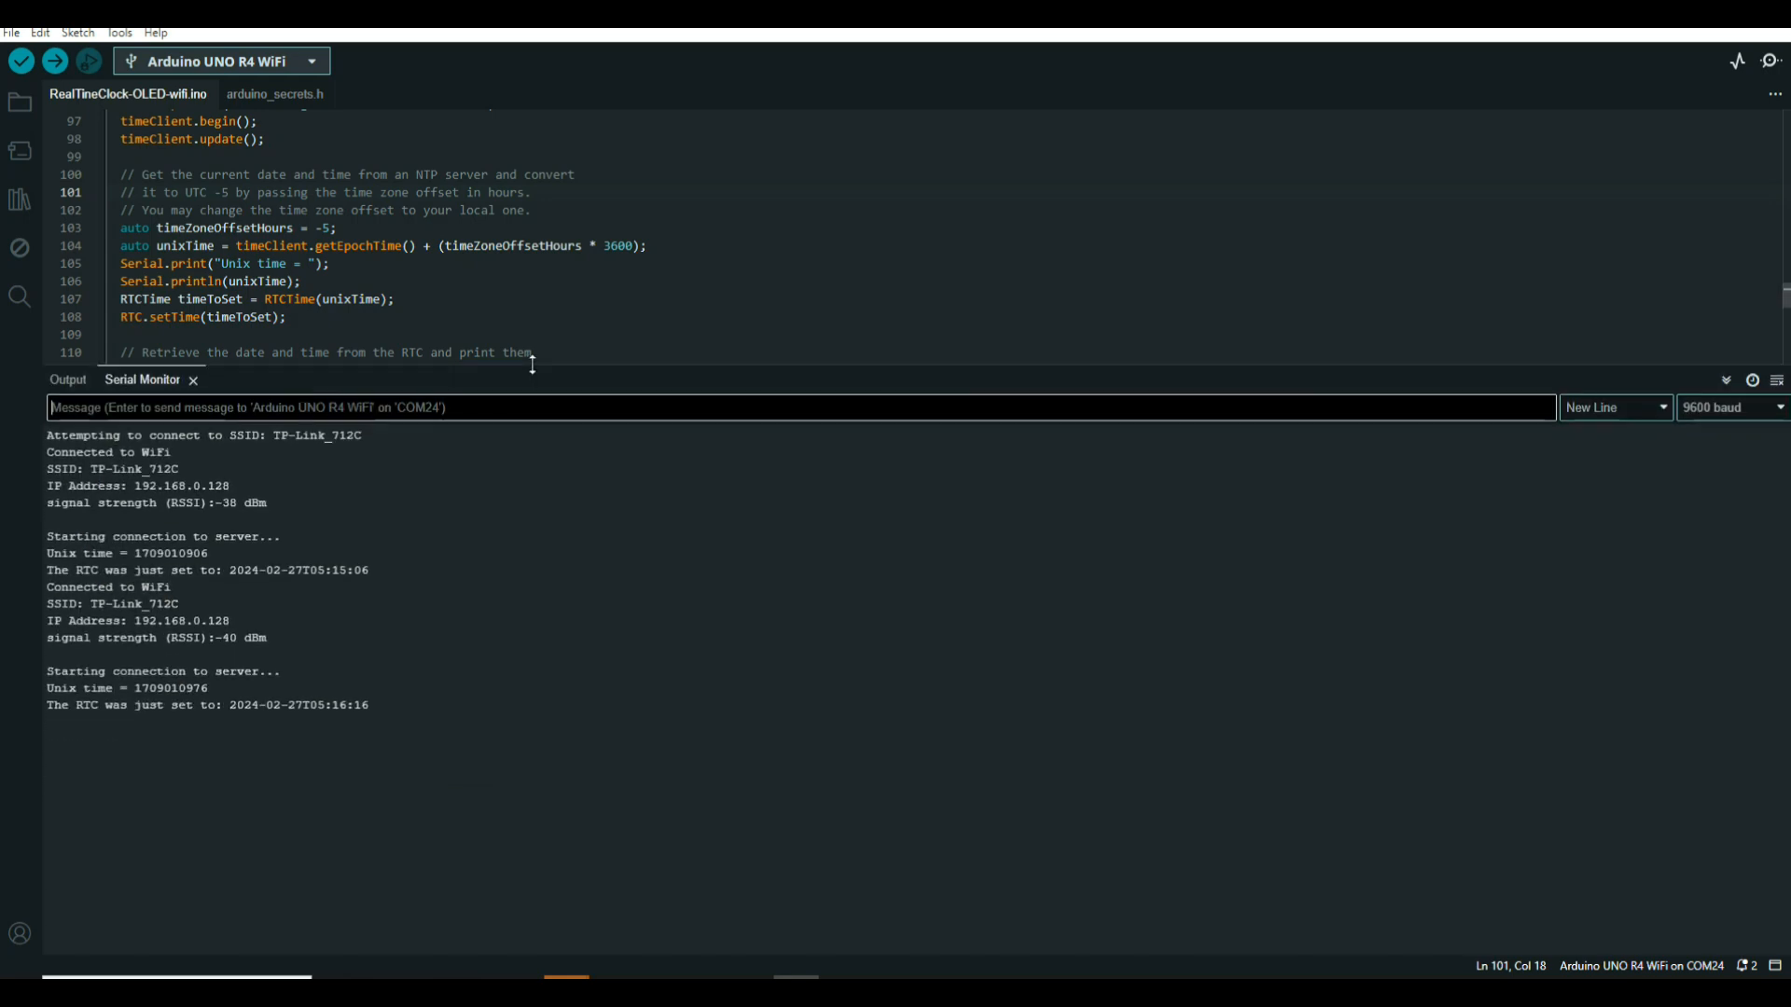
{"action": "mouse_move", "coordinate": [136, 666]}
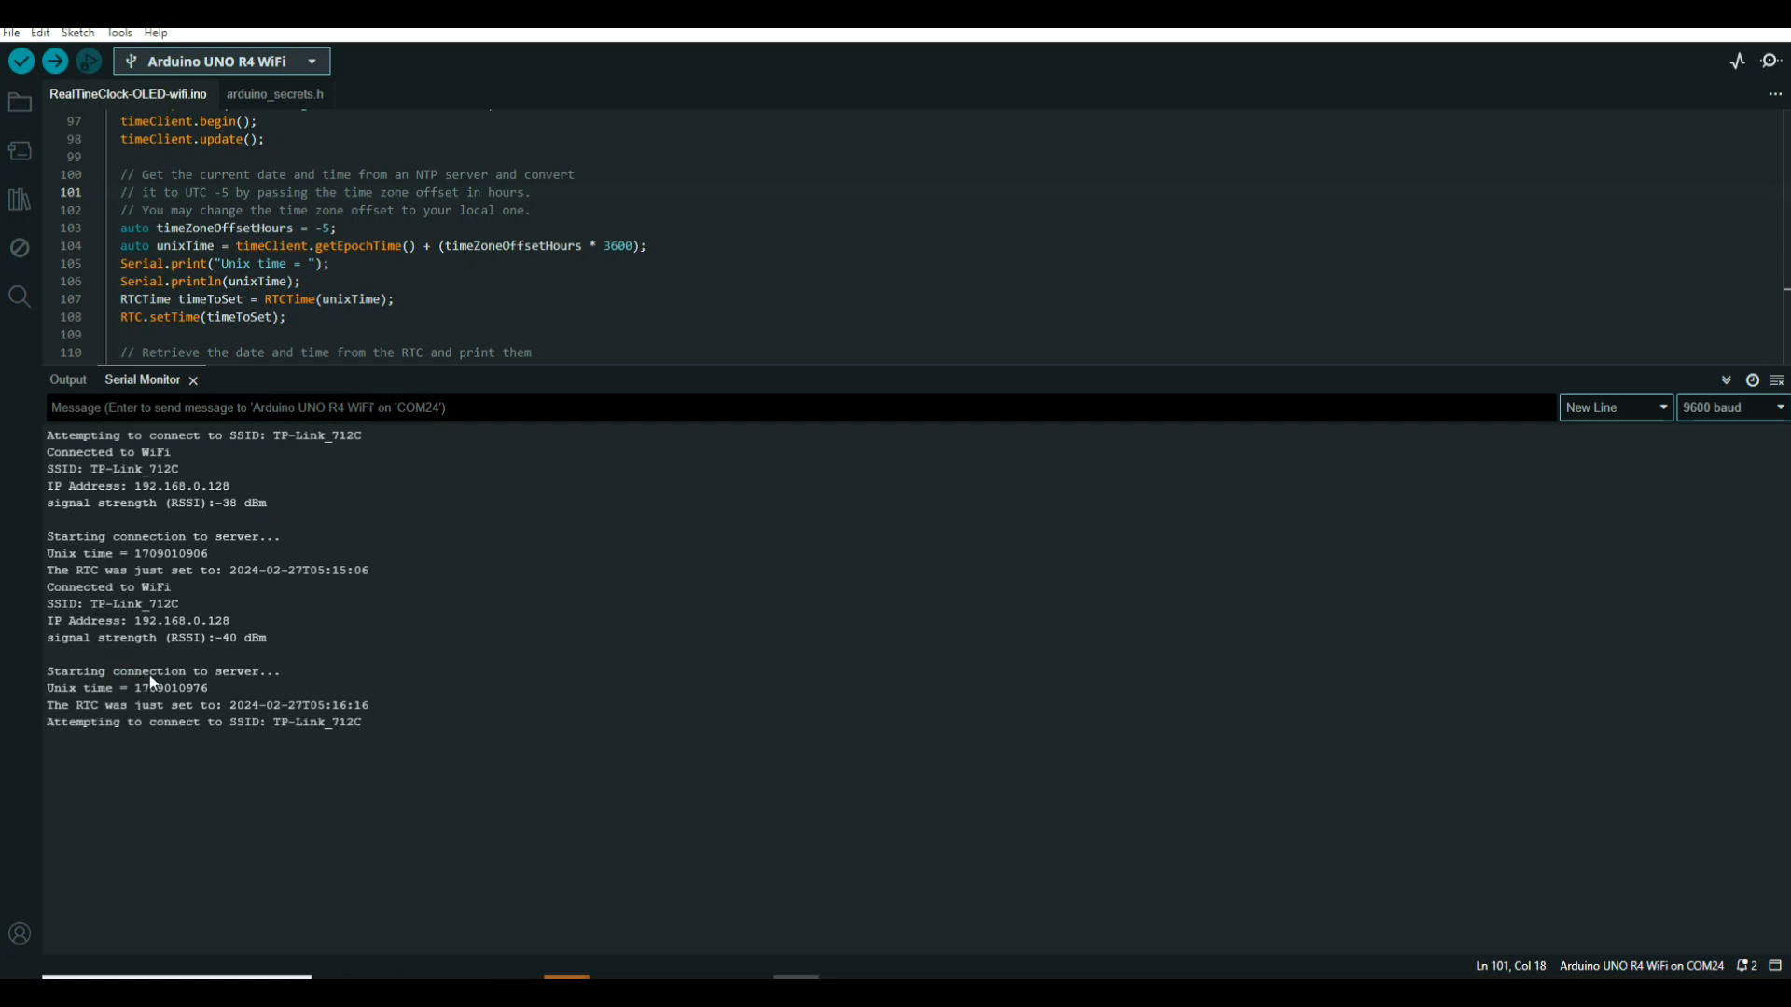
{"action": "mouse_move", "coordinate": [289, 741]}
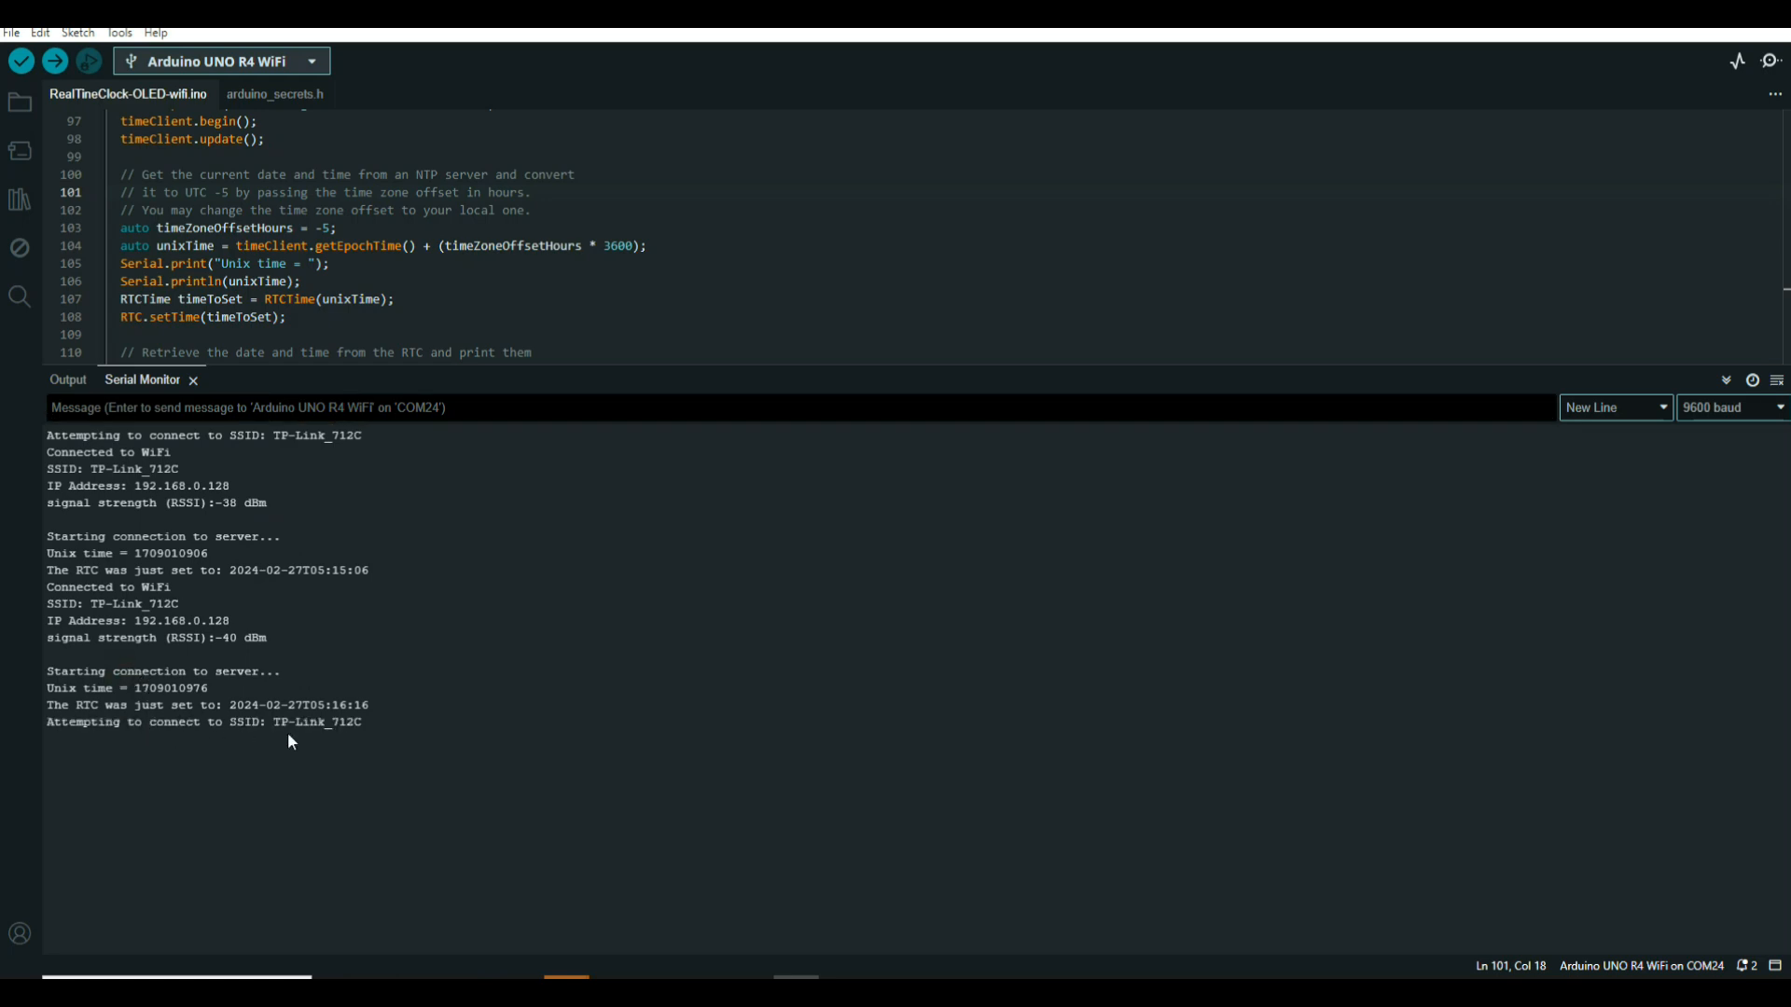
{"action": "mouse_move", "coordinate": [325, 739]}
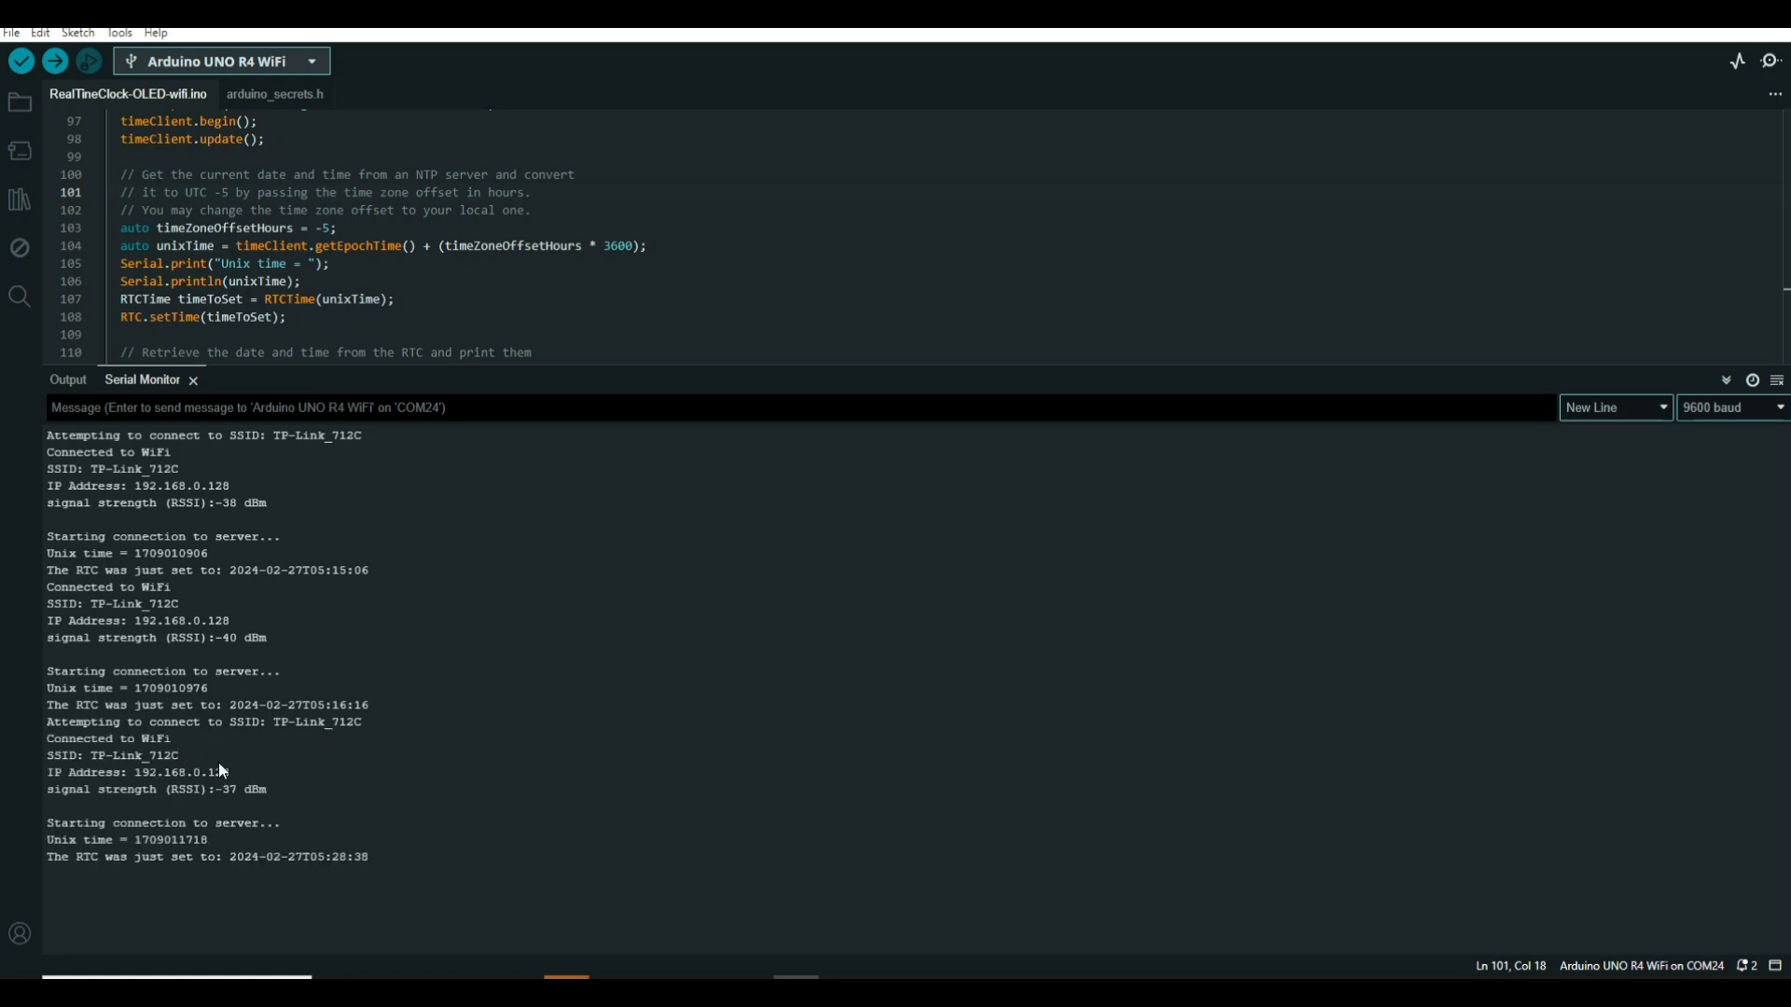
{"action": "mouse_move", "coordinate": [173, 854]}
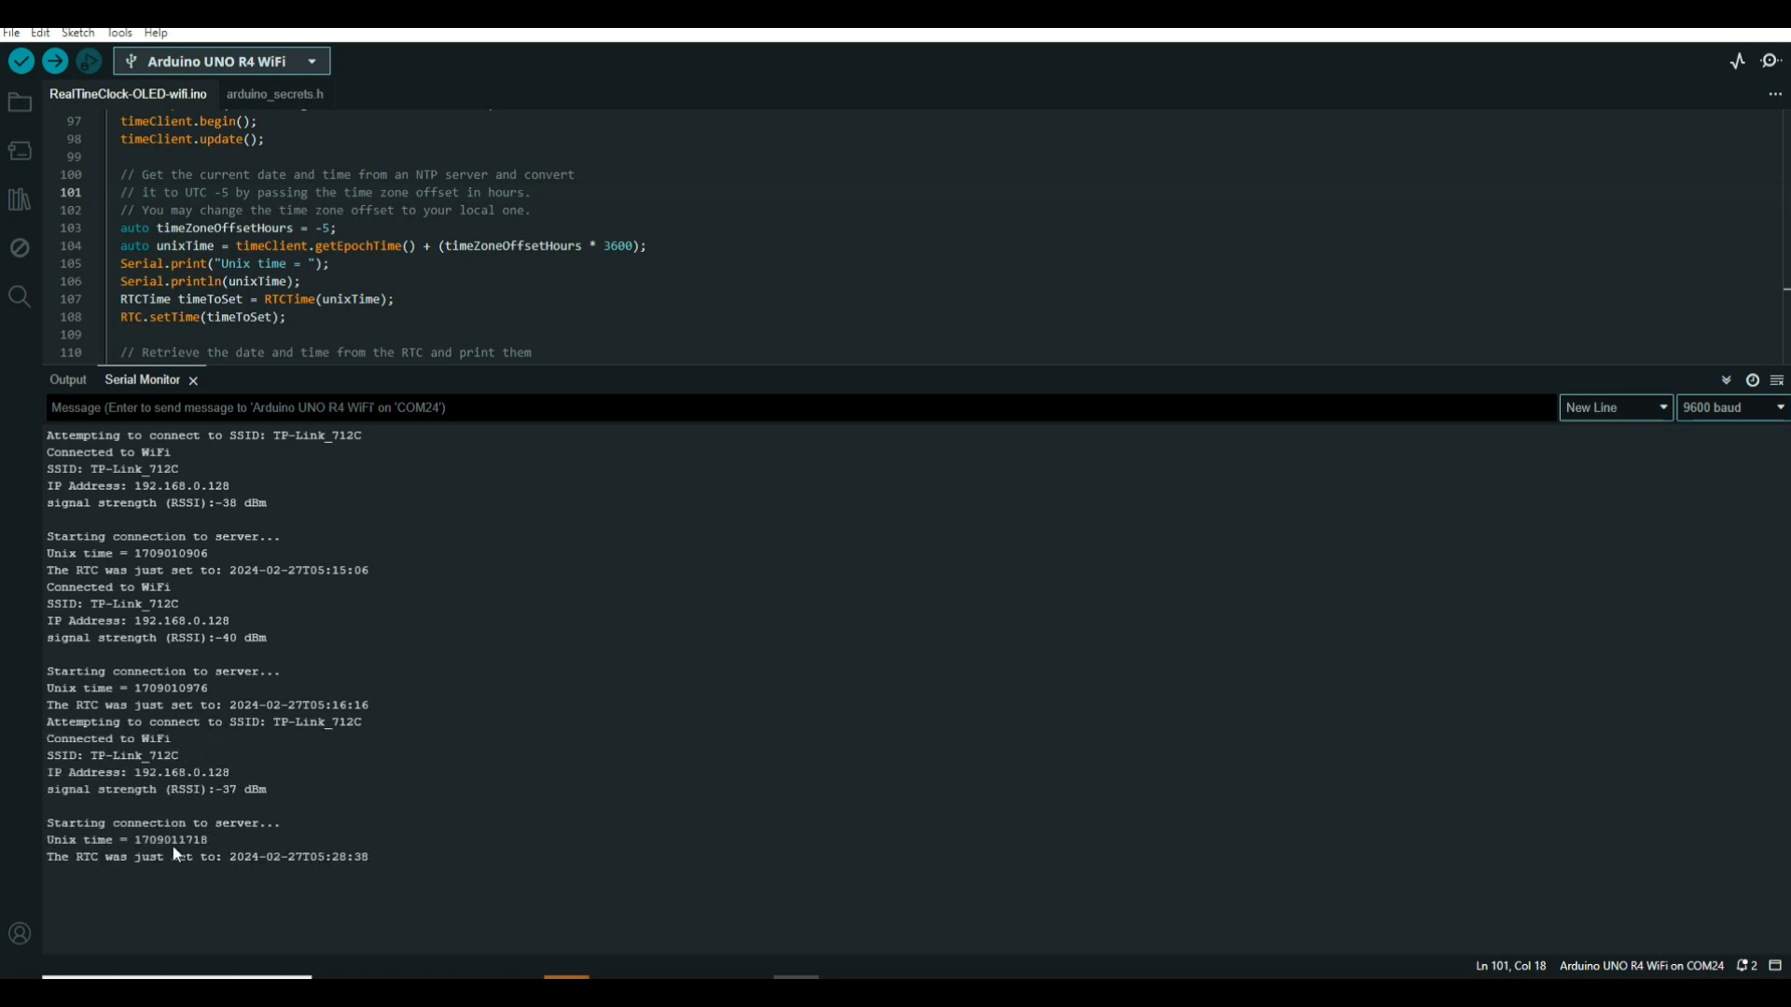
{"action": "mouse_move", "coordinate": [319, 867]}
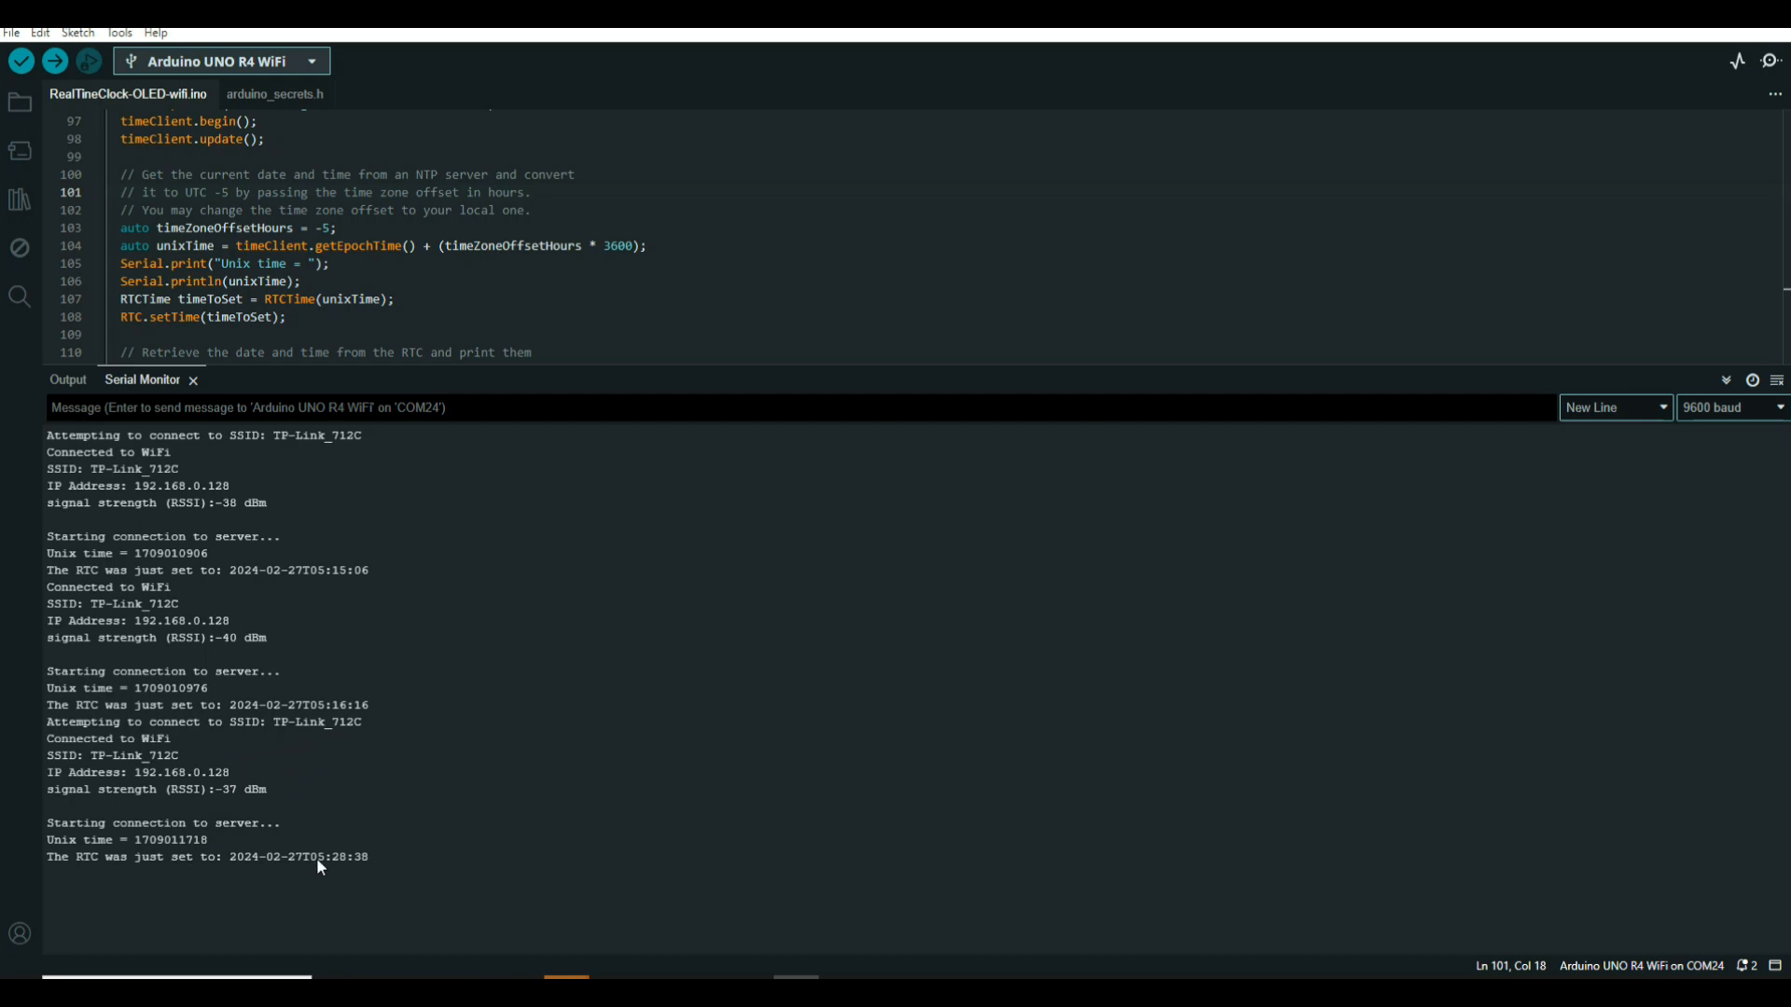
{"action": "mouse_move", "coordinate": [511, 723]}
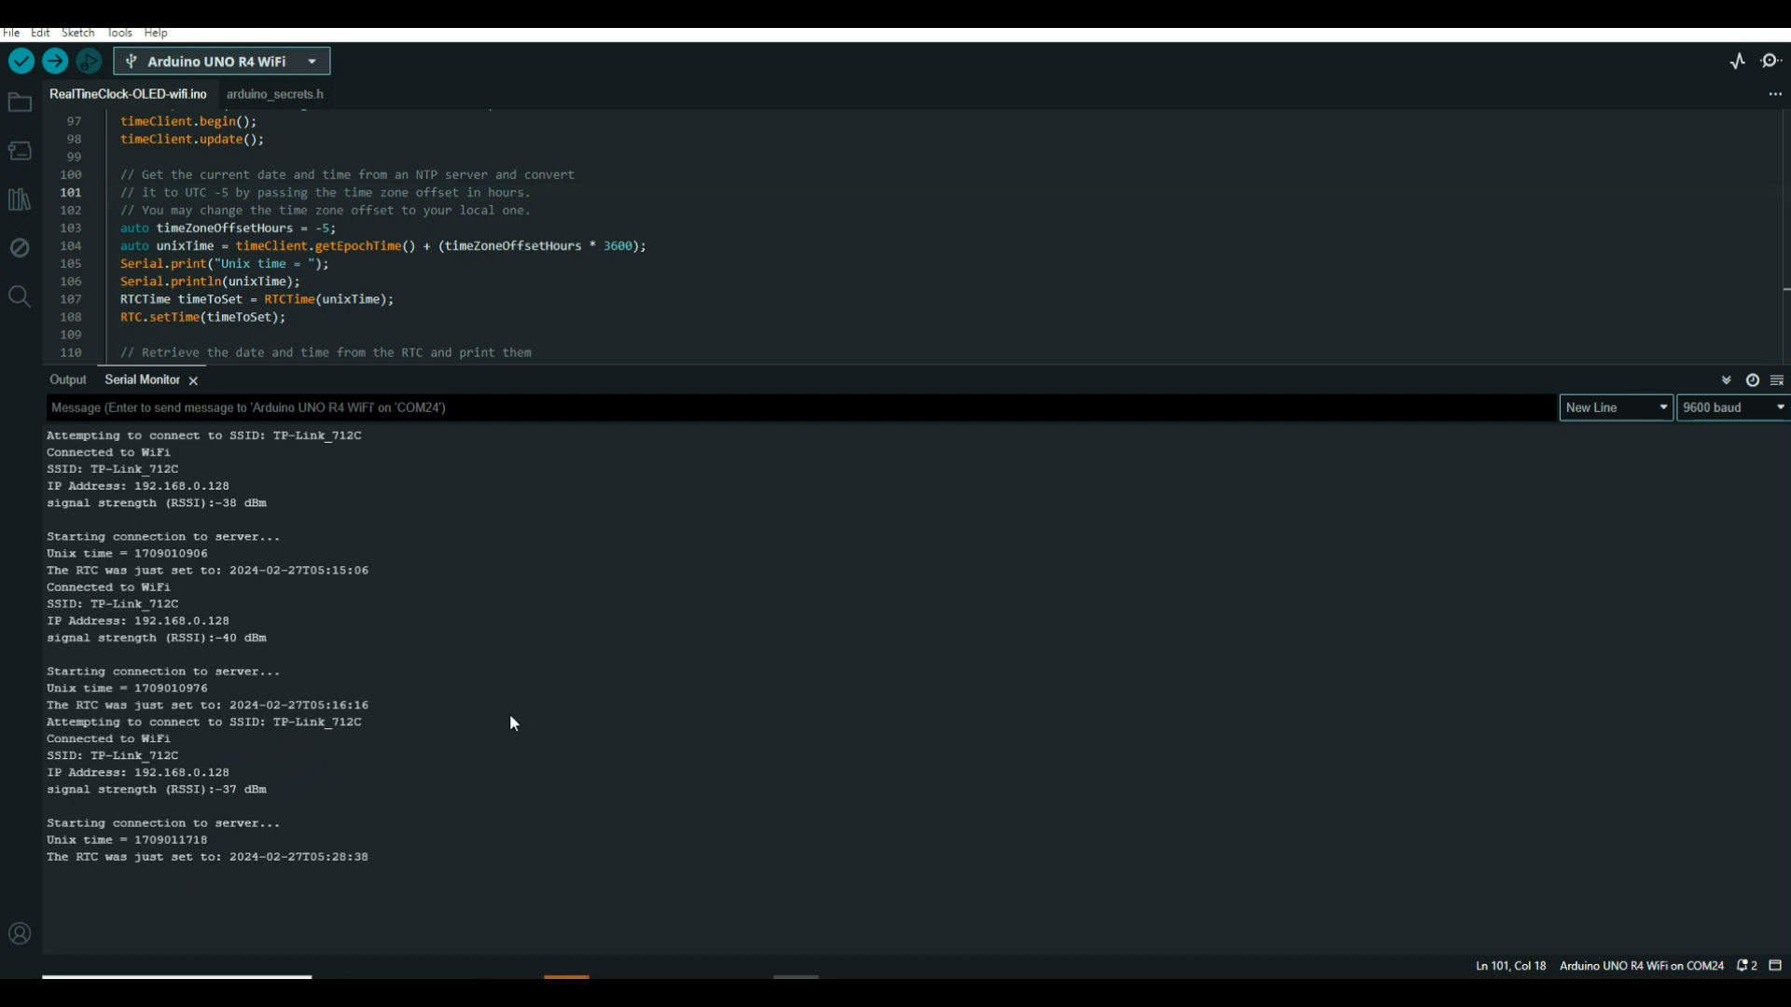
{"action": "mouse_move", "coordinate": [1708, 37]}
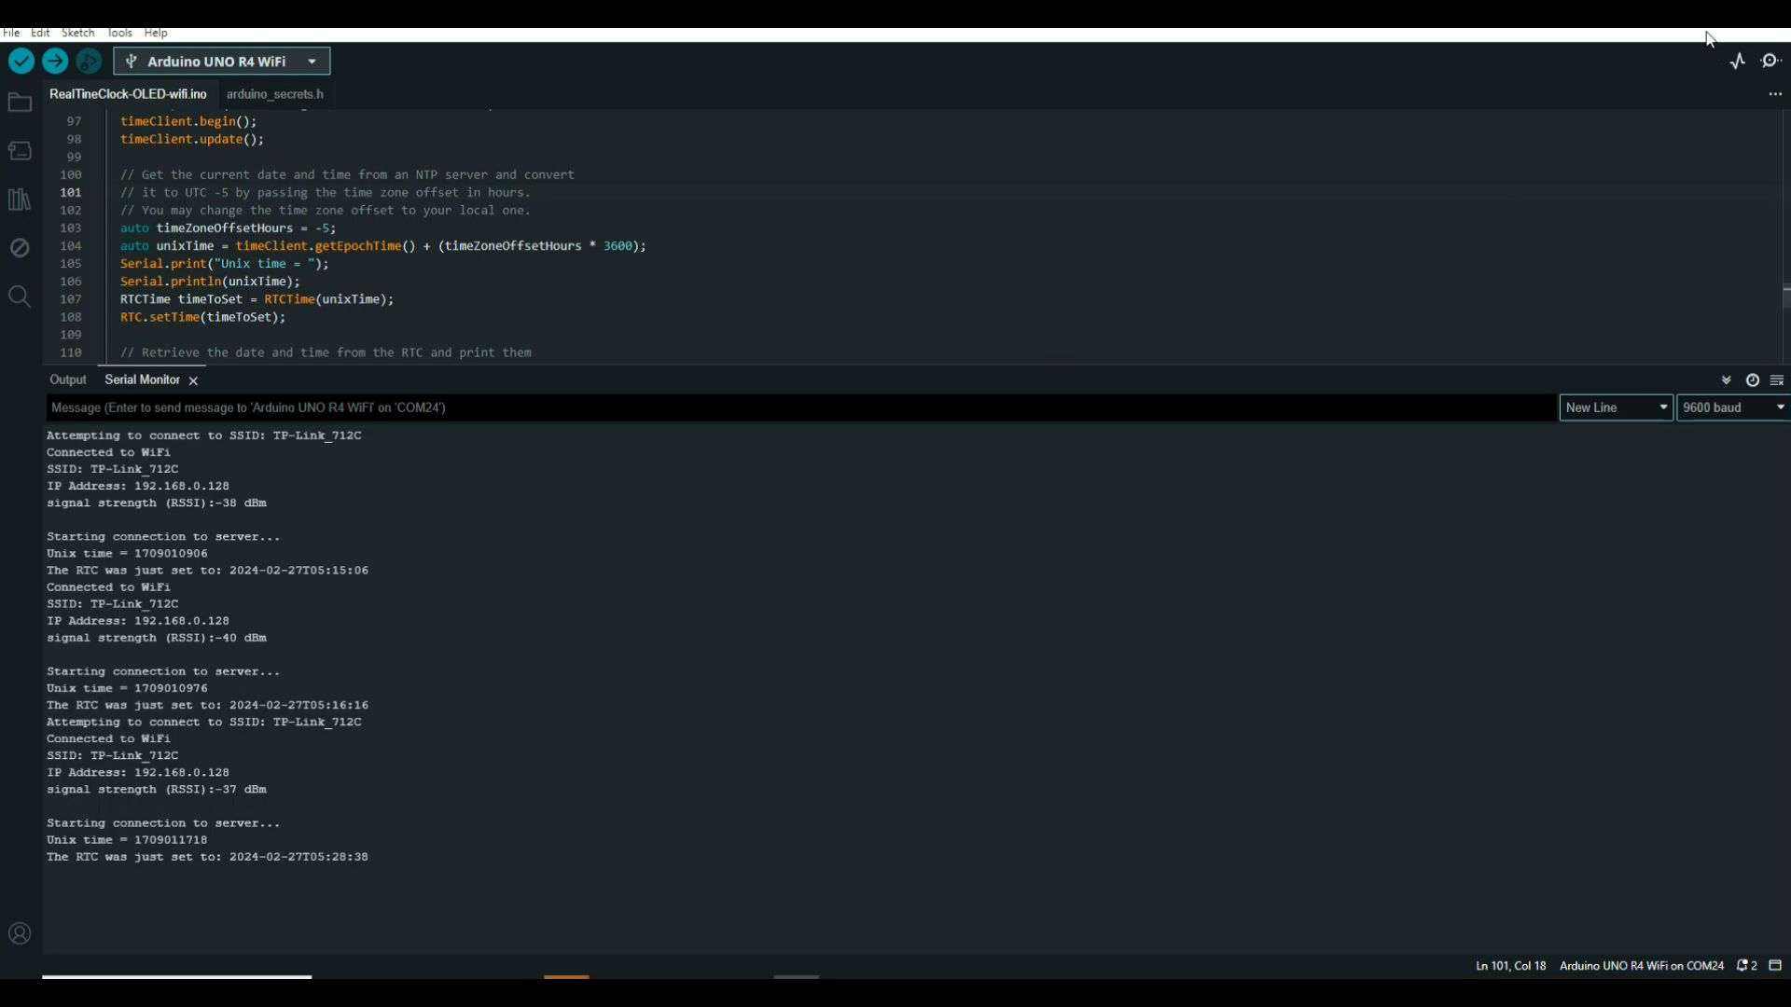